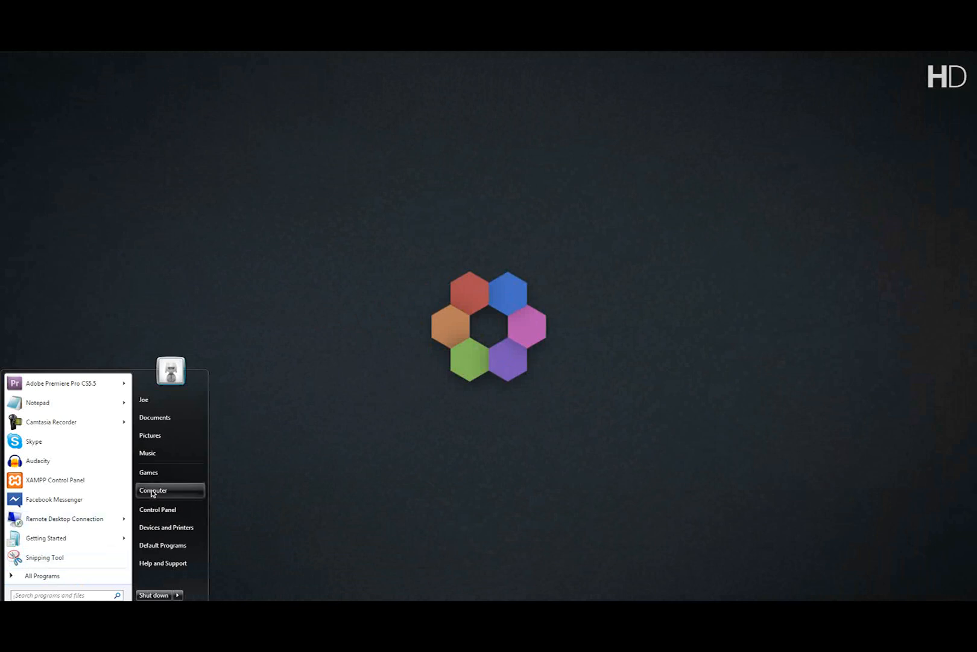
- Browse Explorer into C:\xampp\htdocs\membership and open profile.php in Dreamweaver
{"action": "left_click", "coordinate": [153, 490]}
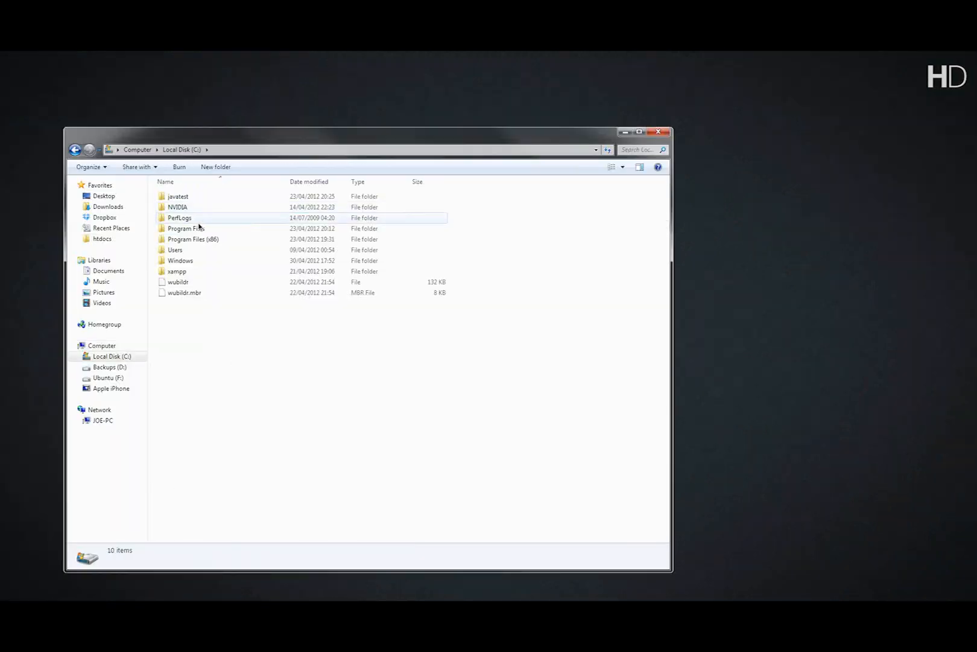
{"action": "double_click", "coordinate": [177, 270]}
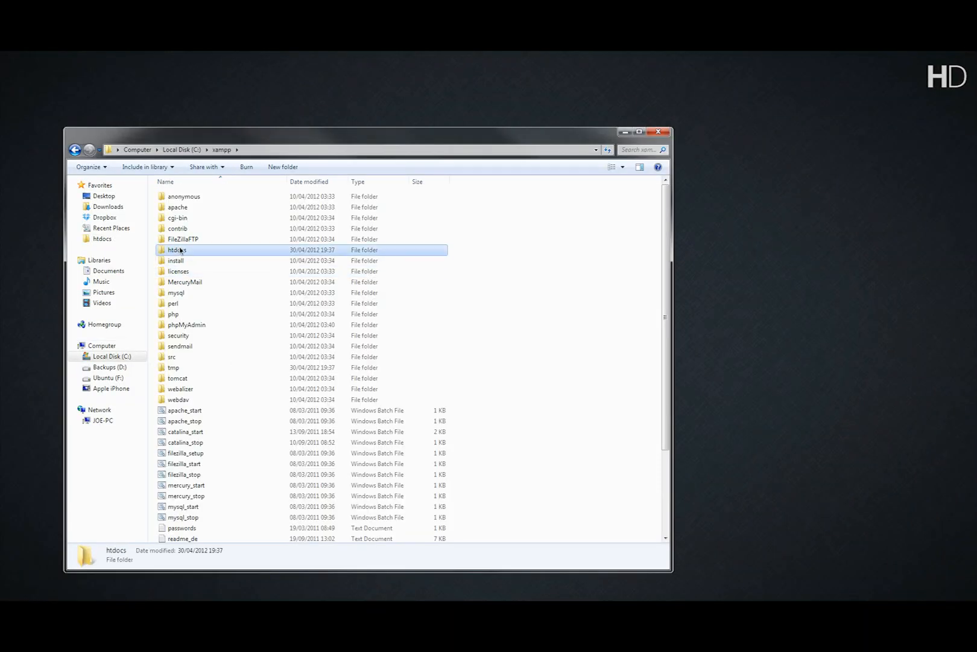
{"action": "double_click", "coordinate": [176, 249]}
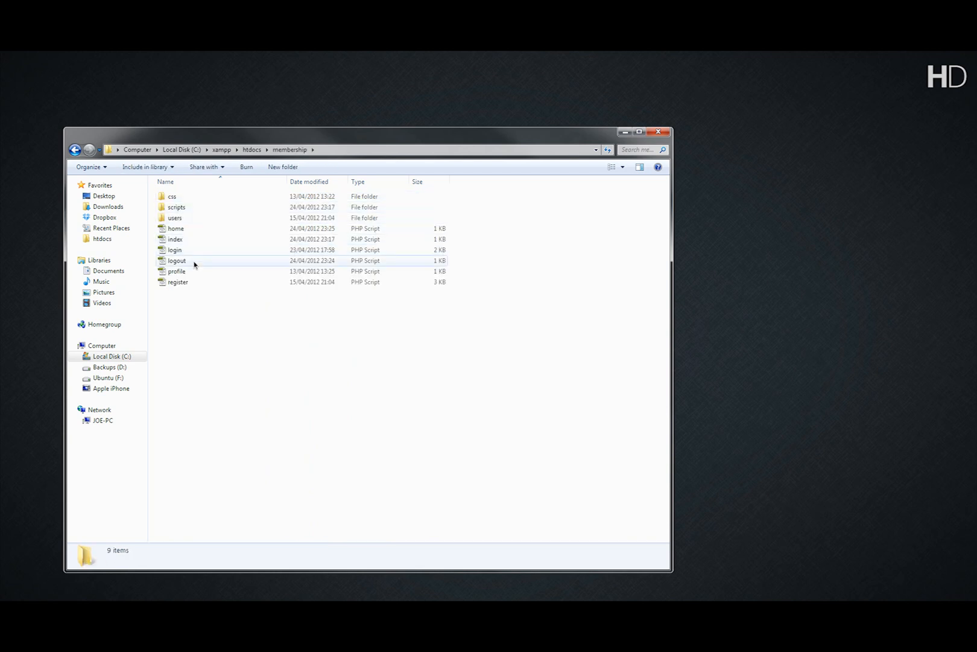
{"action": "left_click", "coordinate": [176, 271]}
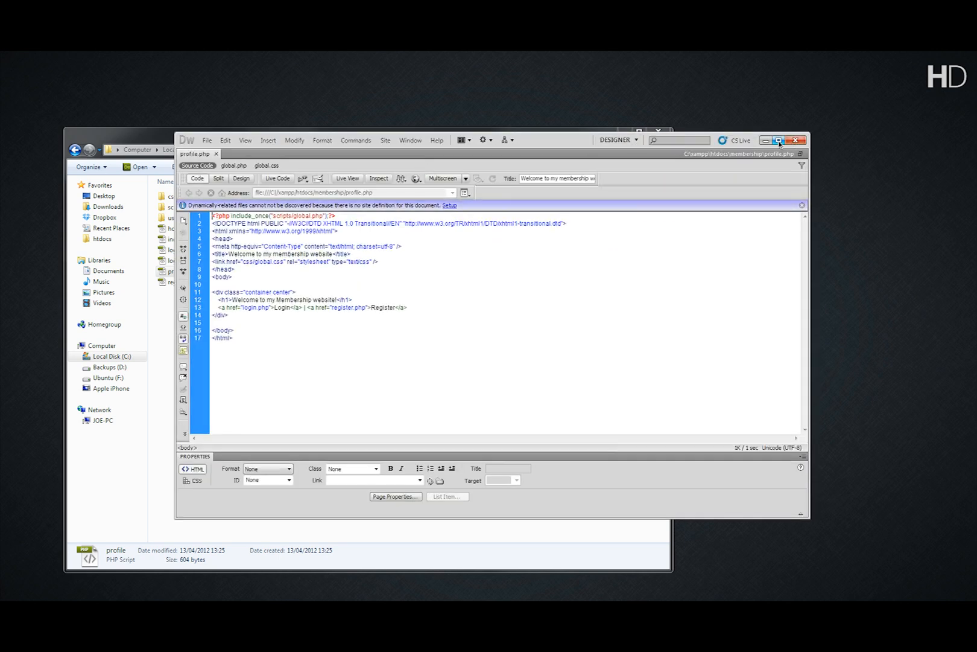
- Maximize Dreamweaver, delete the welcome heading and login/register links, and place the cursor in the PHP block
{"action": "left_click", "coordinate": [777, 140]}
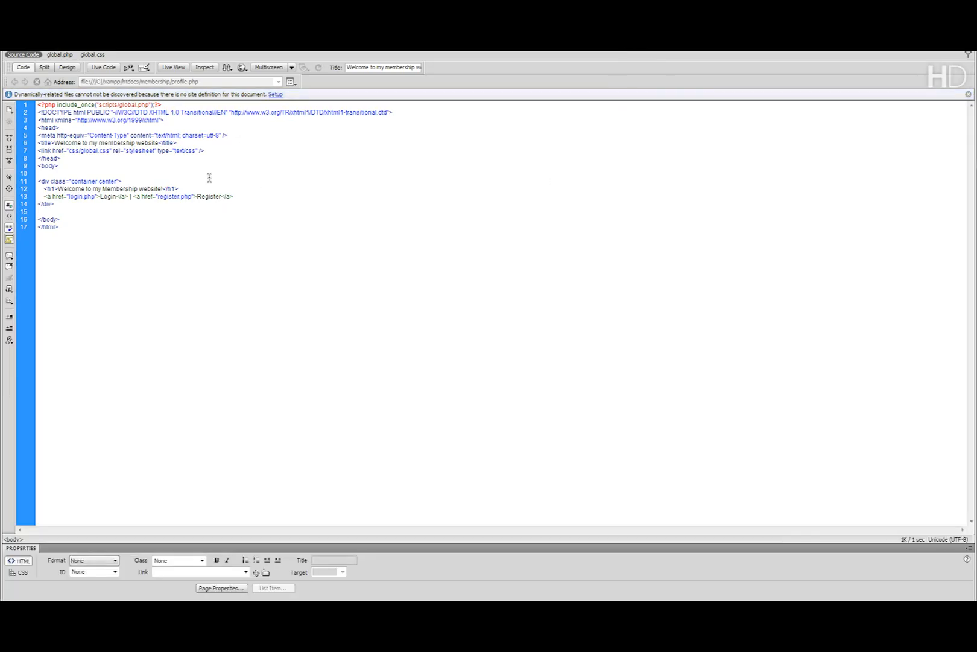
{"action": "double_click", "coordinate": [103, 142]}
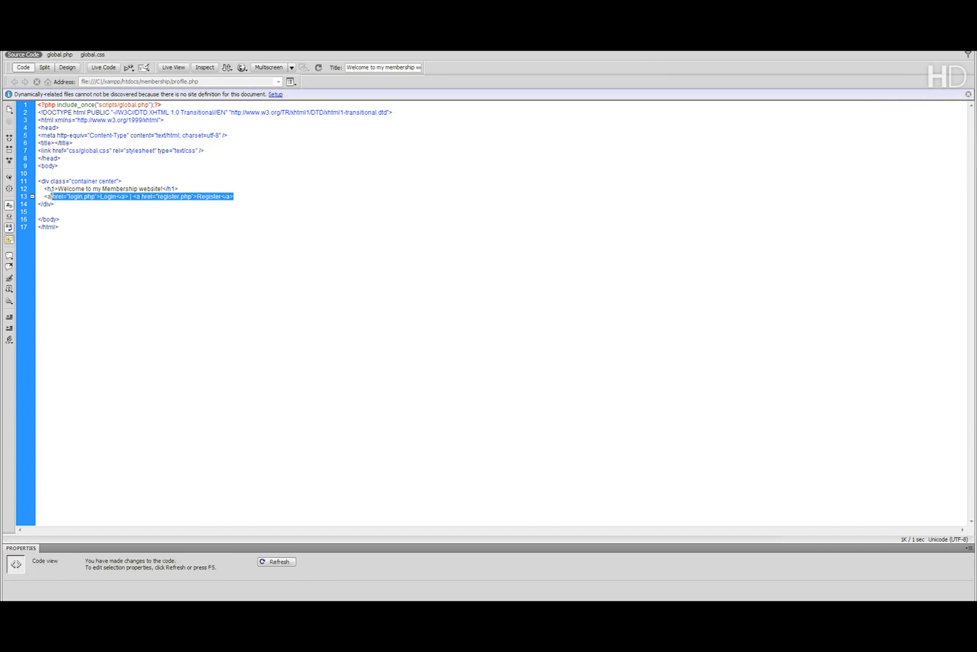
{"action": "key", "text": "Delete"}
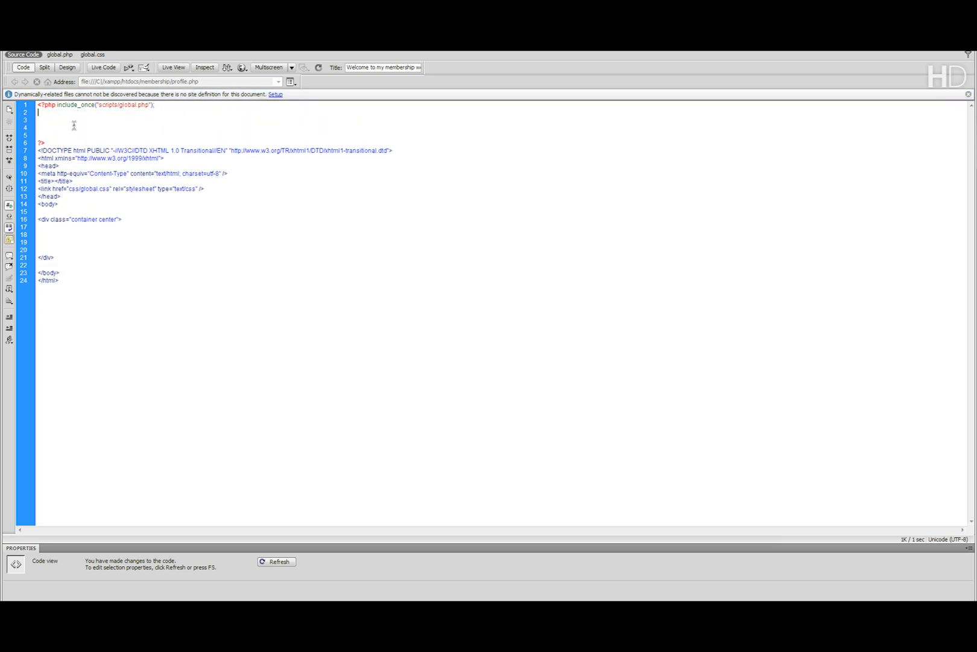
{"action": "left_click", "coordinate": [42, 116]}
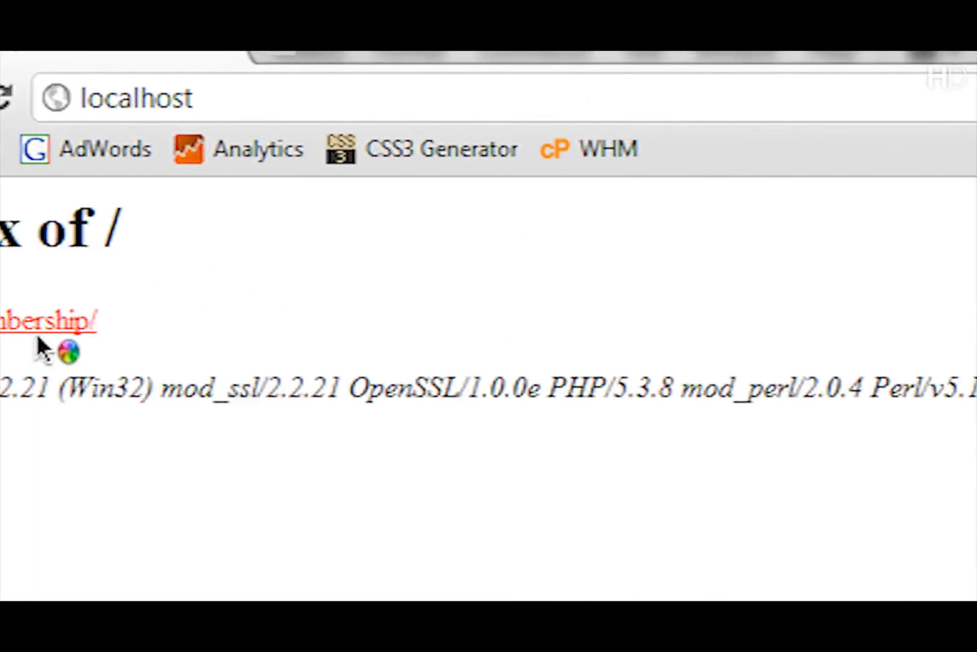
- Open the localhost membership site and load profile.php?id=1
{"action": "left_click", "coordinate": [47, 320]}
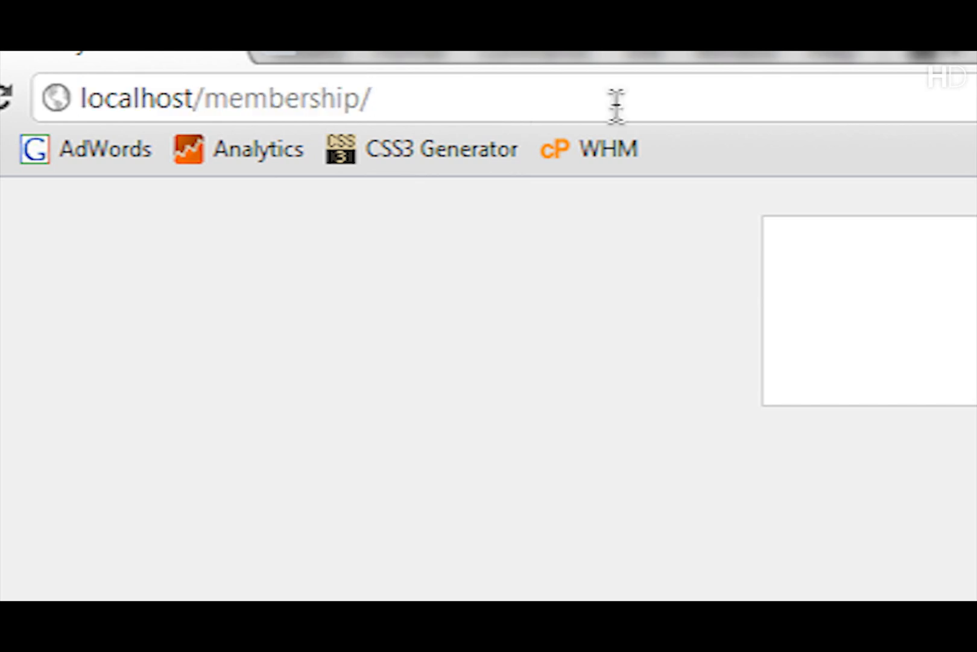
{"action": "type", "text": "pof"}
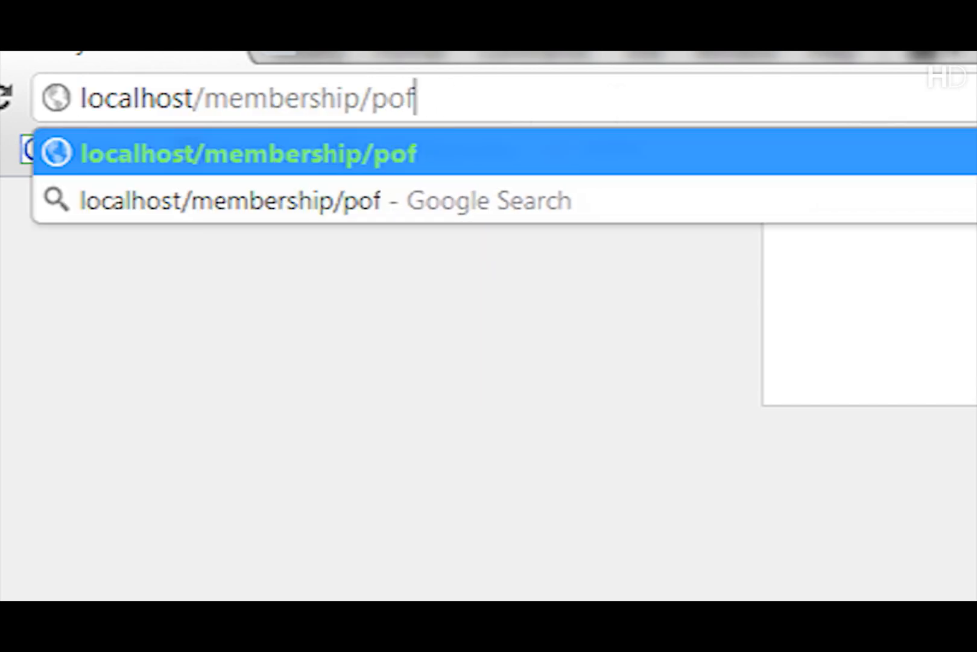
{"action": "type", "text": "r"}
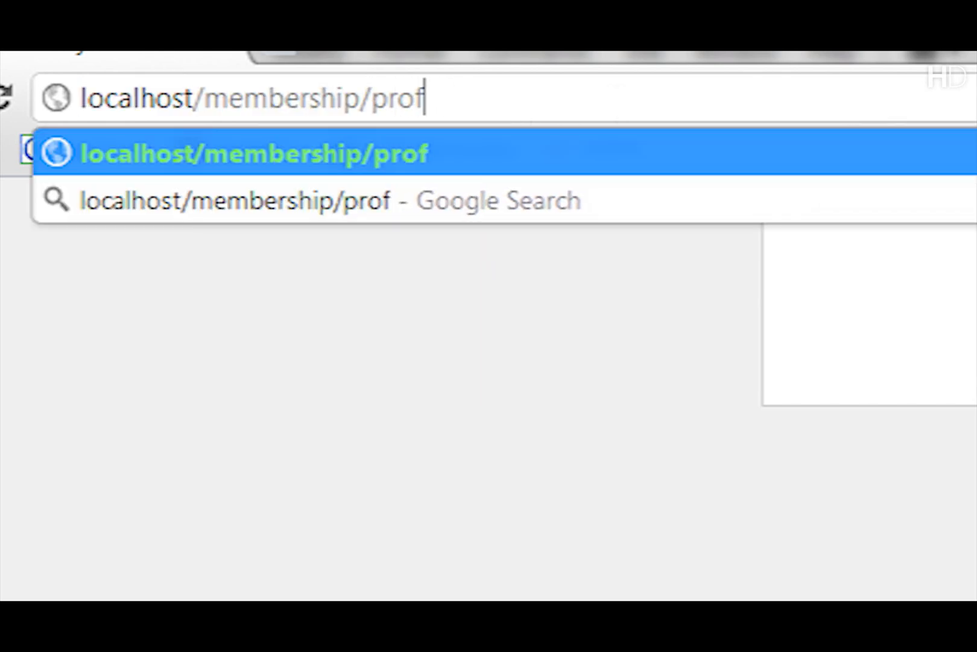
{"action": "type", "text": "ile."}
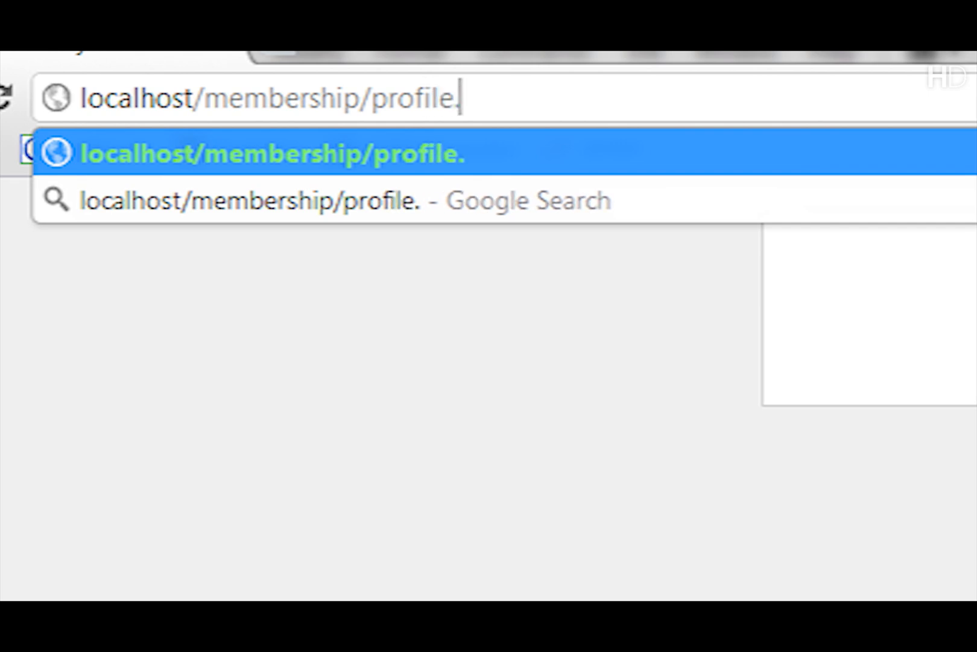
{"action": "type", "text": "php?id"}
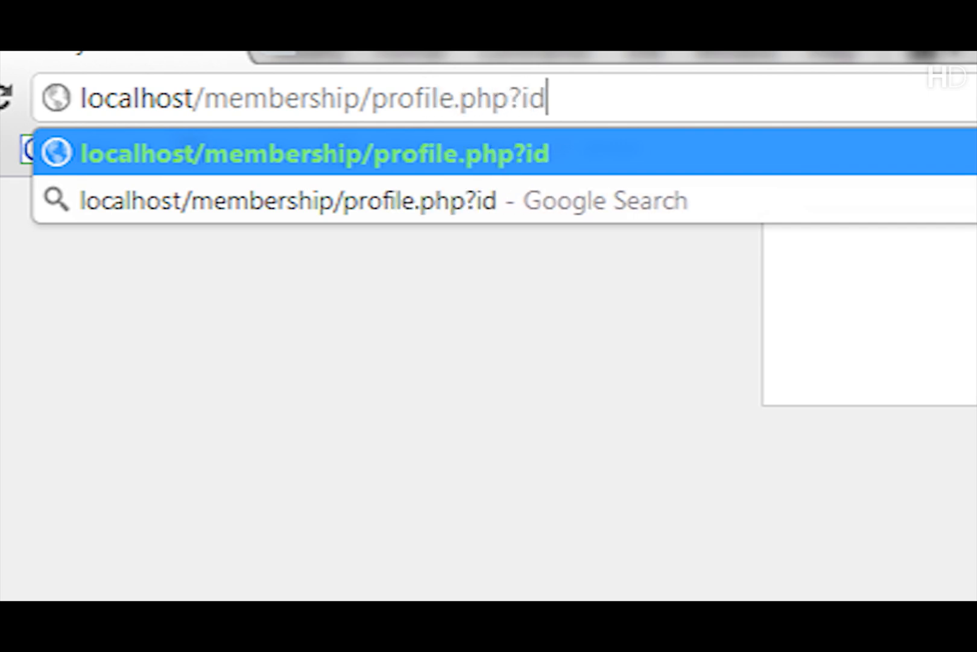
{"action": "type", "text": "="}
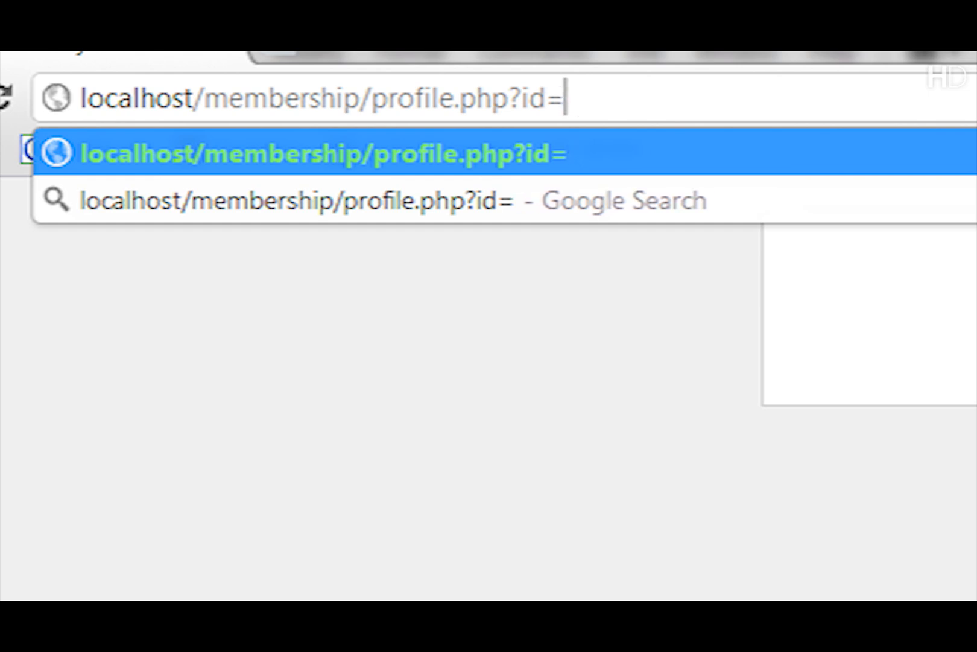
{"action": "type", "text": "1"}
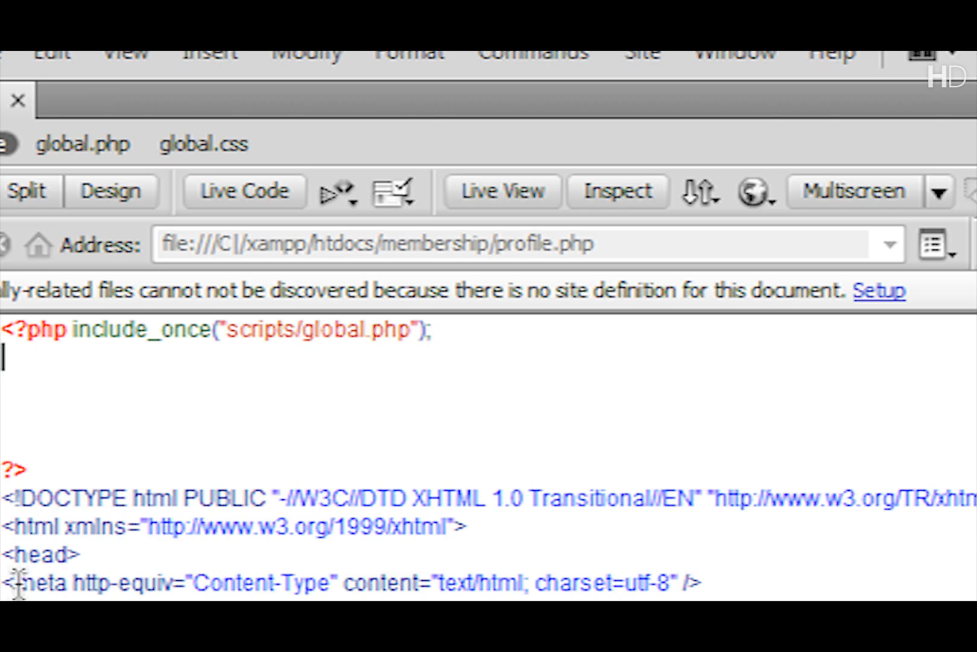
- Add if(isset($_GET['id'])){ $id = $_GET['id']; } to the PHP block
{"action": "type", "text": "if(isset($_GET[\""}
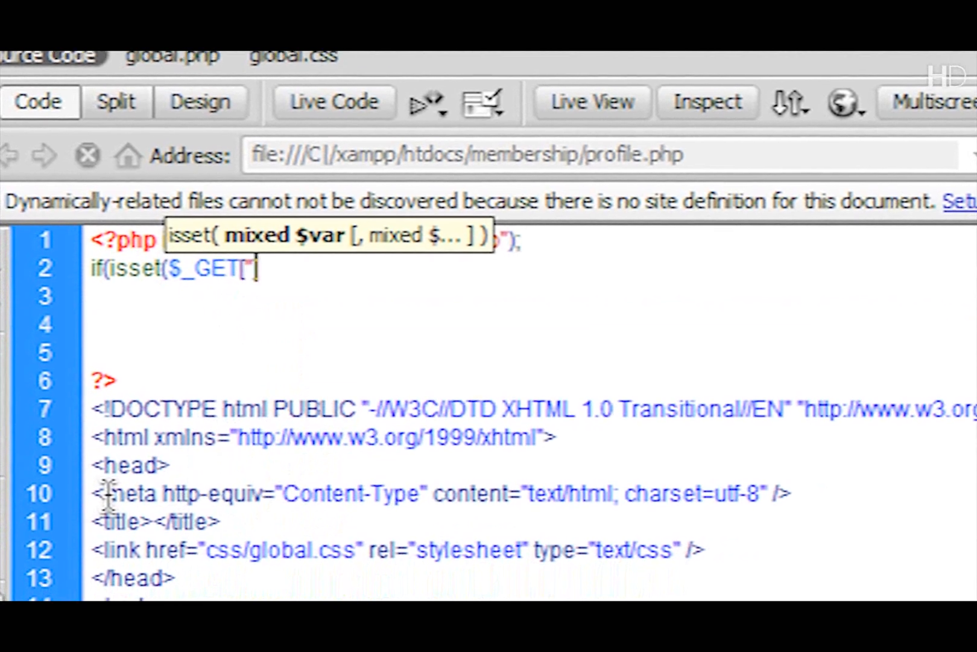
{"action": "type", "text": "id']"}
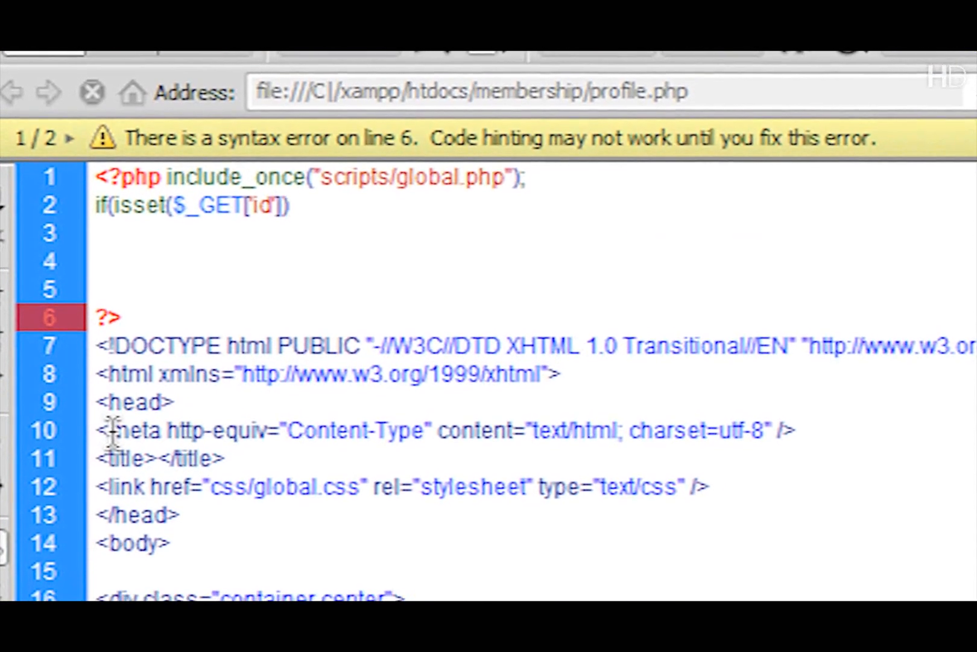
{"action": "type", "text": "{"}
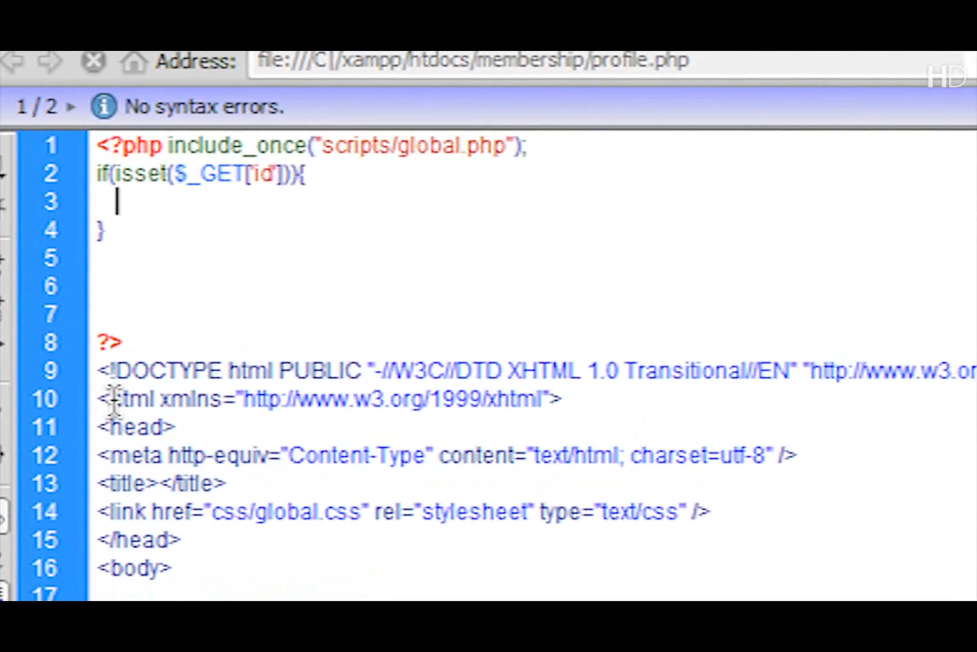
{"action": "type", "text": "$id ="}
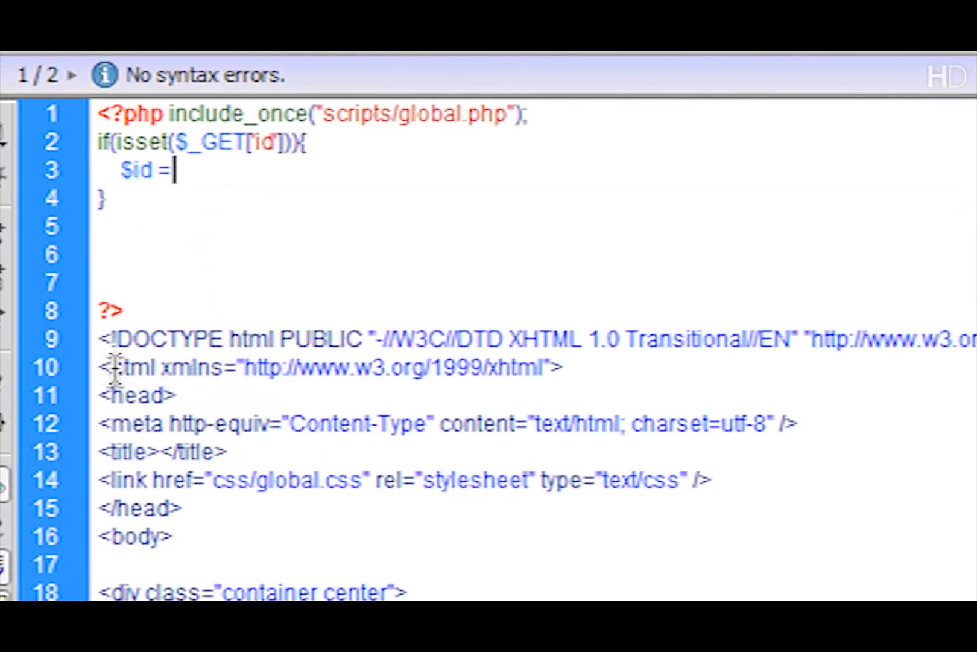
{"action": "type", "text": "$_GET[''];"}
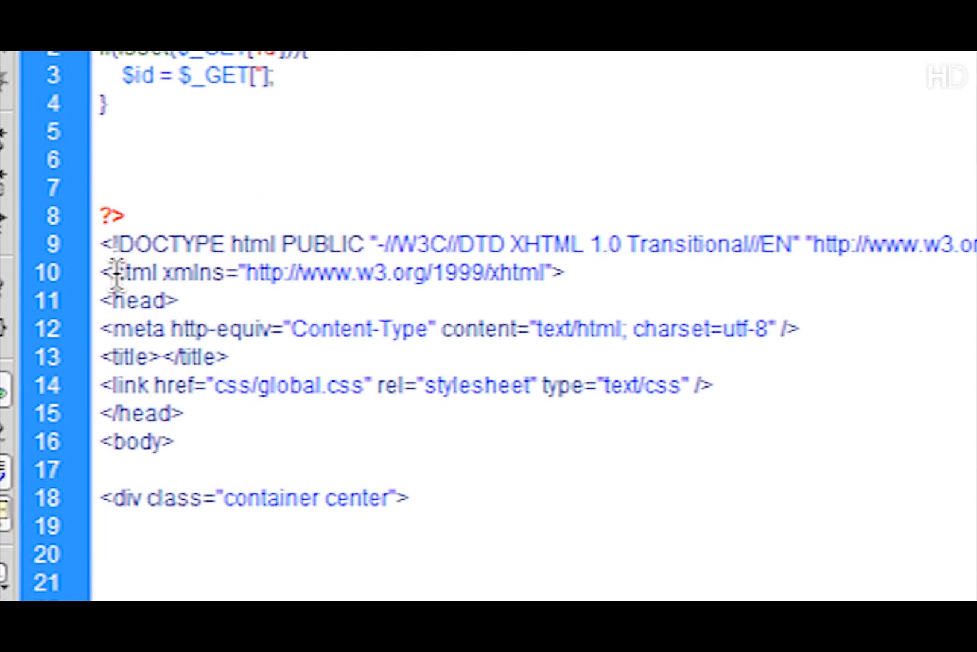
{"action": "scroll", "scroll_direction": "down", "scroll_amount": 3}
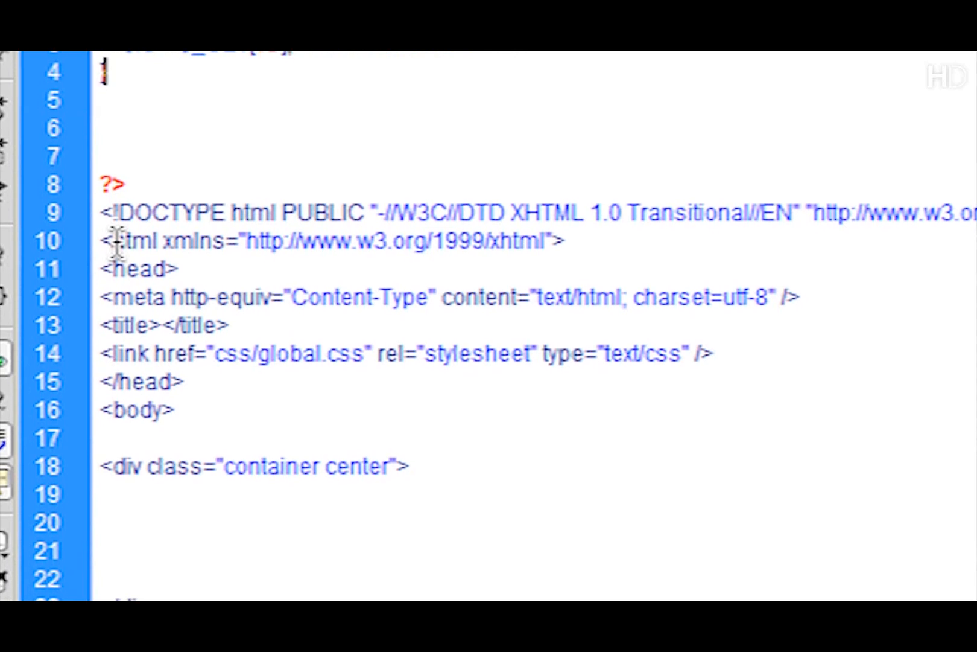
{"action": "scroll", "scroll_direction": "down", "scroll_amount": 3}
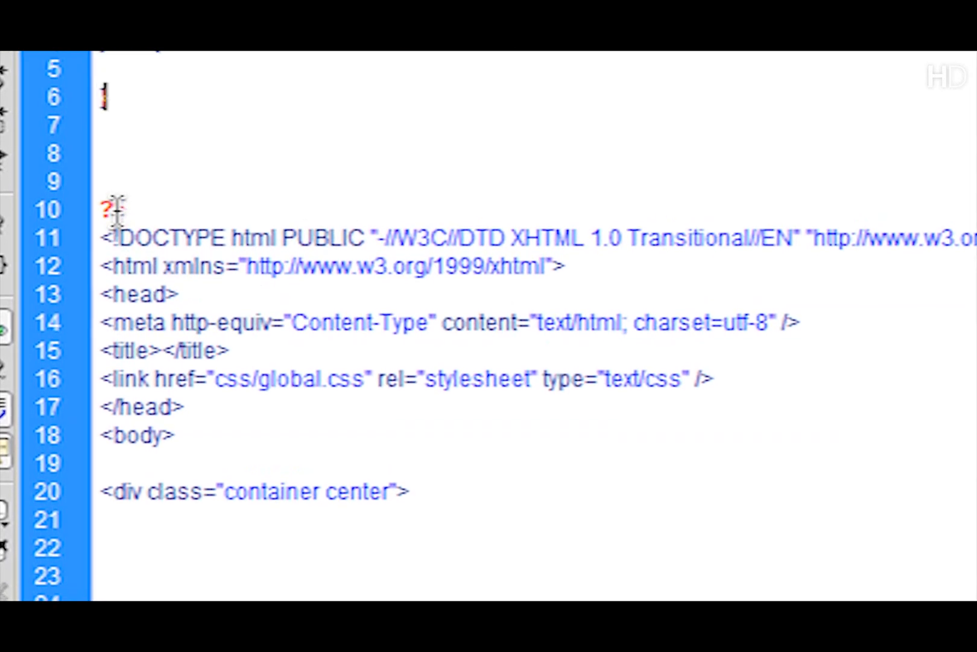
{"action": "scroll", "scroll_direction": "up", "scroll_amount": 3}
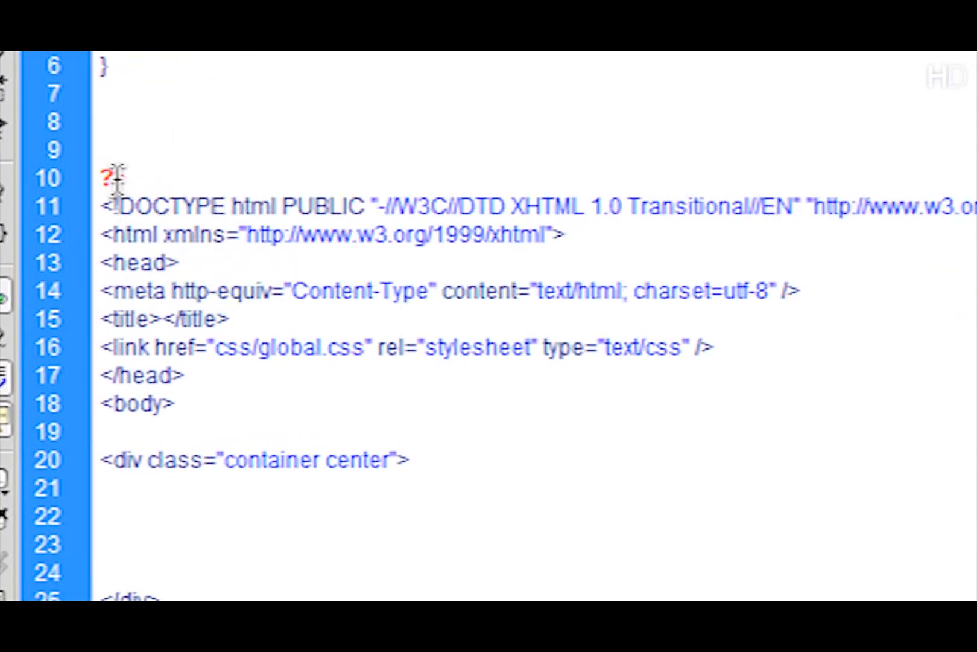
{"action": "type", "text": "$"}
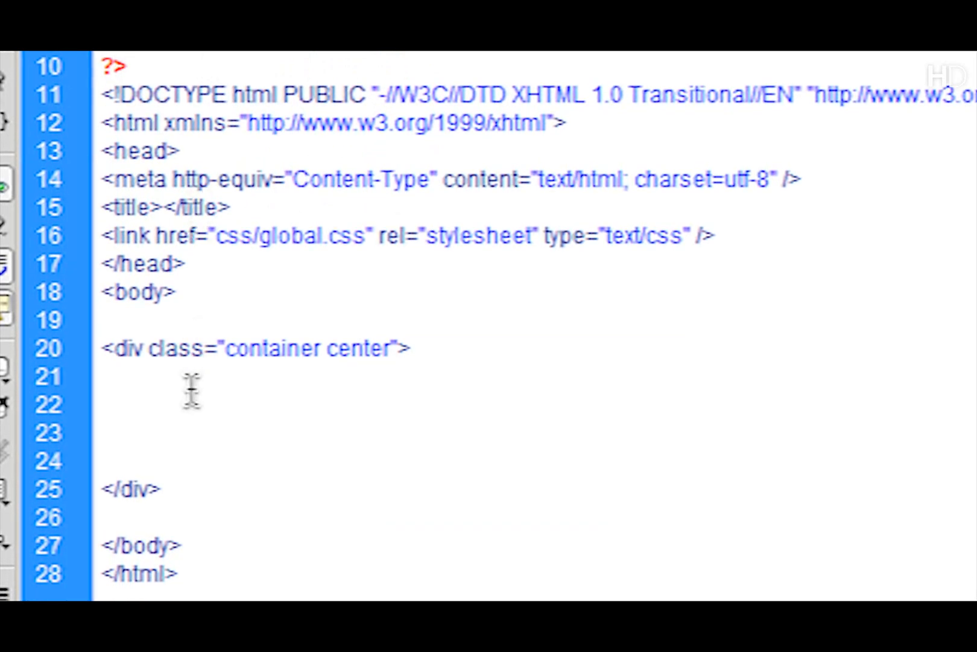
- Add 'we are using : <?php print($id);?>' on a new line inside the container div
{"action": "key", "text": "enter"}
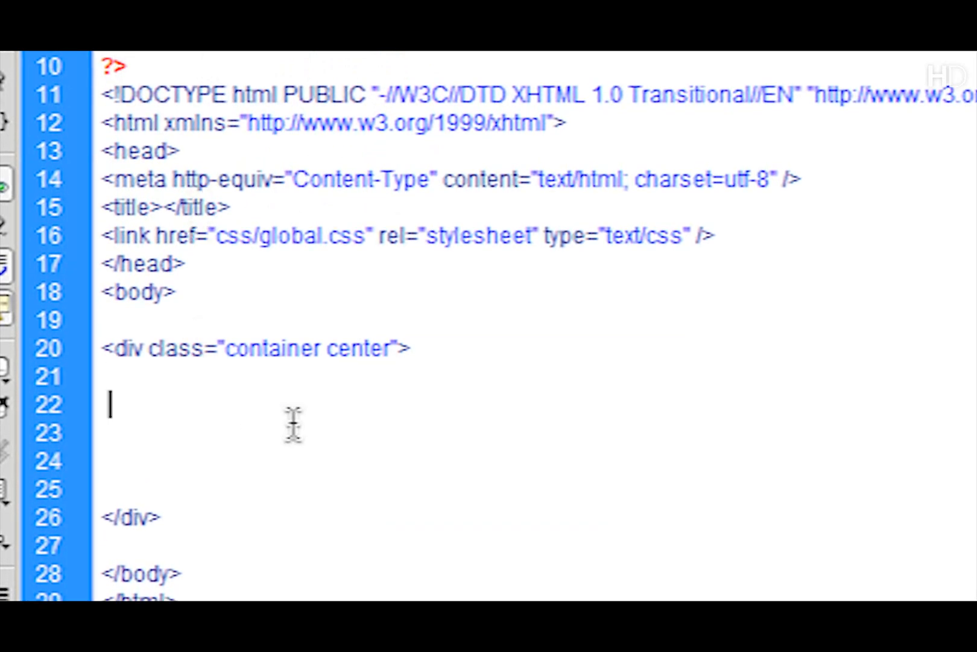
{"action": "type", "text": "we are using : <?php e"}
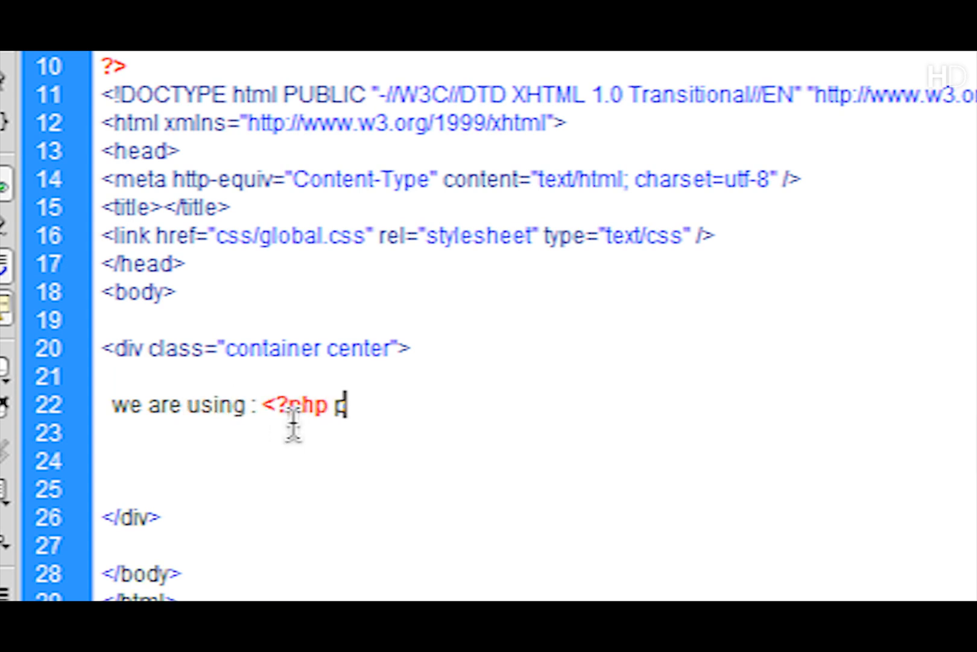
{"action": "type", "text": "print(\"\");?>"}
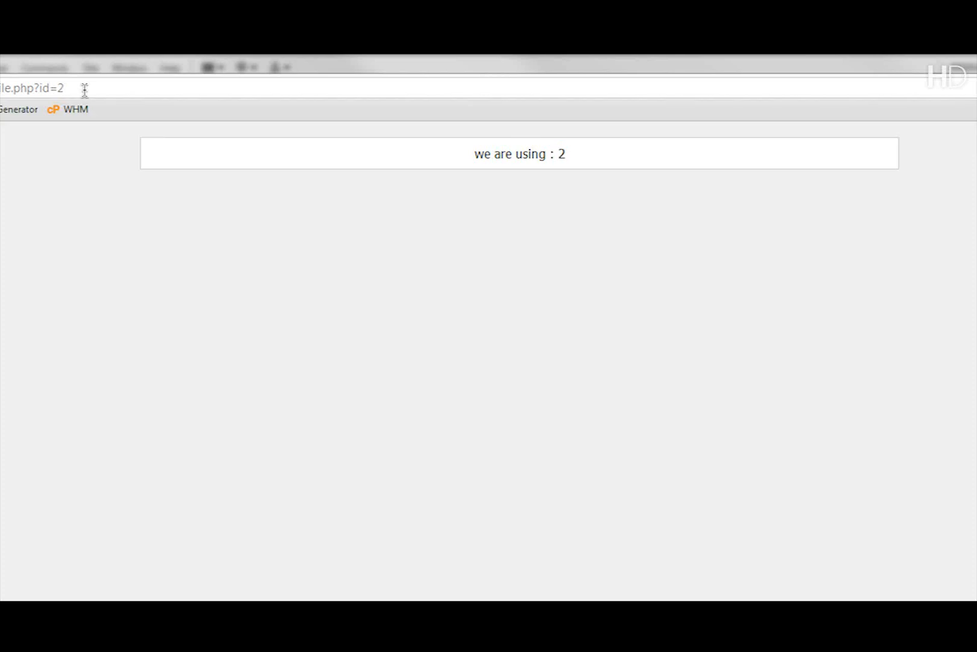
{"action": "mouse_move", "coordinate": [572, 157]}
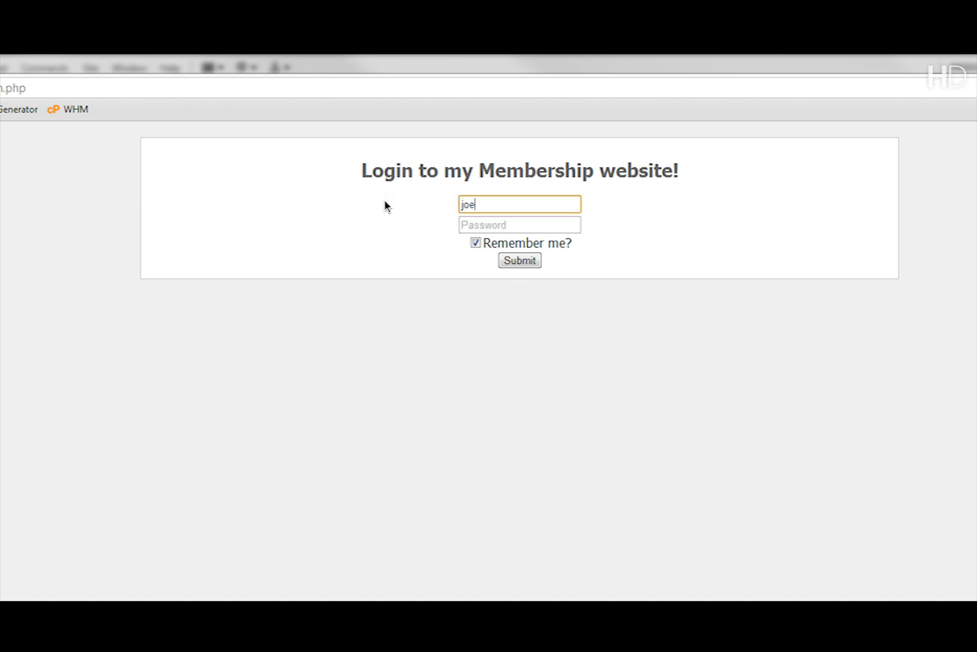
- Type the member's email into Chrome's login form and click into the form
{"action": "type", "text": "@joe.com"}
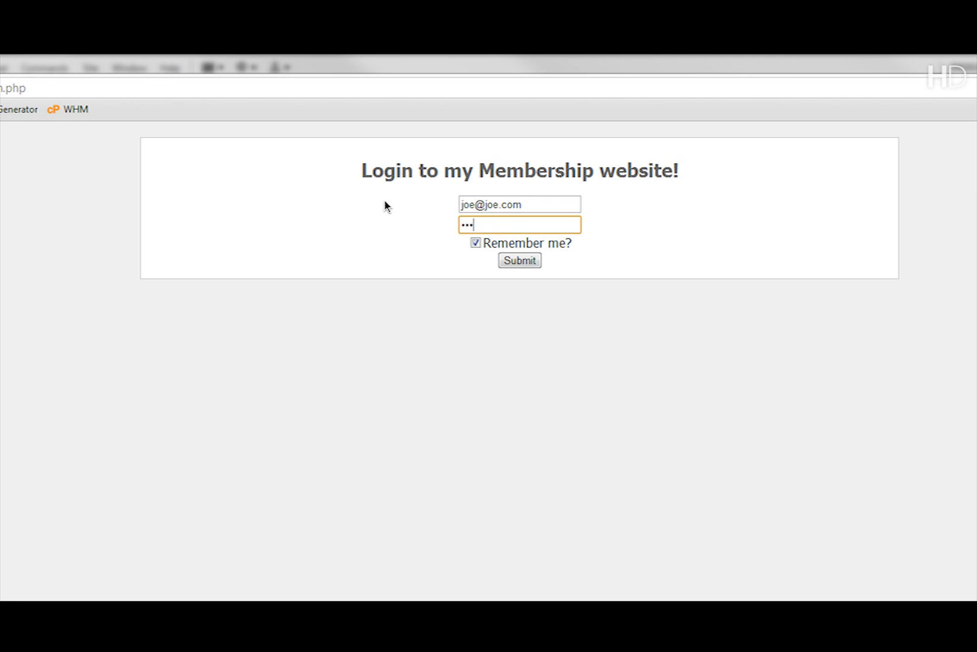
{"action": "left_click", "coordinate": [519, 260]}
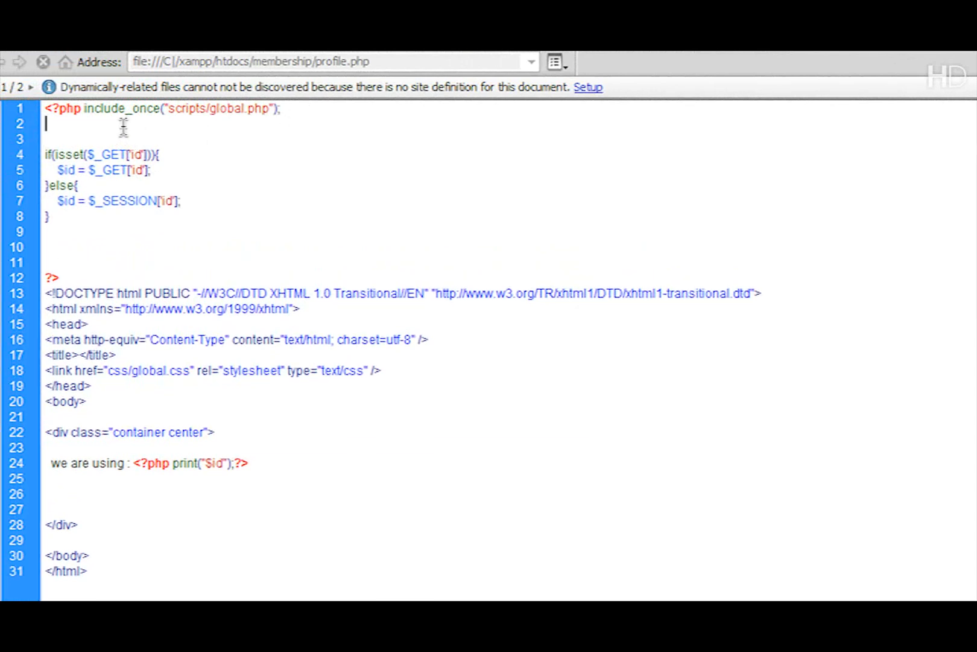
- Add an if($logged == 0) block that exits with 'You need to be logged in to view peoples profiles.'
{"action": "type", "text": "if($logged == 1){"}
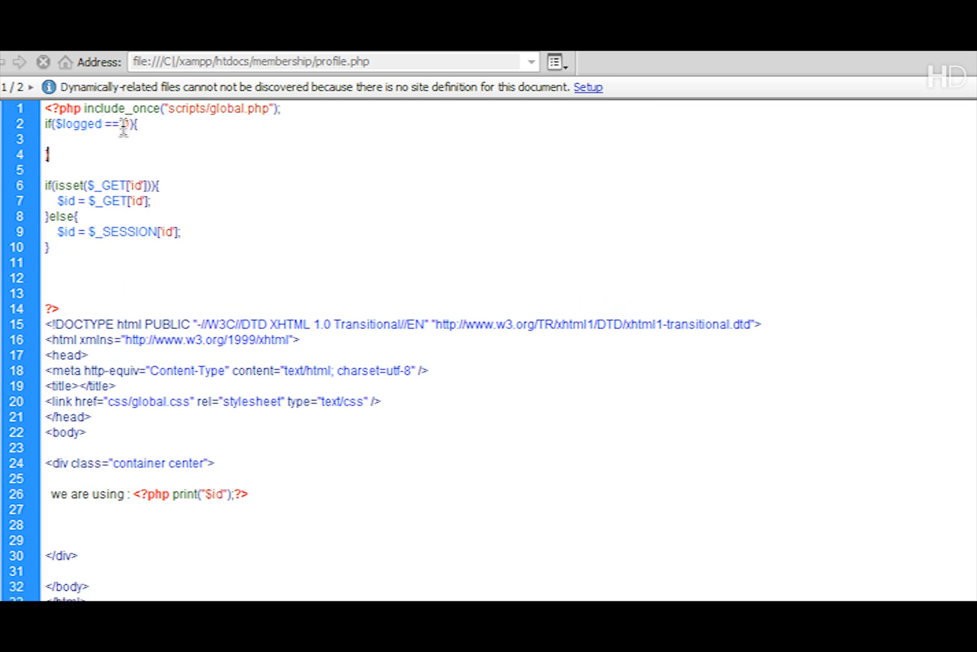
{"action": "type", "text": "header(\"\");"}
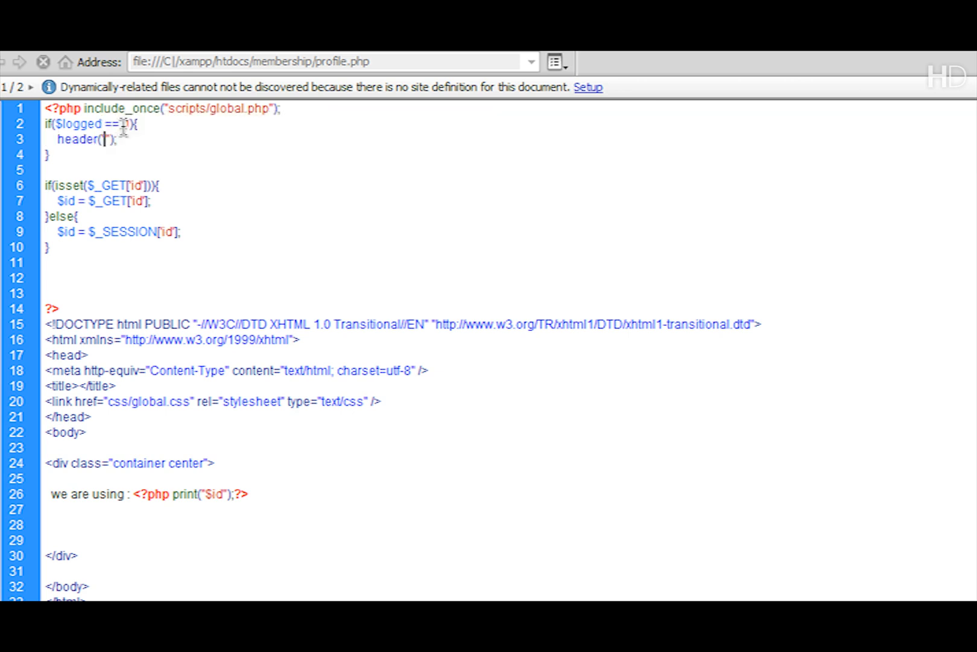
{"action": "type", "text": "Location:"}
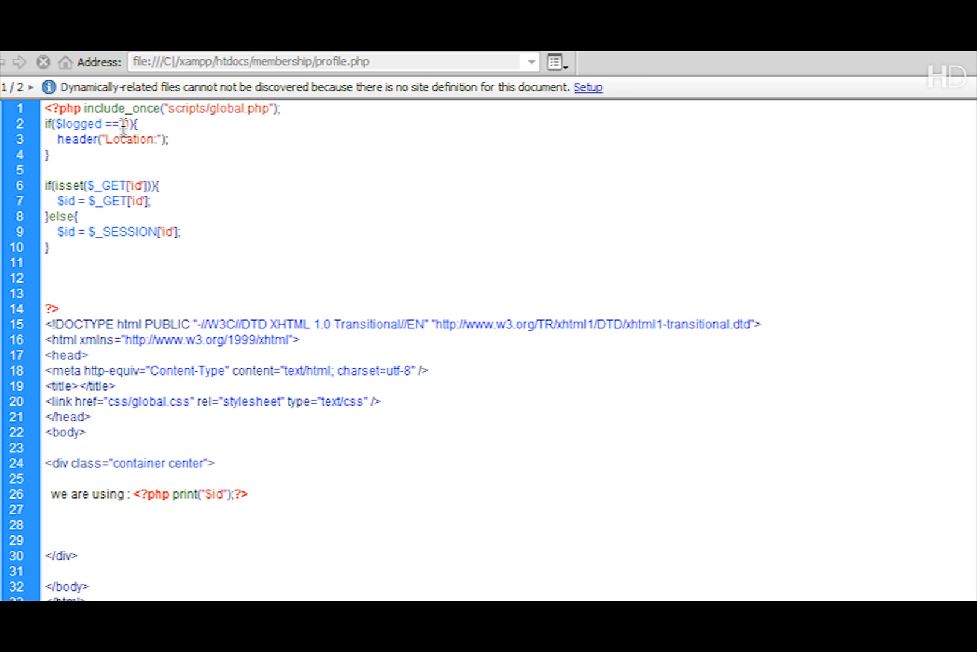
{"action": "type", "text": "index"}
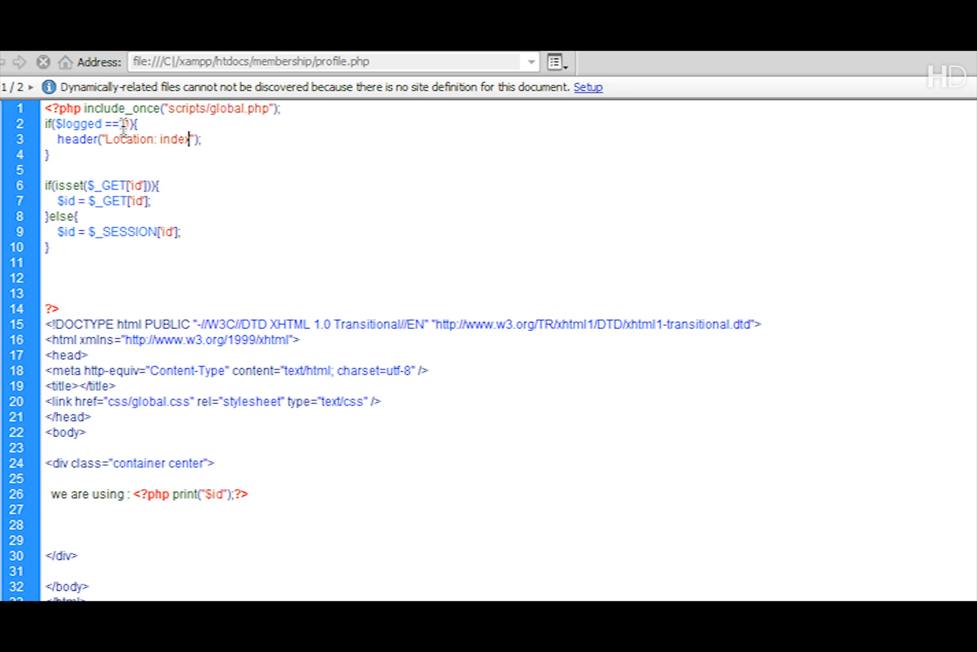
{"action": "type", "text": ".php"}
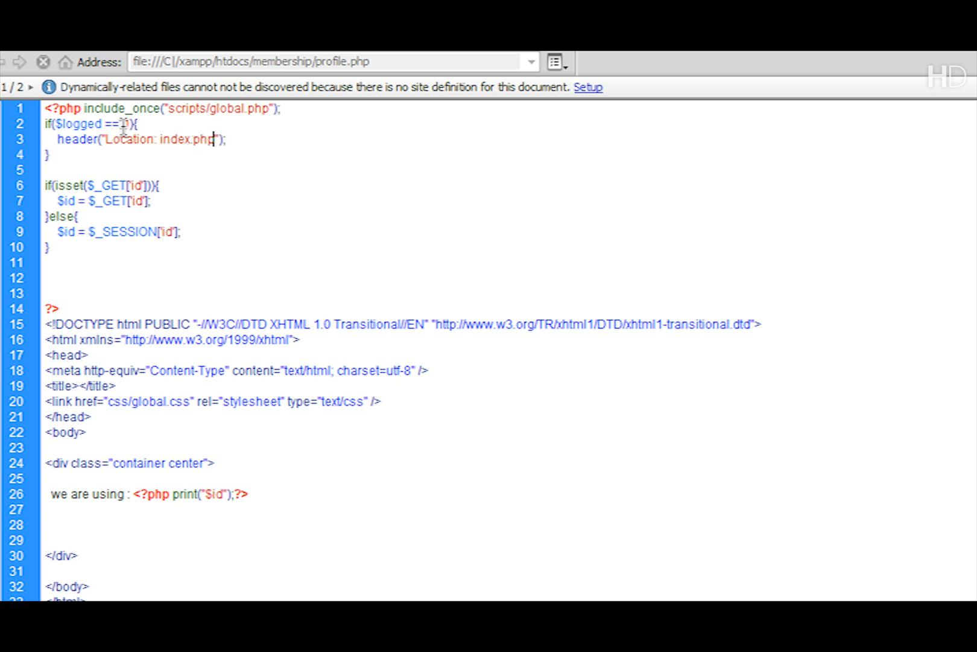
{"action": "type", "text": "ex"}
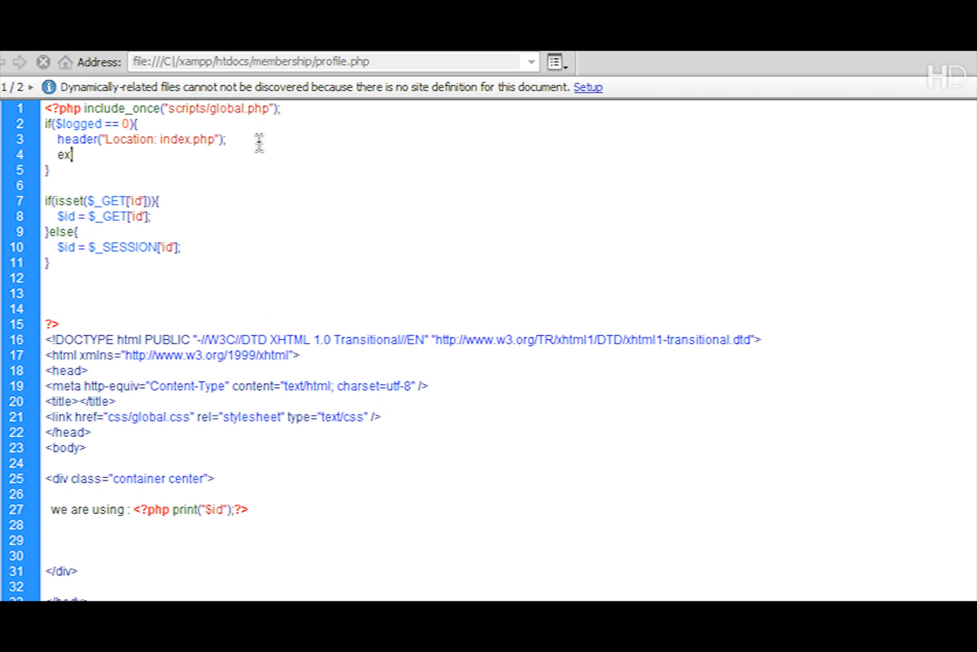
{"action": "type", "text": "it();"}
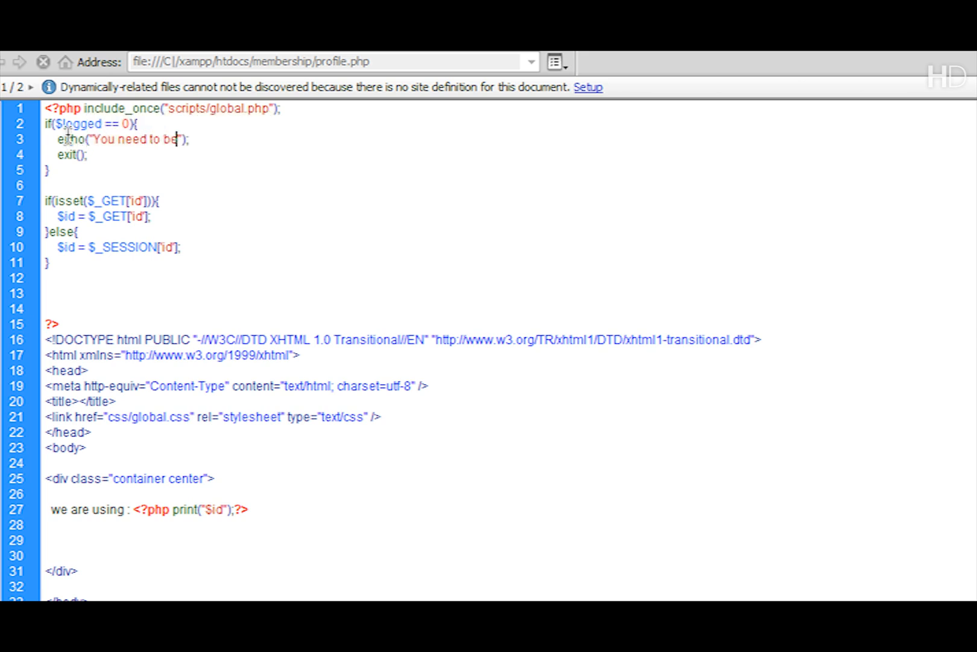
{"action": "type", "text": "logged in to view people"}
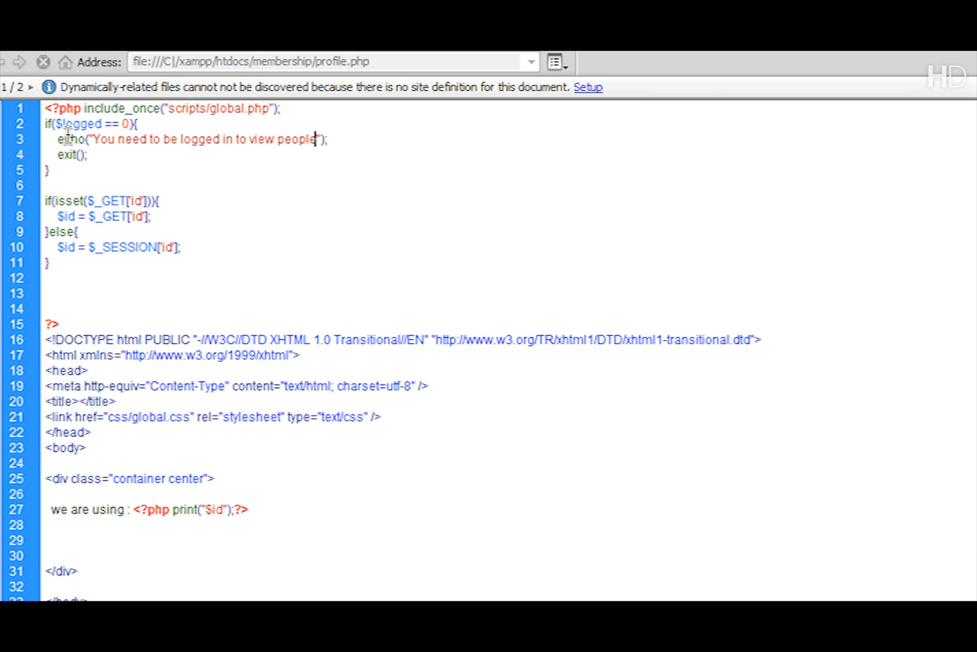
{"action": "type", "text": "s profiel"}
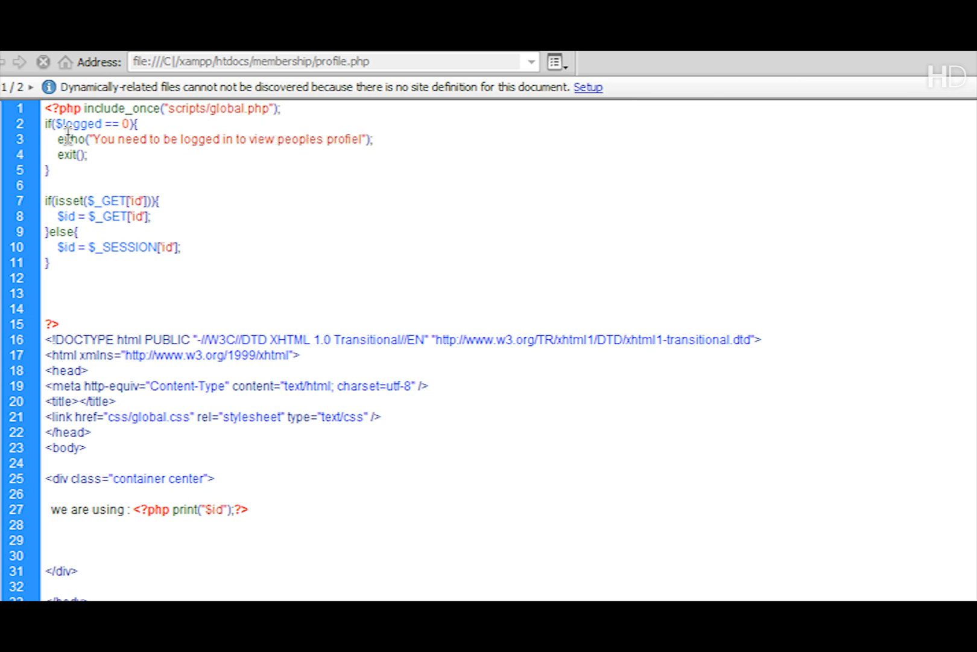
{"action": "type", "text": "profiles."}
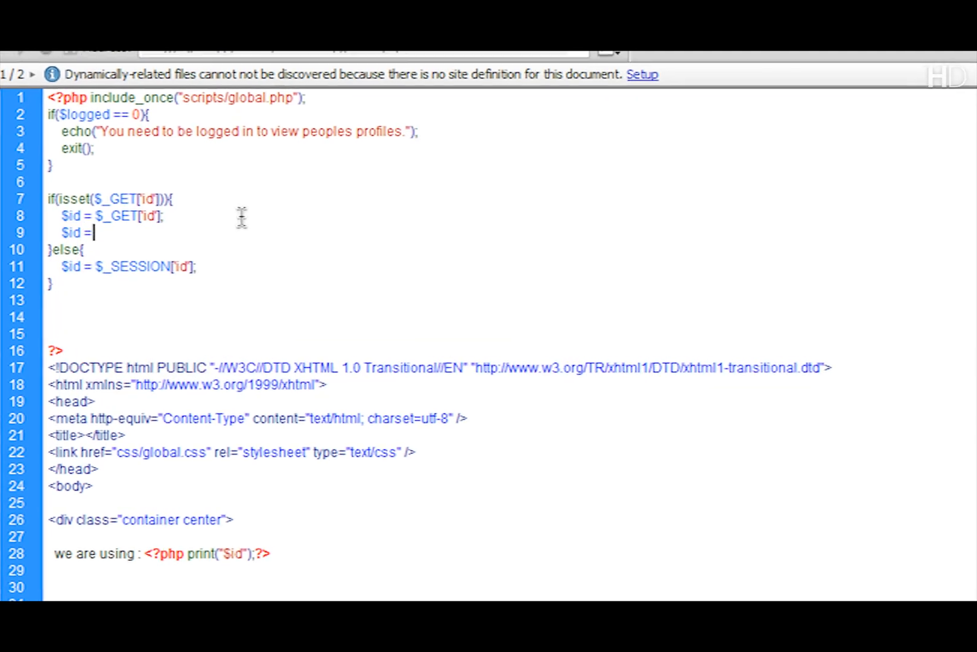
- Add $id = preg_replace("#[^0-9]#","",$id); and begin a //collect member information comment
{"action": "type", "text": "preg_replace(\"\",\"\",$id);"}
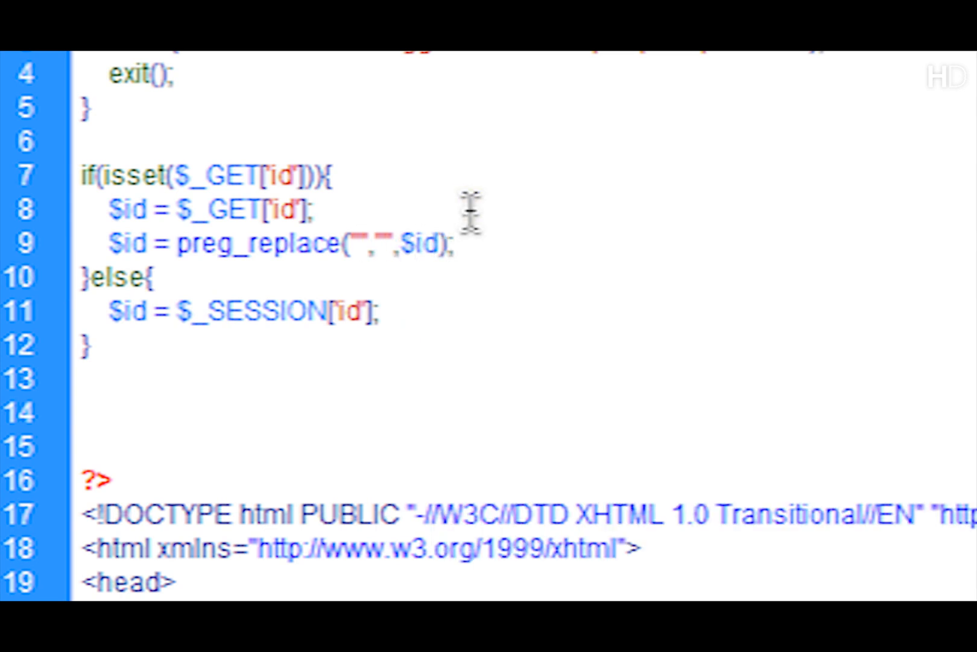
{"action": "type", "text": "##"}
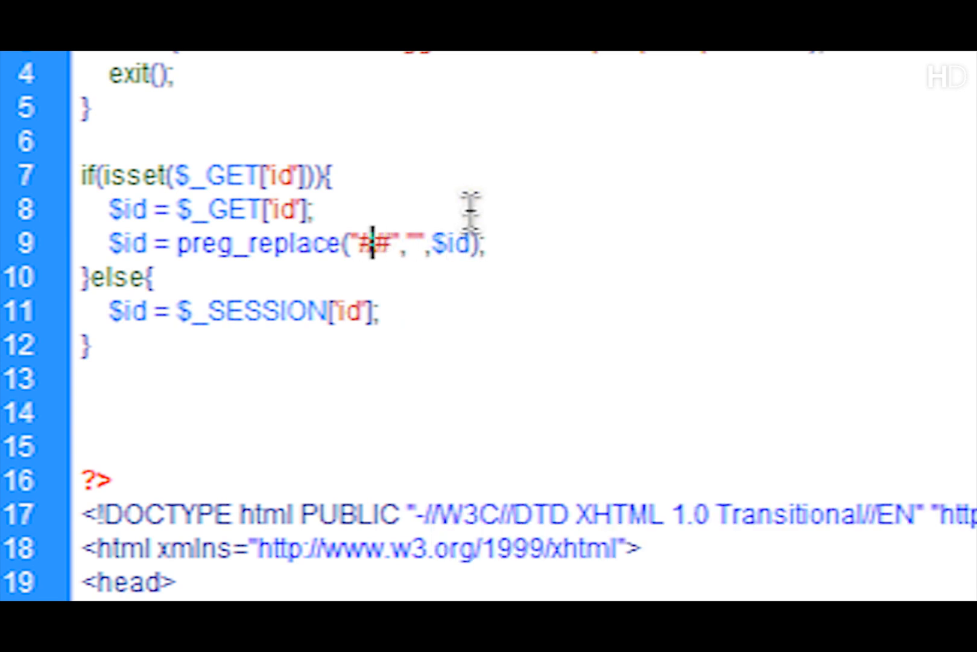
{"action": "type", "text": "["}
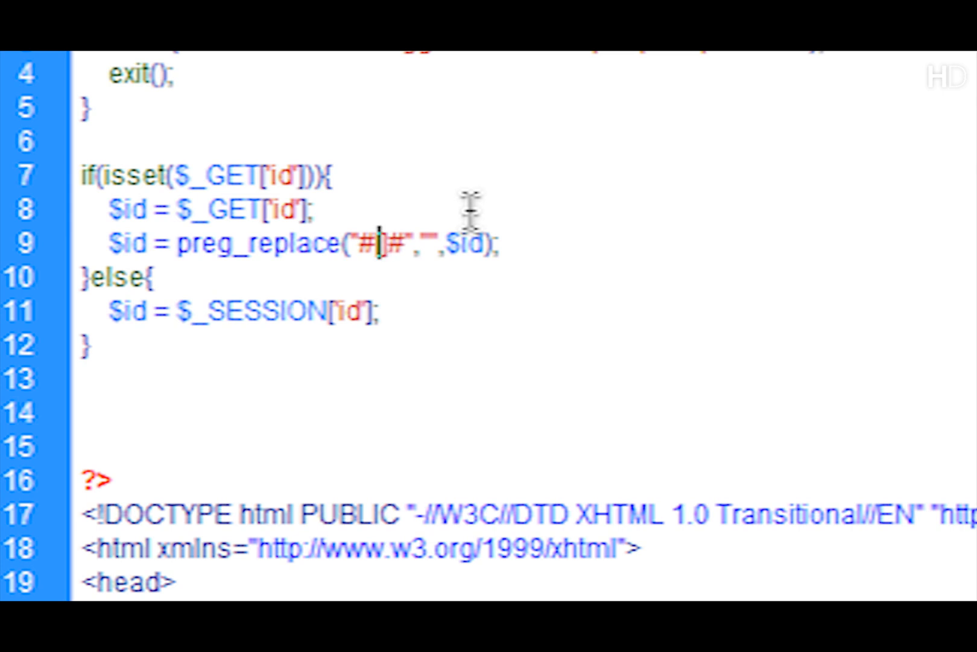
{"action": "type", "text": "[^0-9]"}
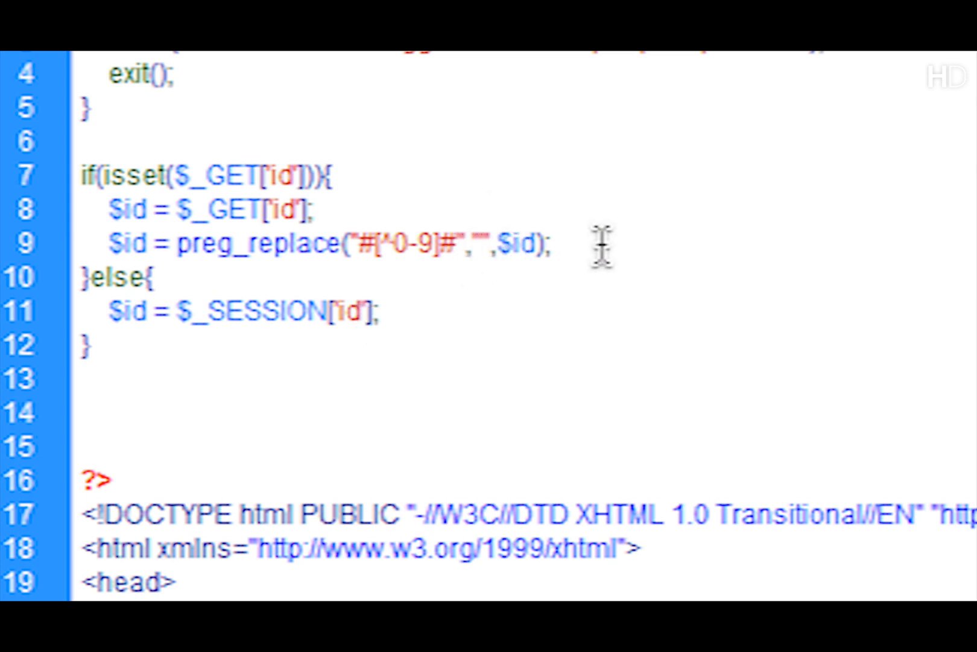
{"action": "mouse_move", "coordinate": [172, 222]}
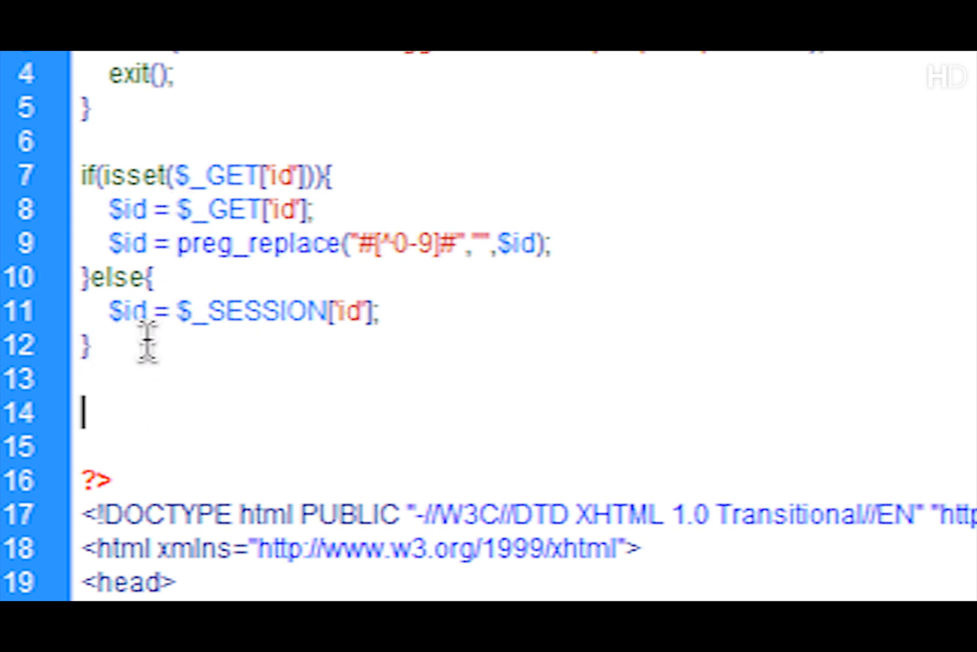
{"action": "mouse_move", "coordinate": [255, 408]}
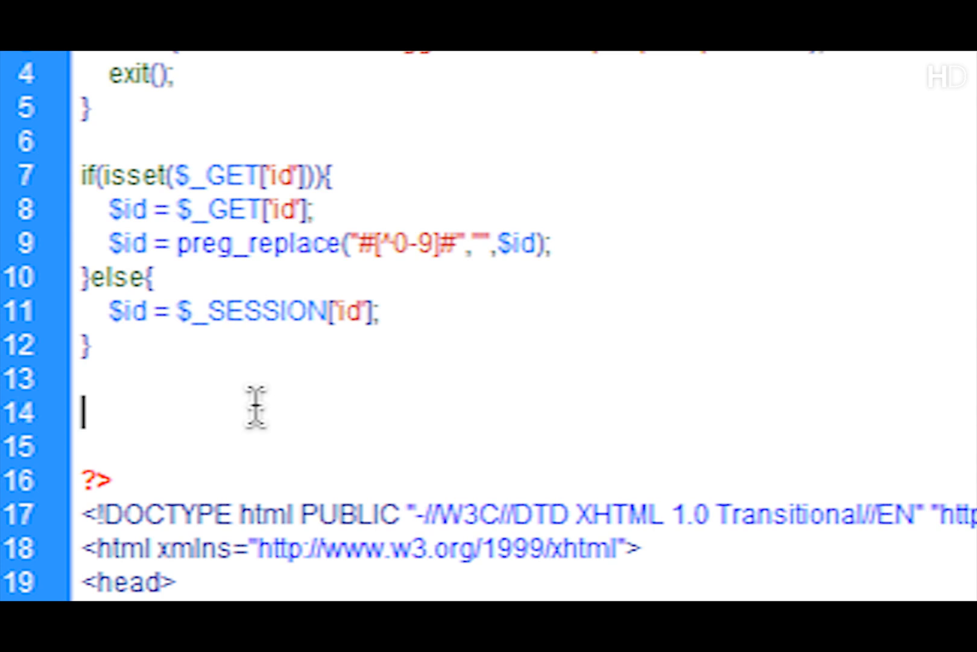
{"action": "type", "text": "//co"}
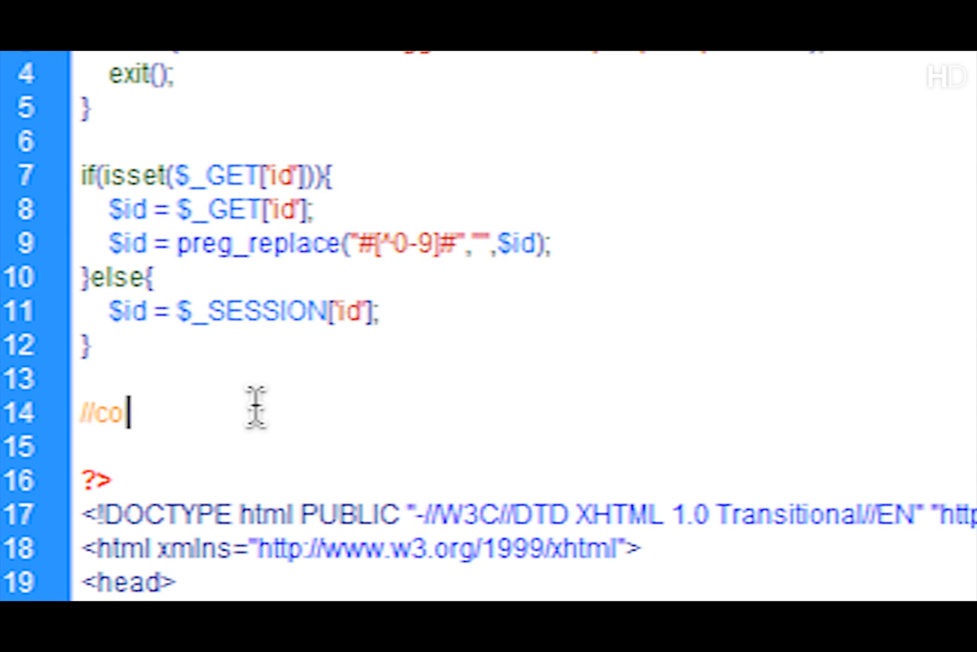
{"action": "type", "text": "llect member infomation"}
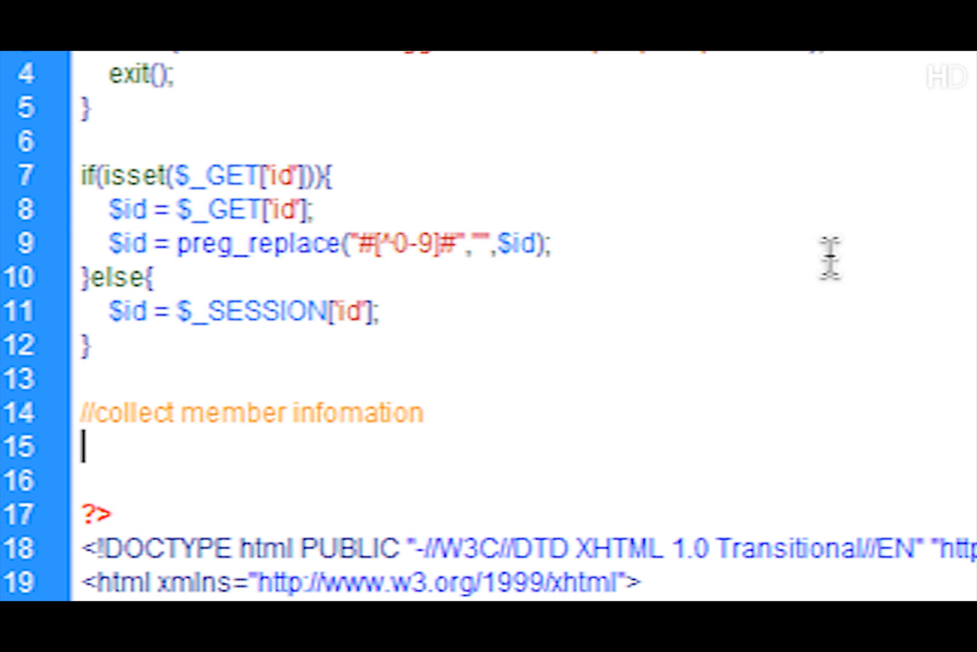
- Add $query selecting * FROM members WHERE id='$id' LIMIT 1, or die 'Could not collect user infomation'
{"action": "type", "text": "$query = mysql_"}
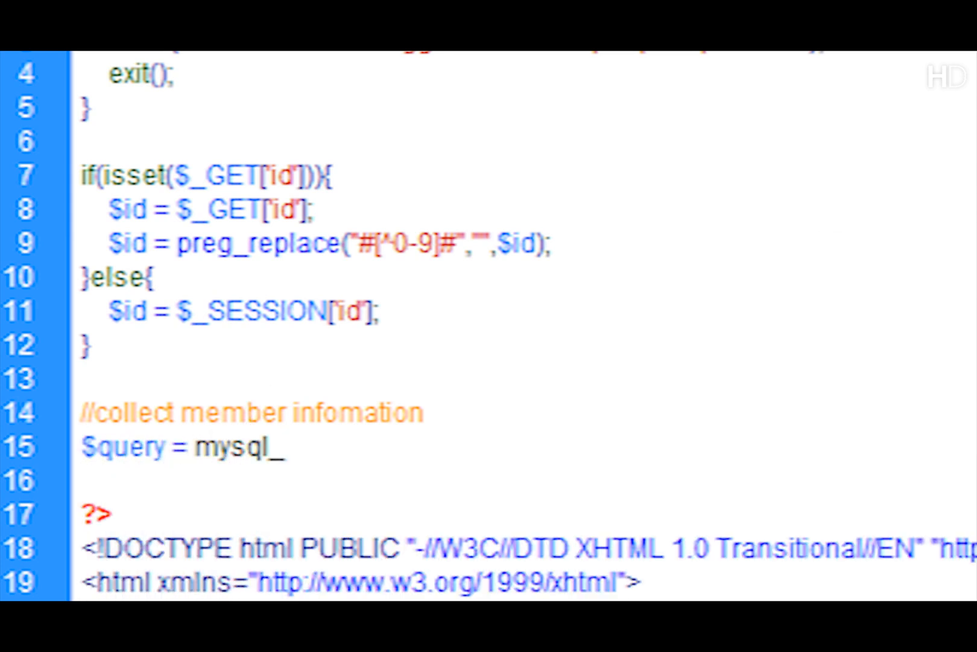
{"action": "type", "text": "query(\"\")"}
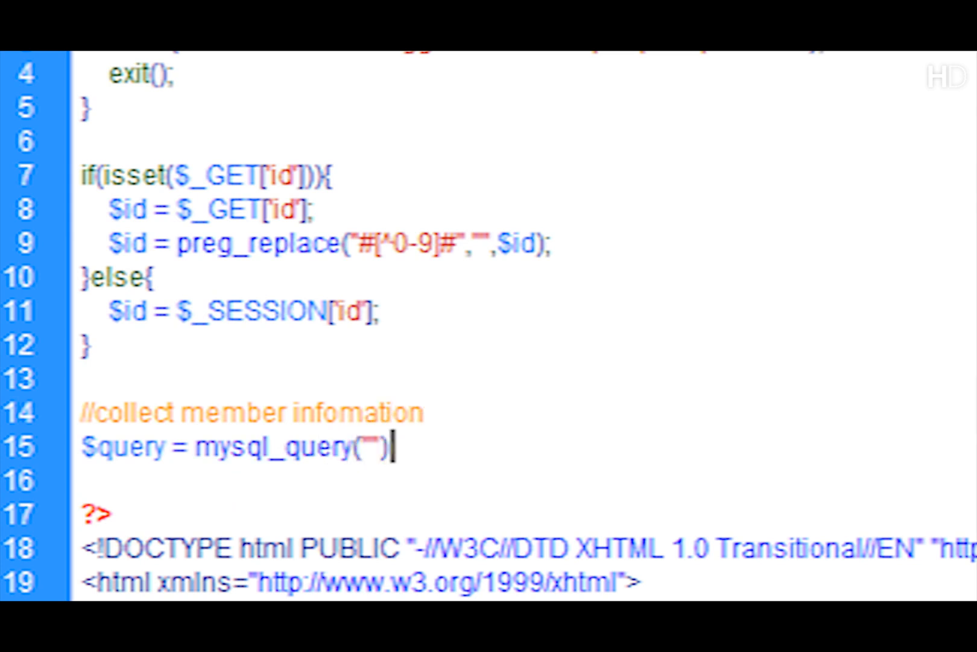
{"action": "type", "text": "or die(\"\")"}
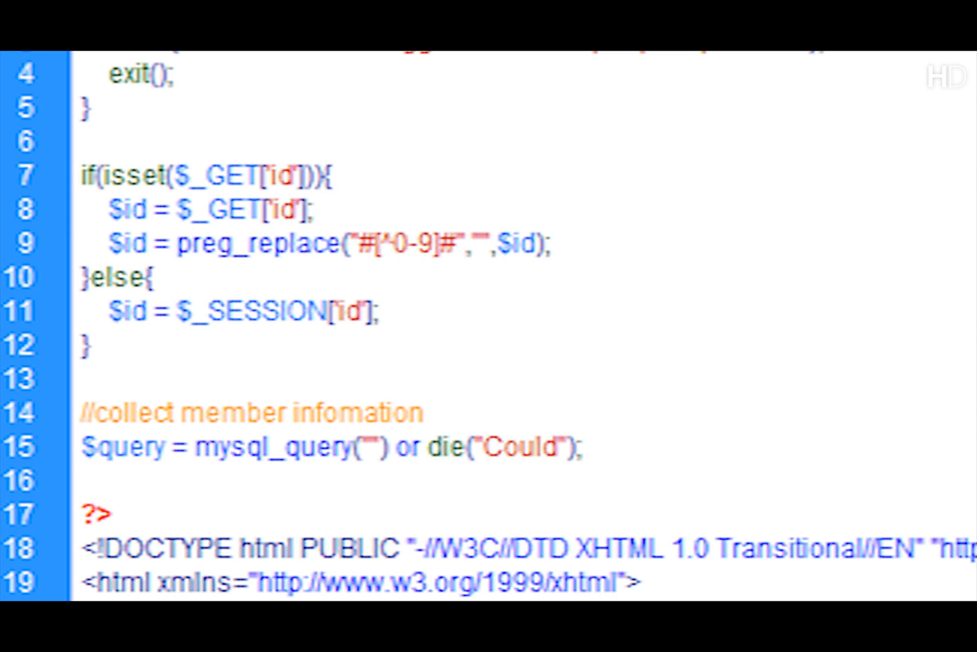
{"action": "type", "text": "not collect"}
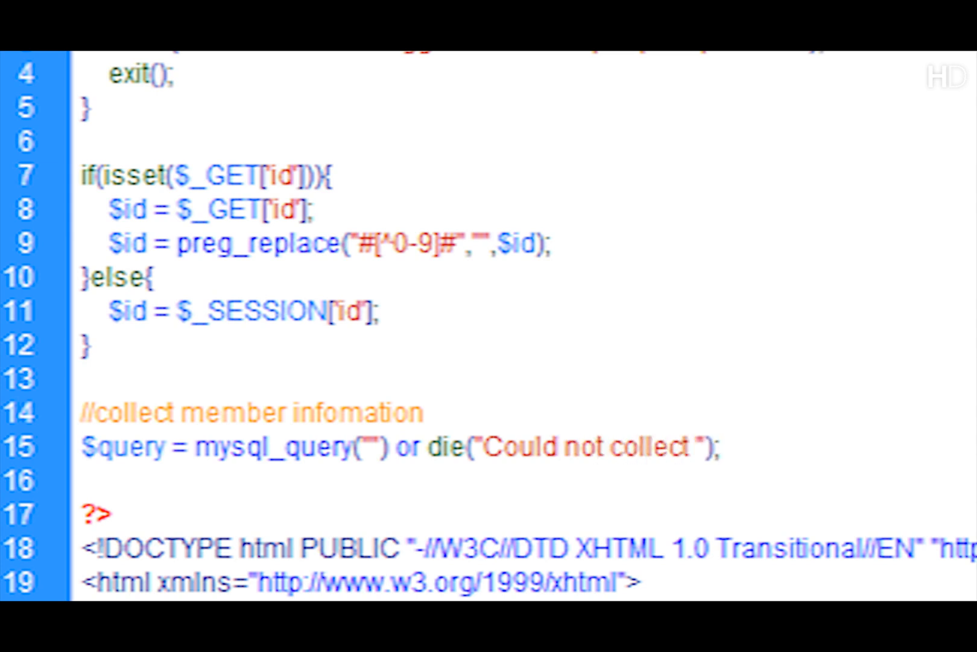
{"action": "type", "text": "user infomation"}
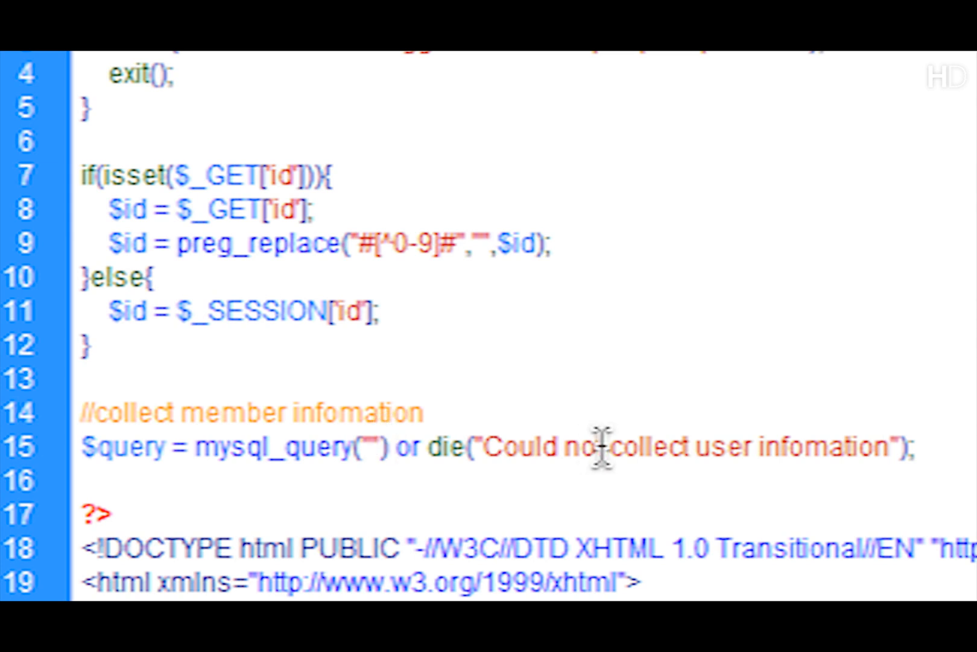
{"action": "type", "text": "SELECT"}
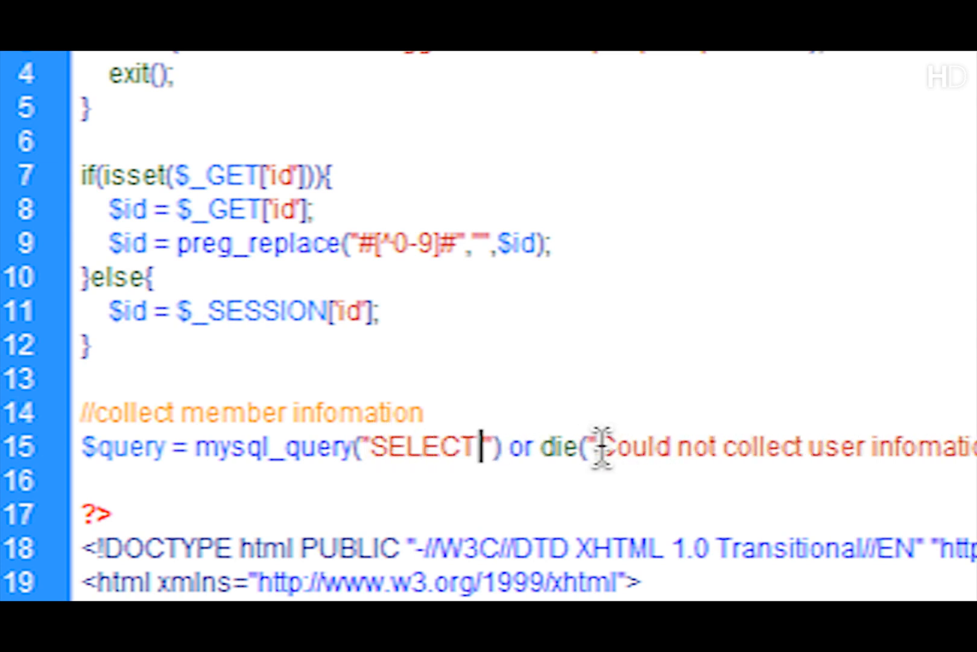
{"action": "type", "text": "* FROM members WHERE id"}
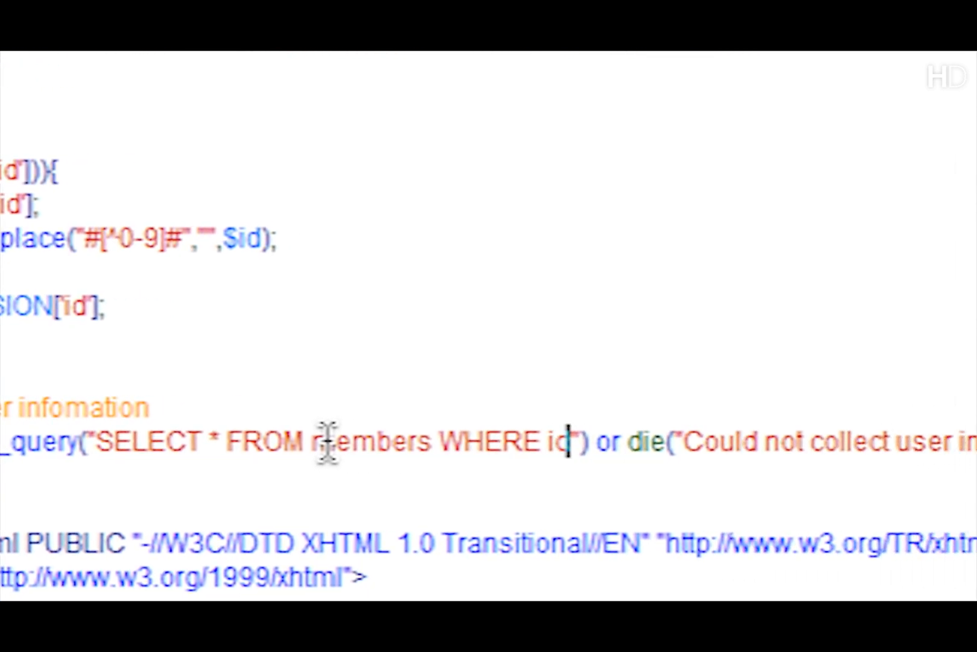
{"action": "type", "text": "='$id"}
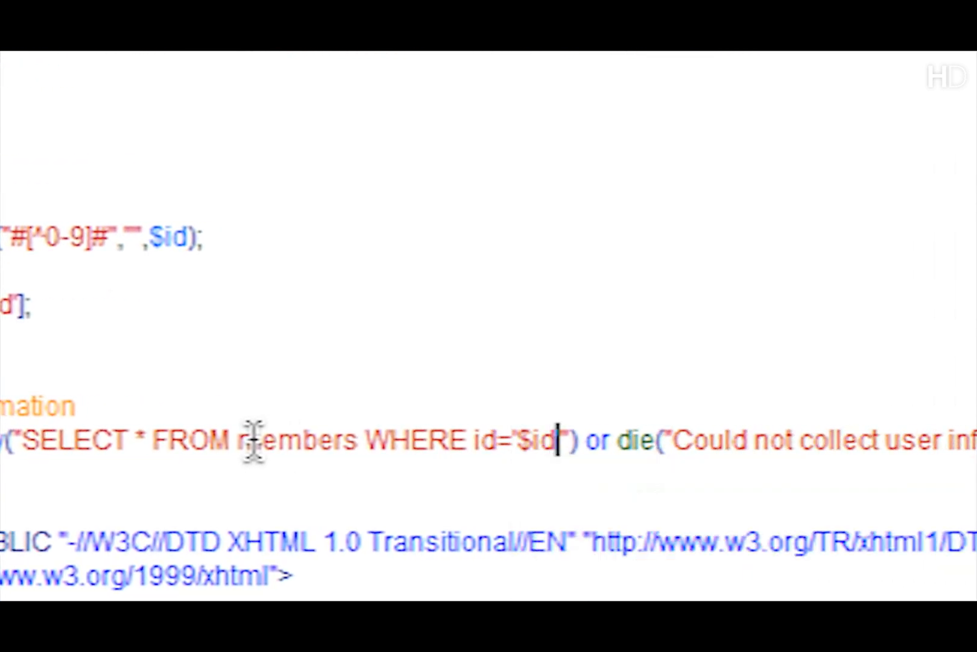
{"action": "type", "text": "LIM"}
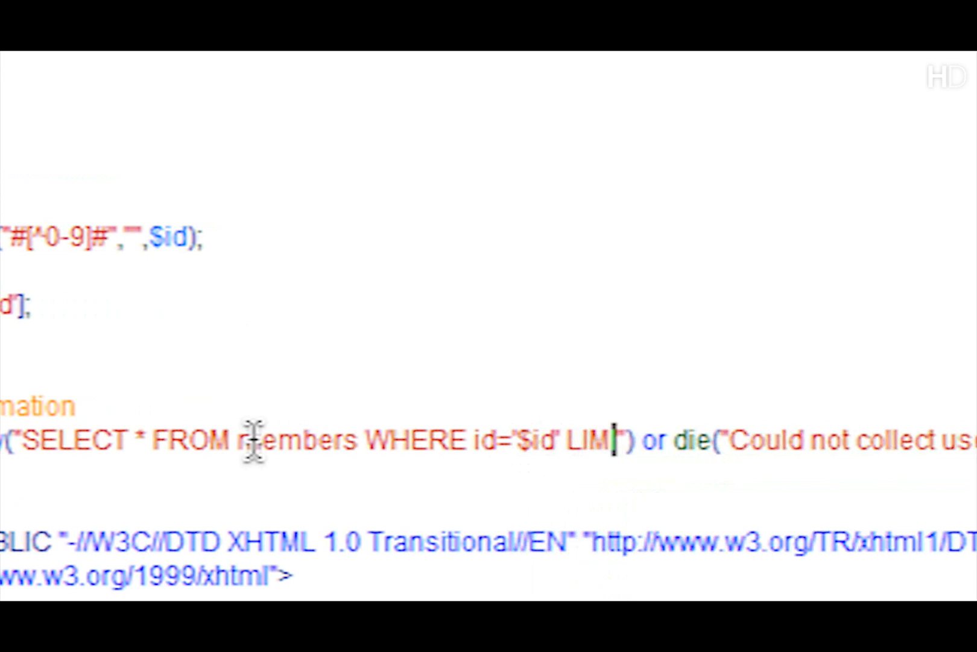
{"action": "type", "text": "IT 1"}
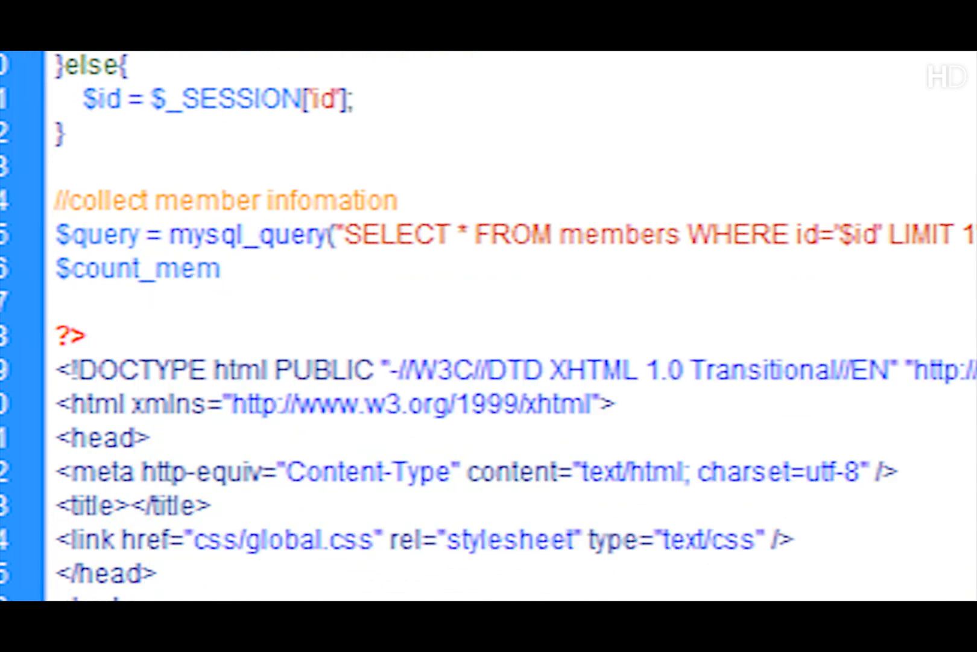
- Add $count_mem = mysql_num_rows($query) and, if 0, echo 'The user does not exist!' and exit()
{"action": "type", "text": "= mysq"}
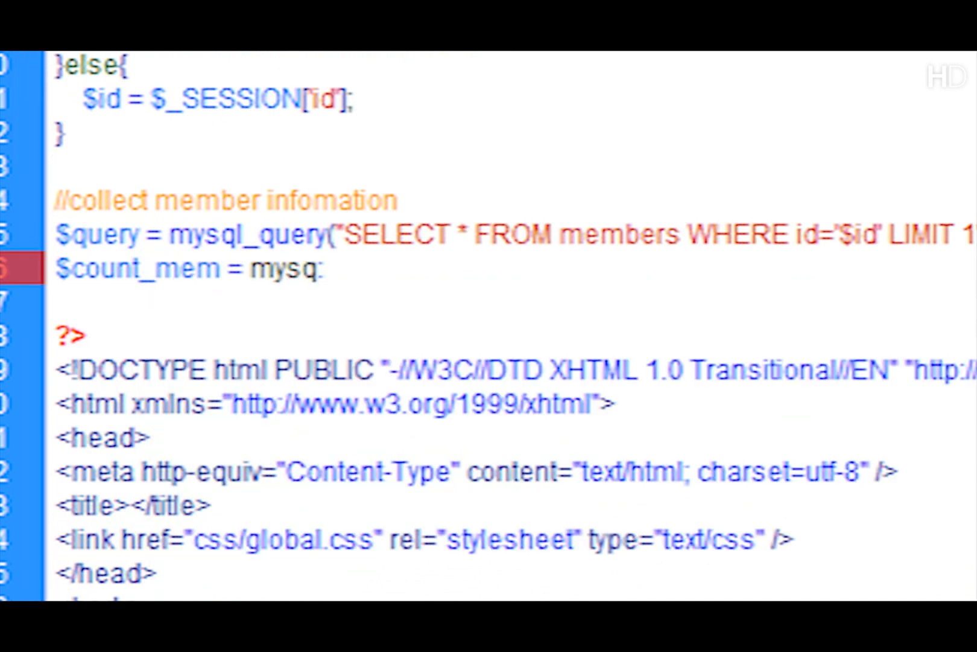
{"action": "type", "text": "l_num_rows($query);"}
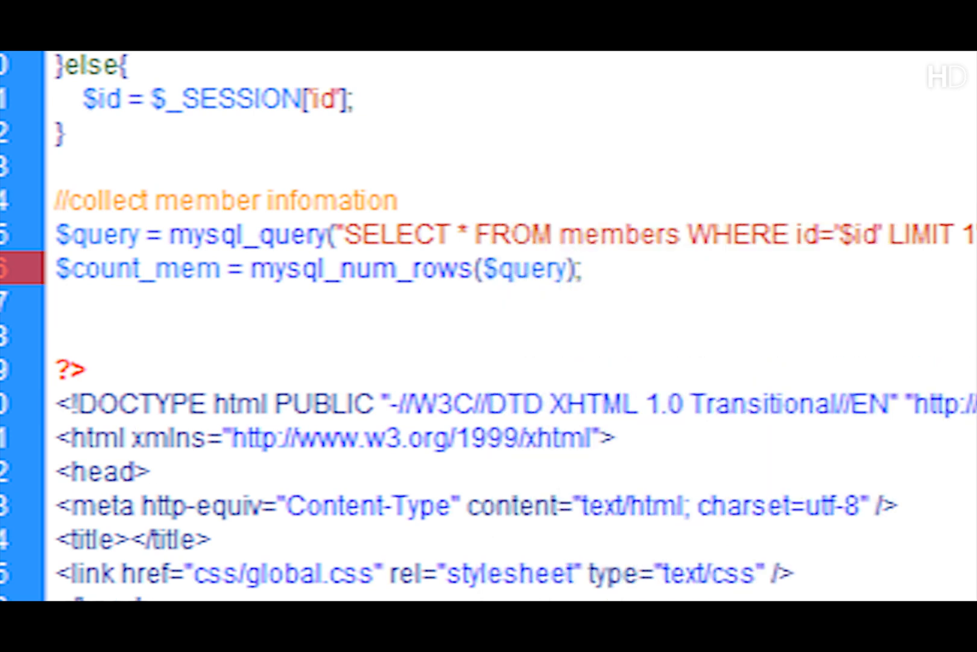
{"action": "type", "text": "if($"}
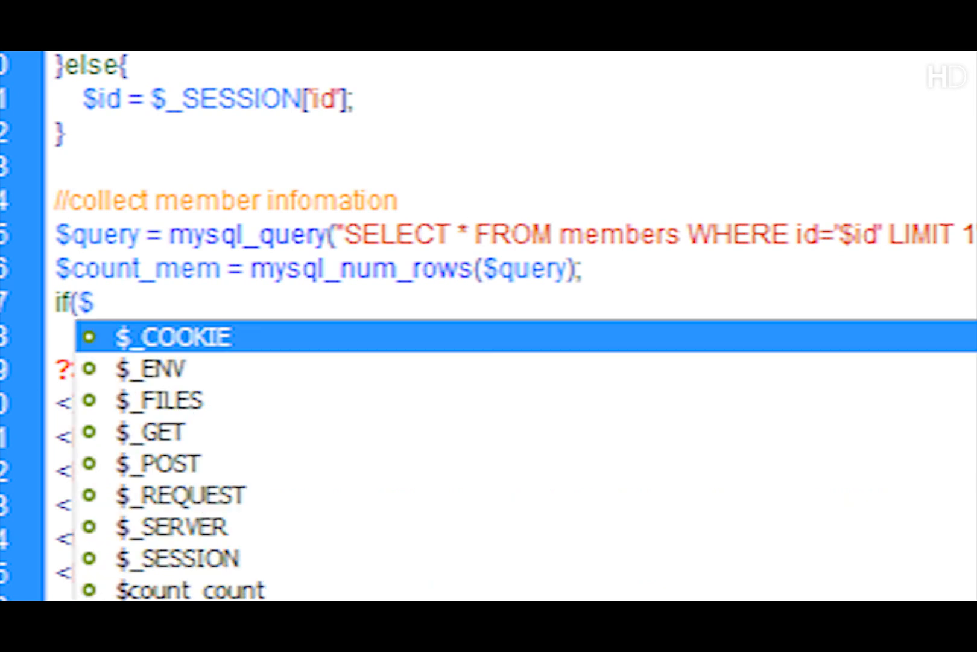
{"action": "type", "text": "count_mem"}
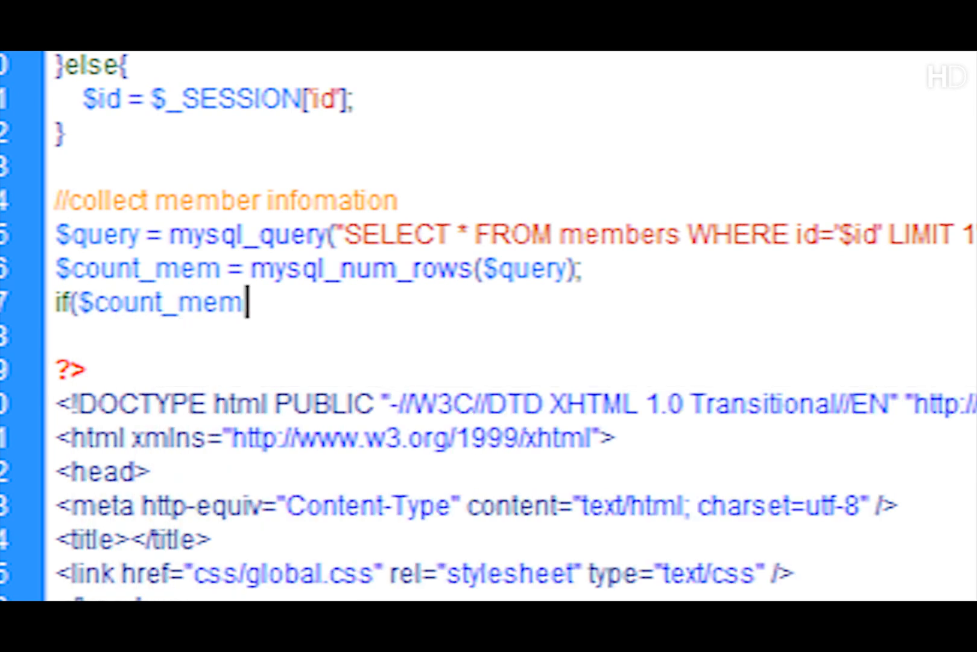
{"action": "type", "text": "== 0){"}
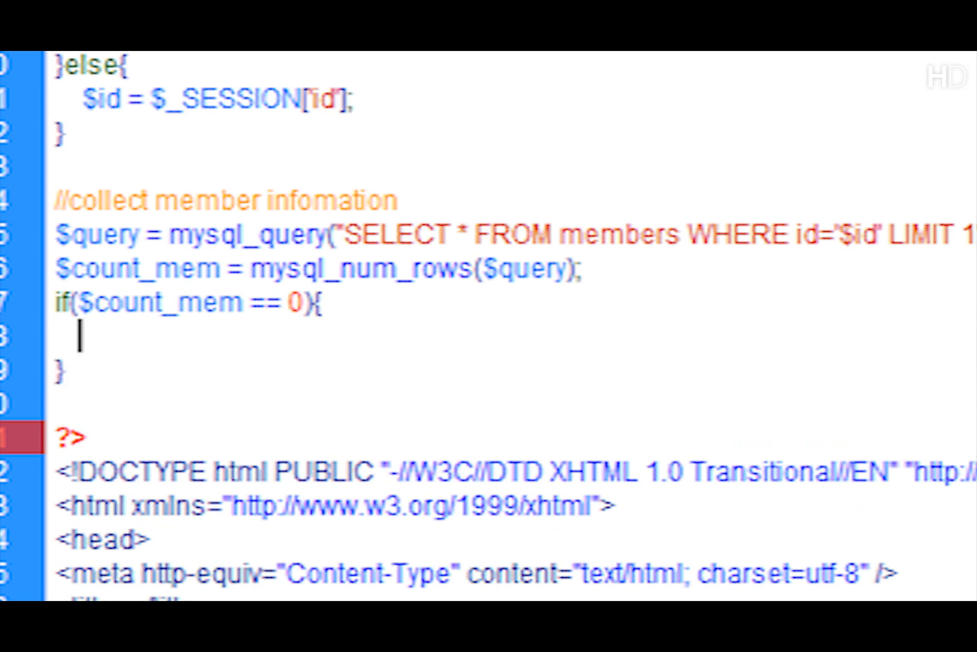
{"action": "type", "text": "echo(\""}
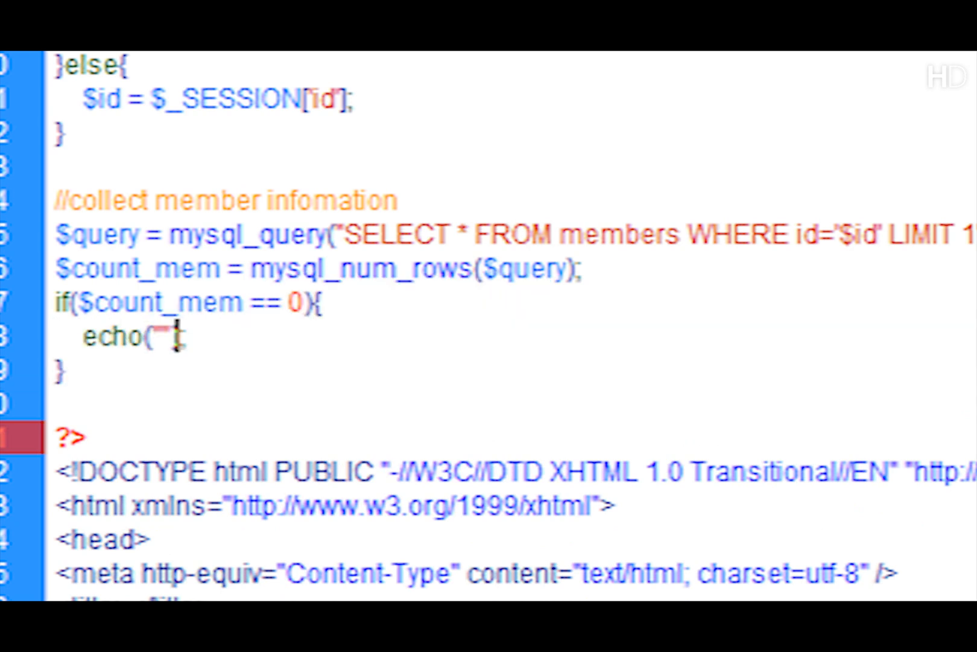
{"action": "type", "text": "The"}
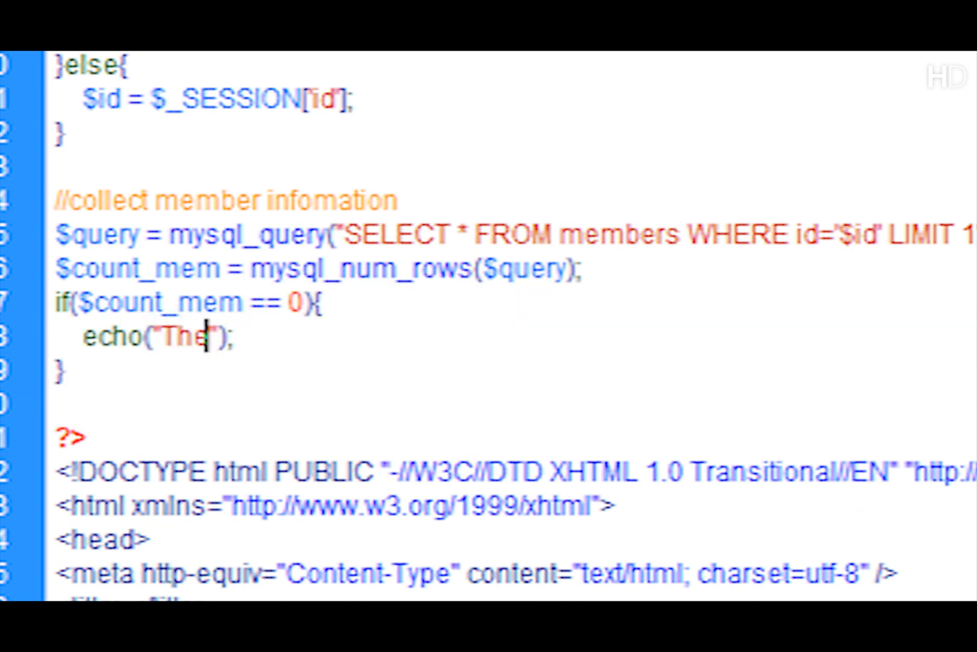
{"action": "type", "text": "user does not exist!"}
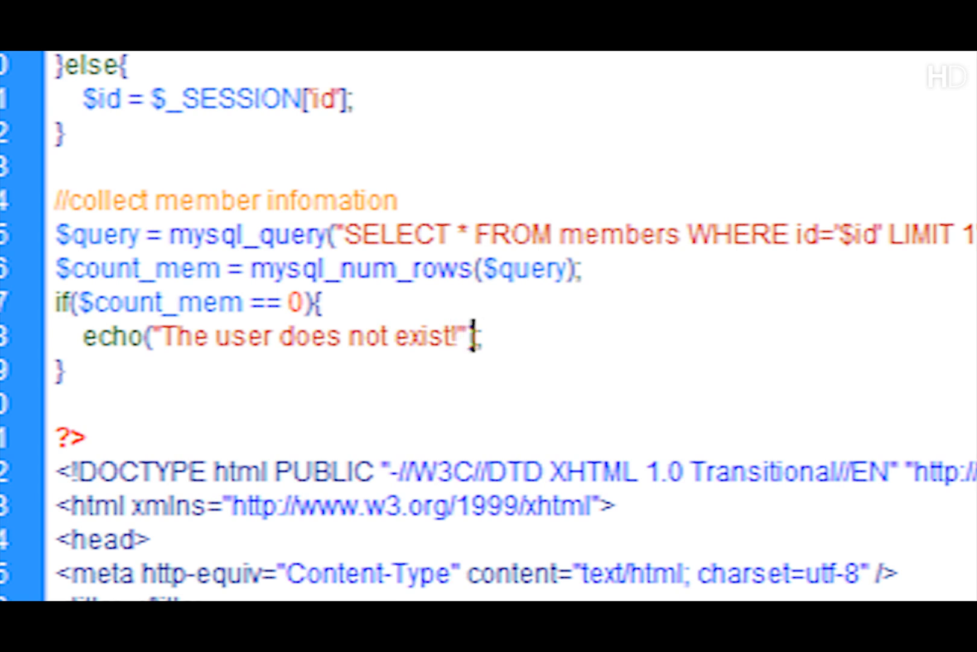
{"action": "type", "text": "exit();"}
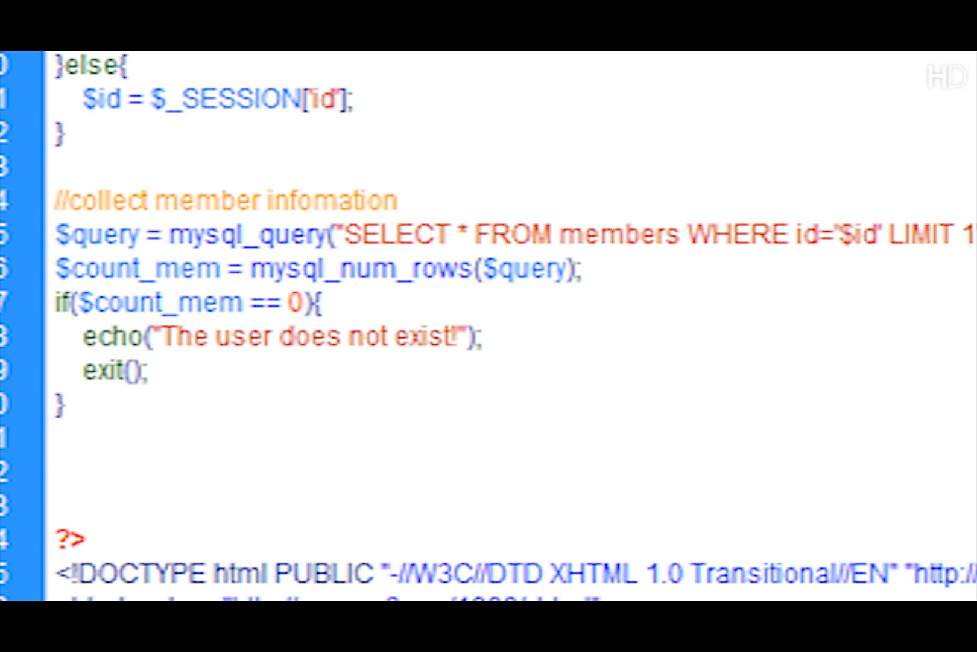
- Open a while($row = mysql_fetch_array($query)) loop
{"action": "type", "text": "while("}
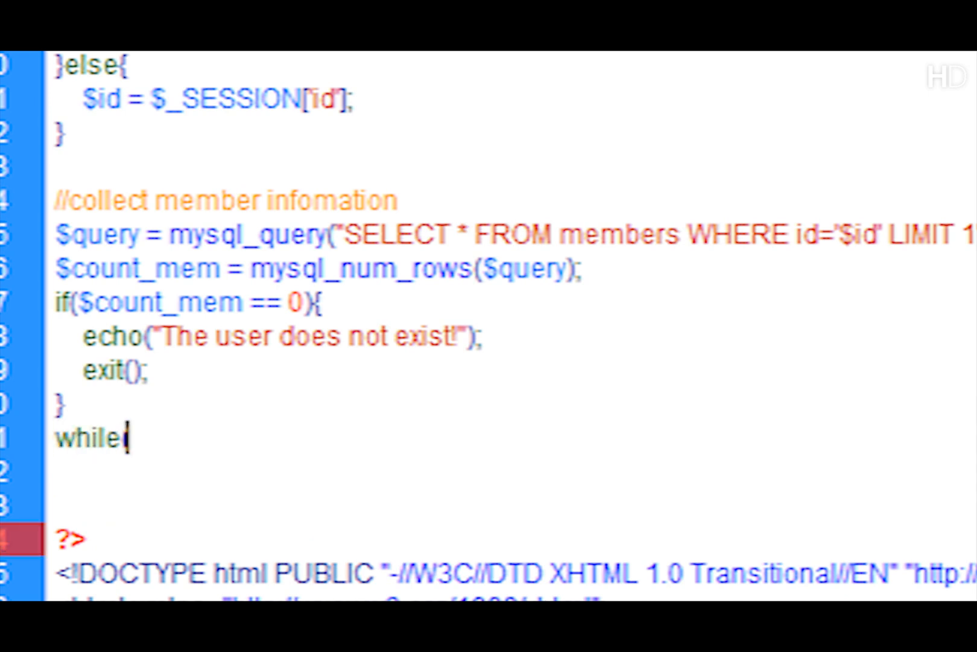
{"action": "type", "text": "($row = m"}
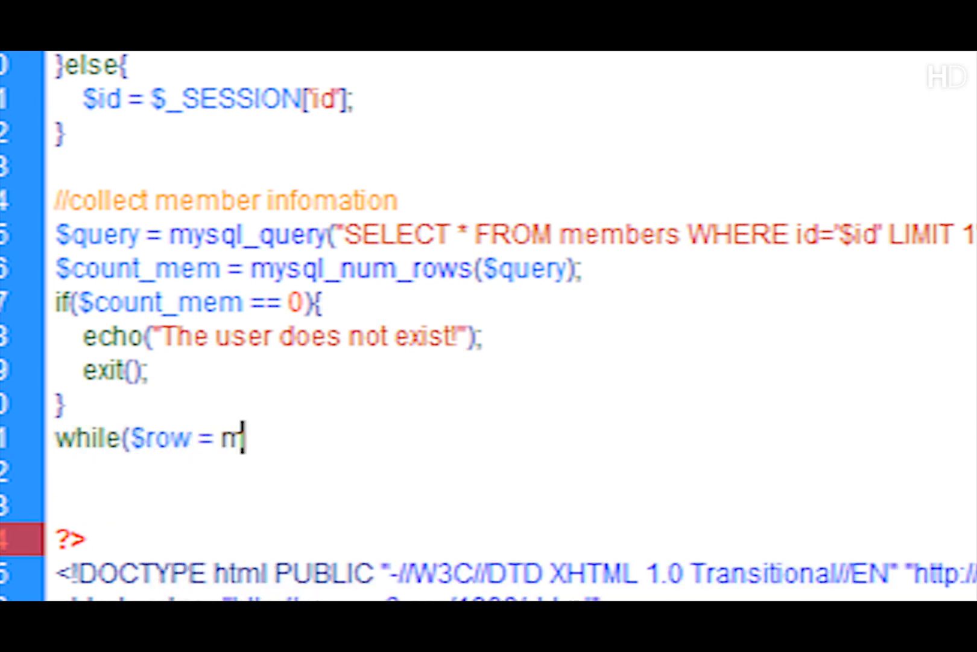
{"action": "type", "text": "ysql_fetch"}
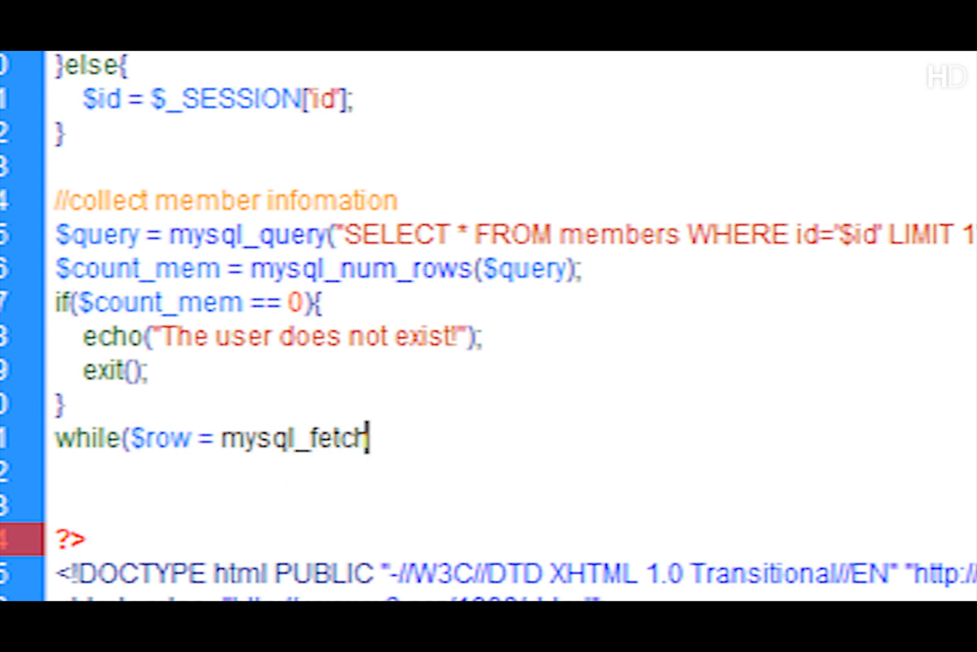
{"action": "type", "text": "_array("}
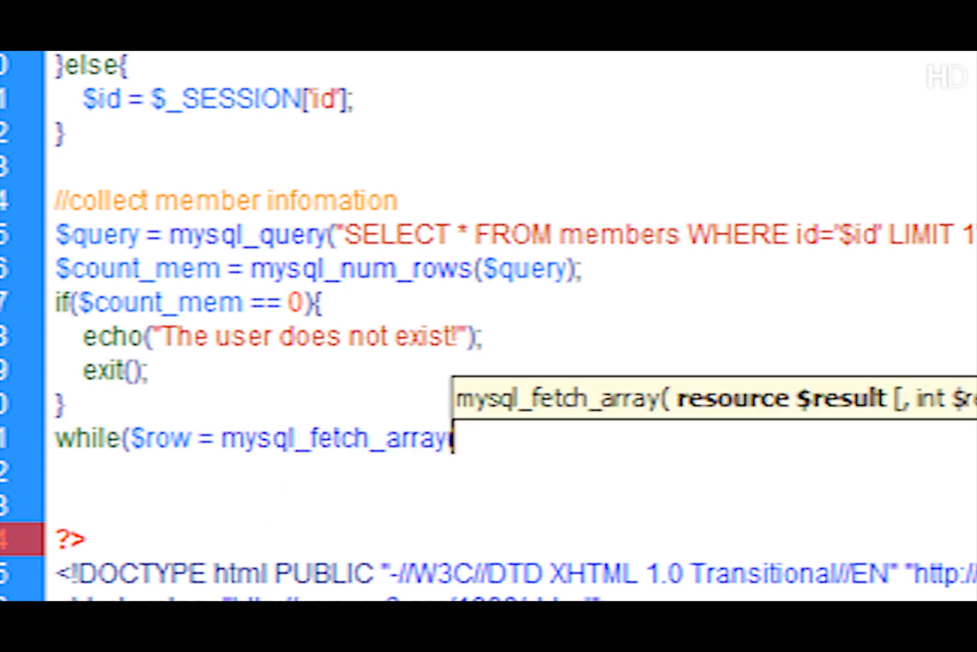
{"action": "type", "text": "$query?("}
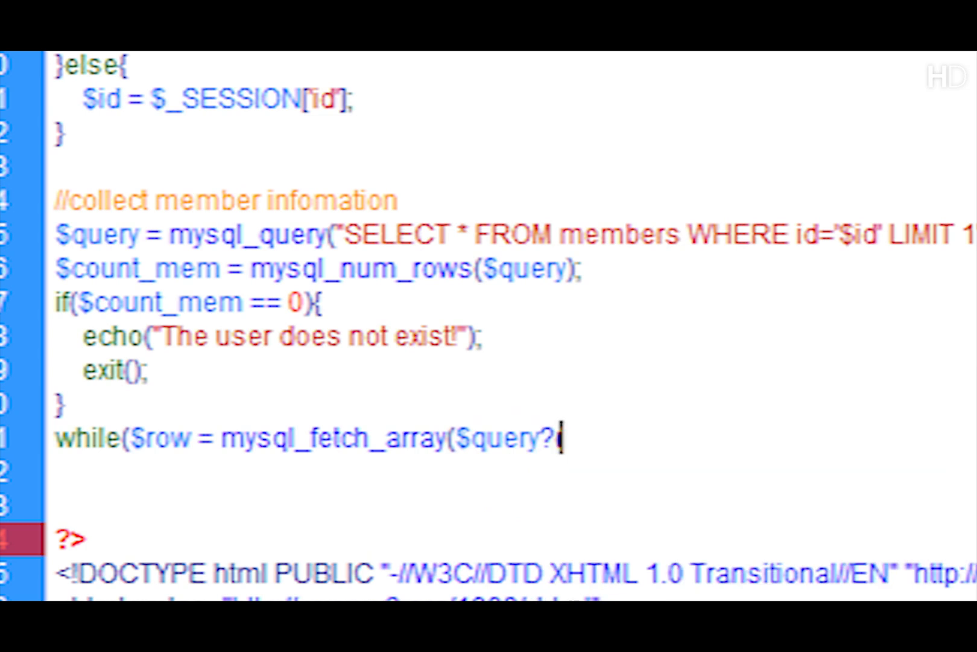
{"action": "type", "text": ")"}
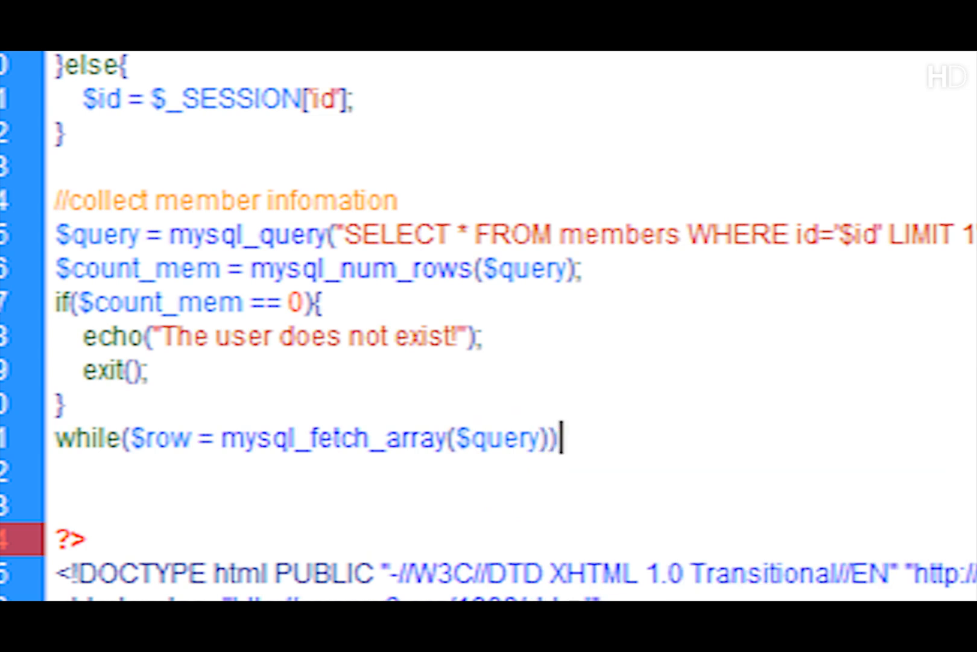
{"action": "type", "text": "{"}
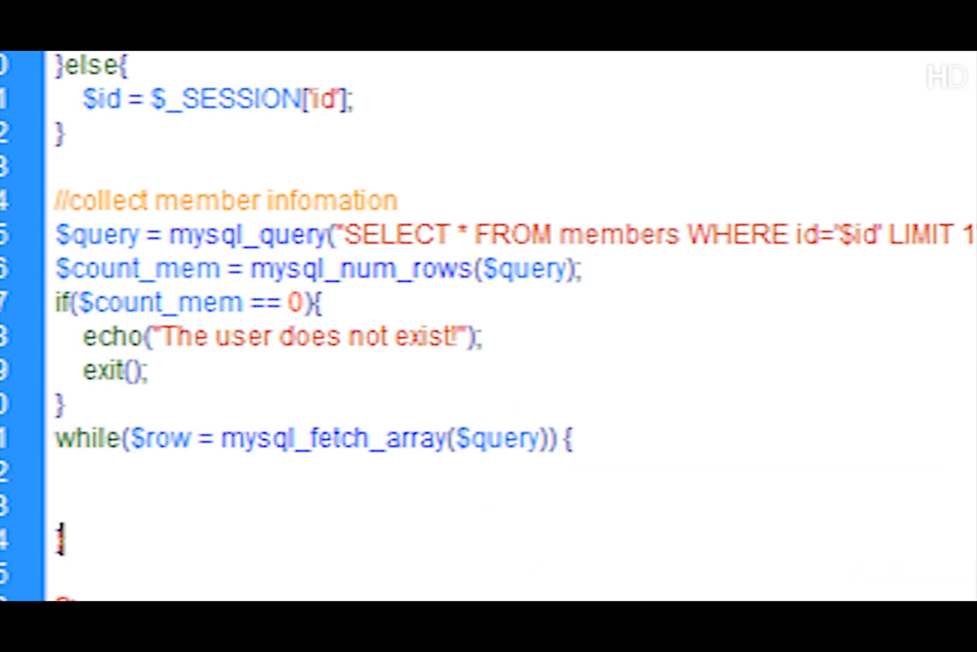
- Inside the loop, assign $username, $fname and $lname from the matching $row fields
{"action": "type", "text": "$u"}
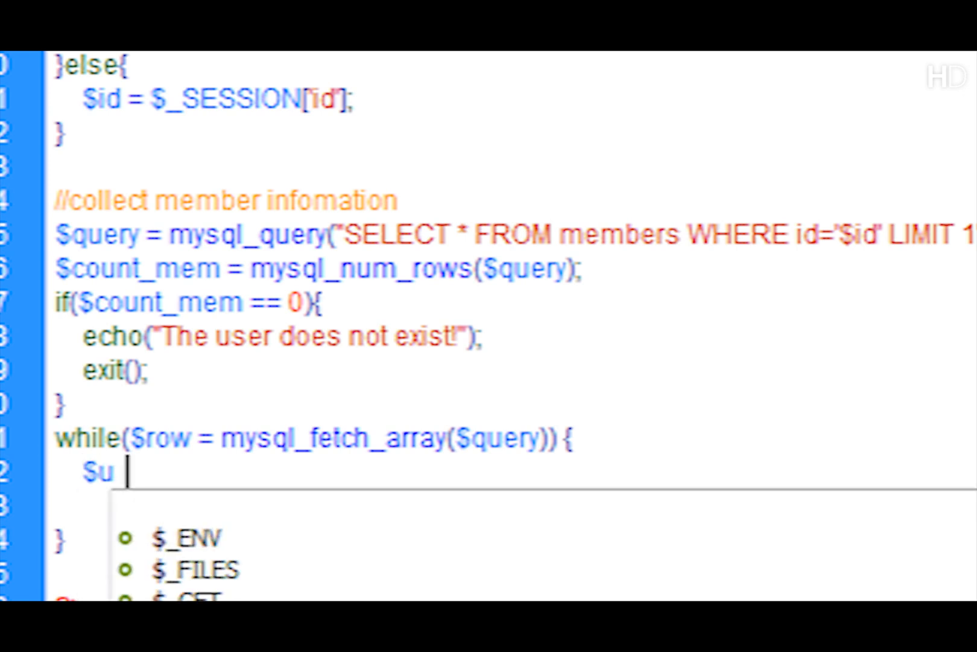
{"action": "type", "text": "sername ="}
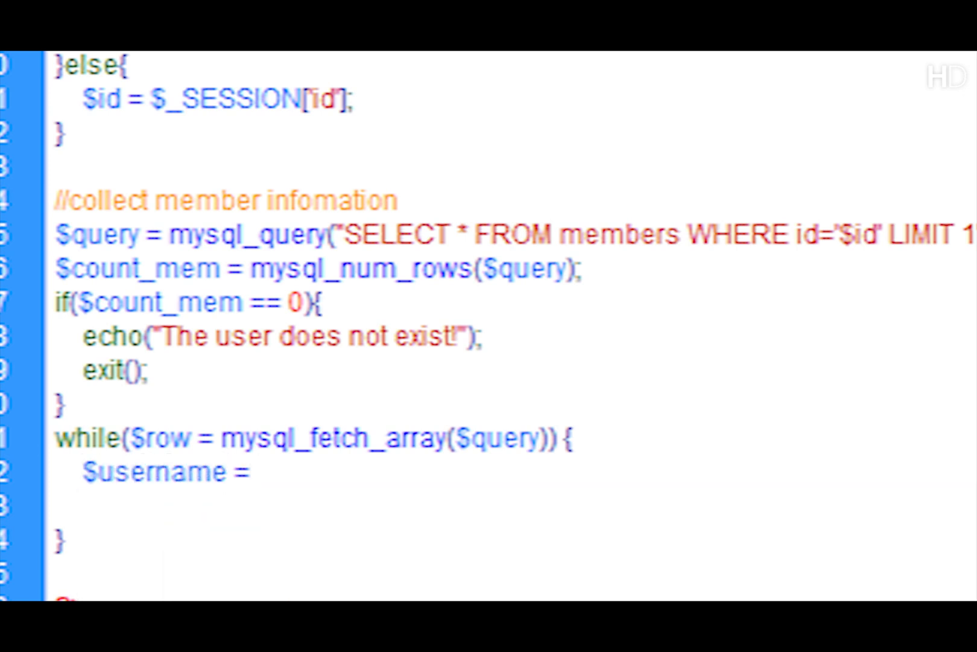
{"action": "type", "text": "$row[\"\"];"}
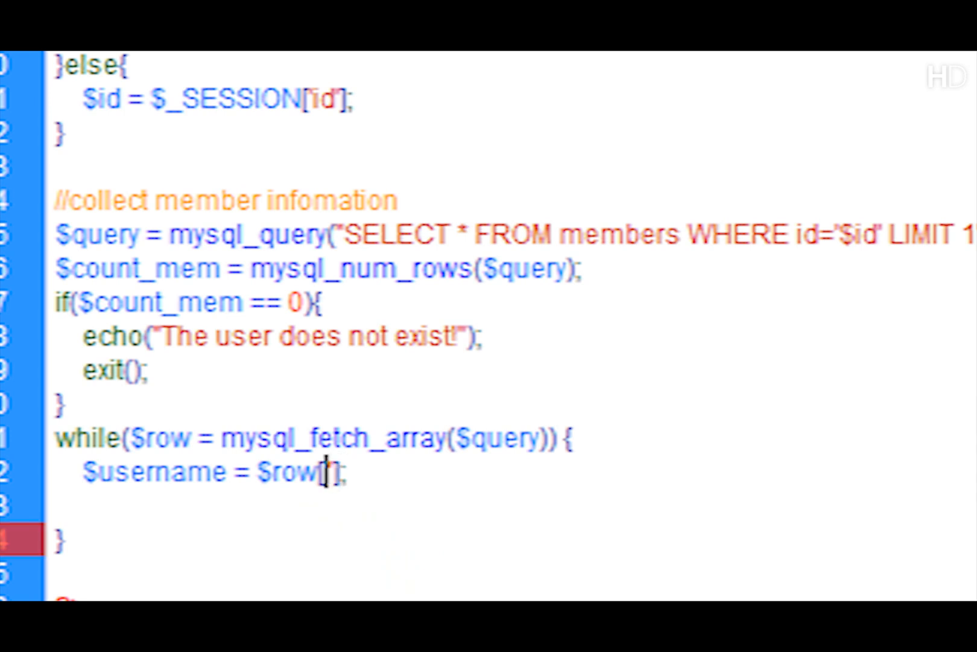
{"action": "type", "text": "U"}
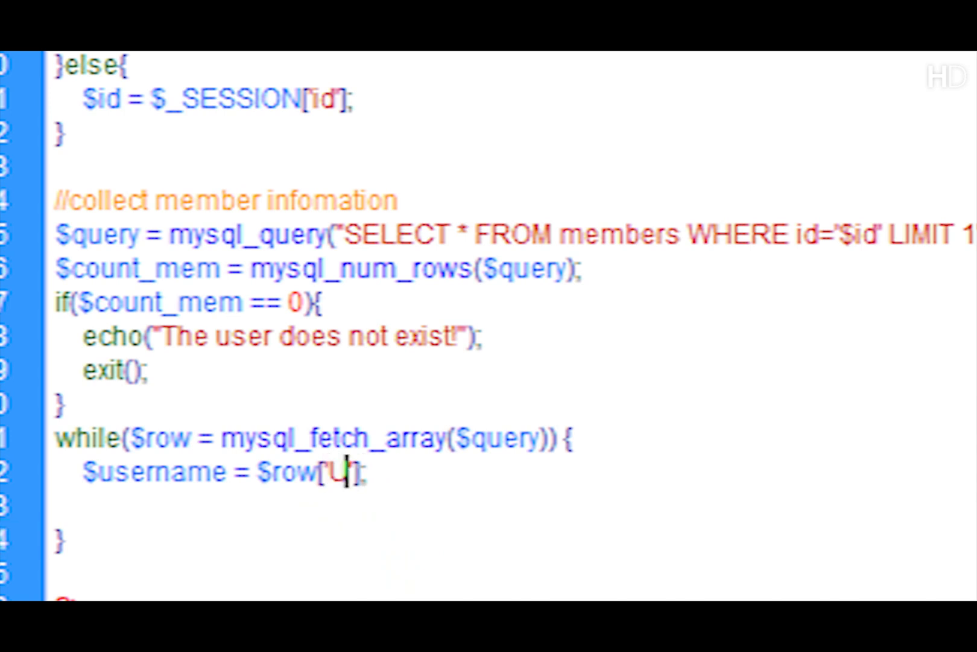
{"action": "type", "text": "ser"}
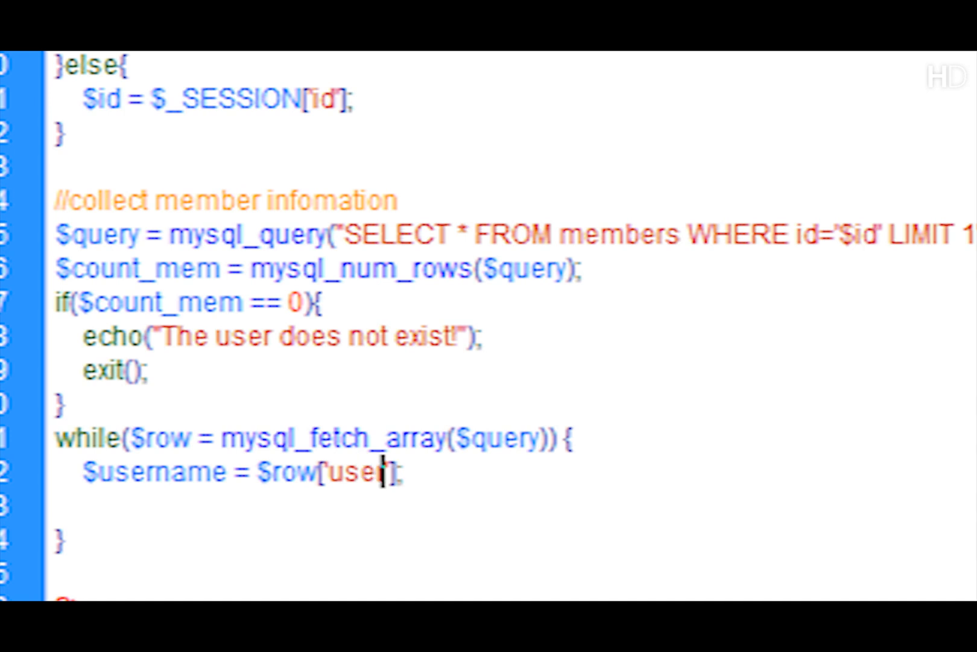
{"action": "type", "text": "name'];"}
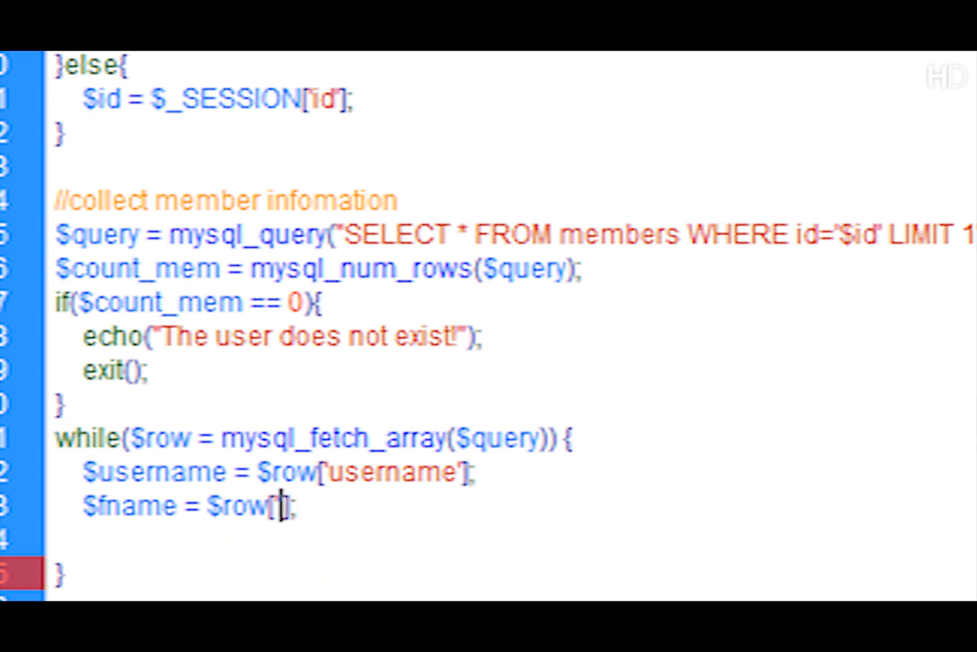
{"action": "type", "text": "fname"}
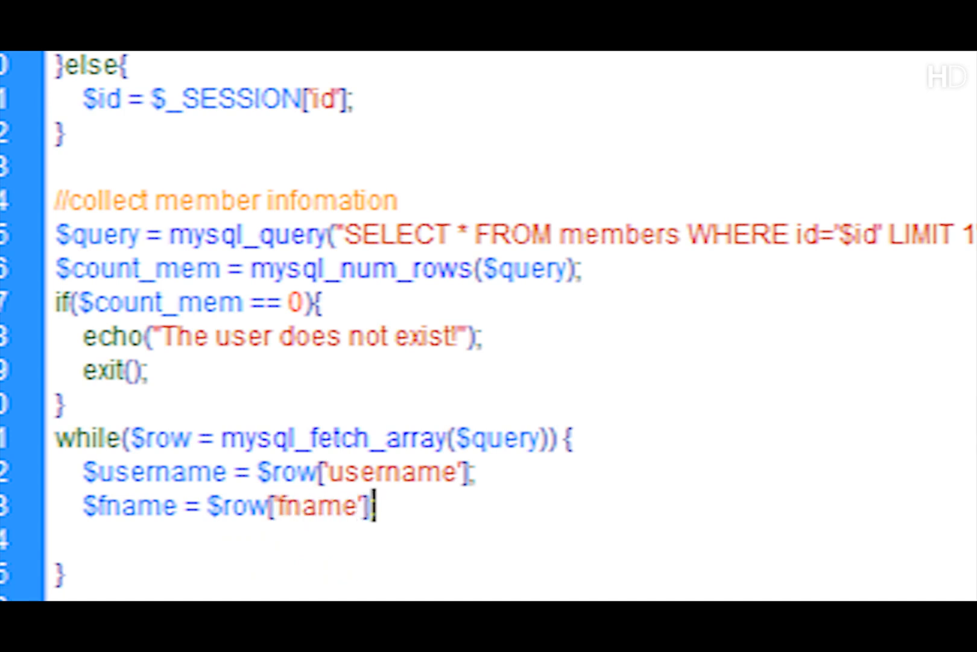
{"action": "type", "text": "$lname"}
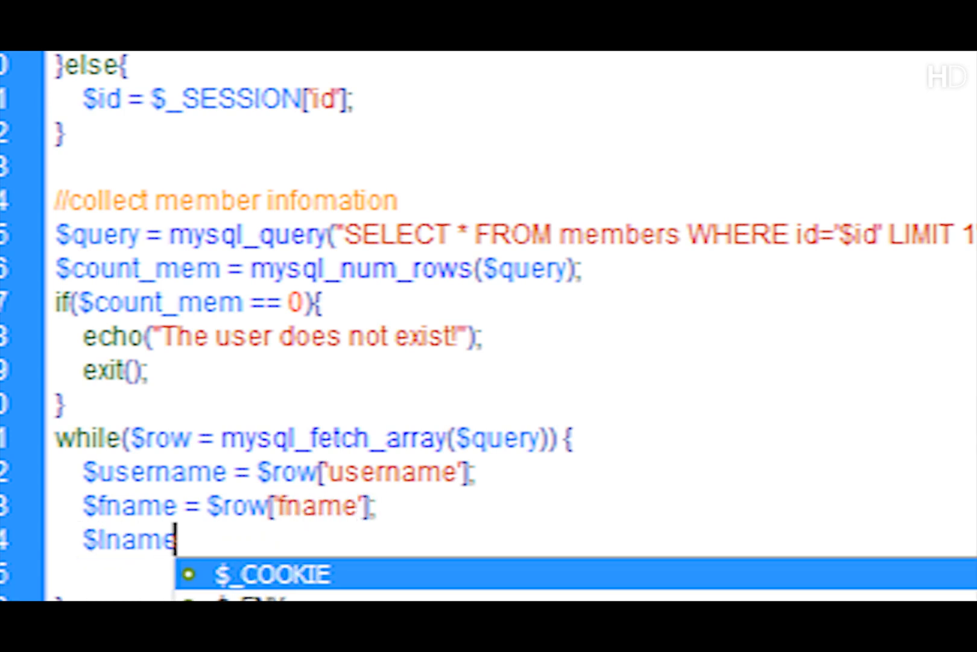
{"action": "type", "text": "= $row['];"}
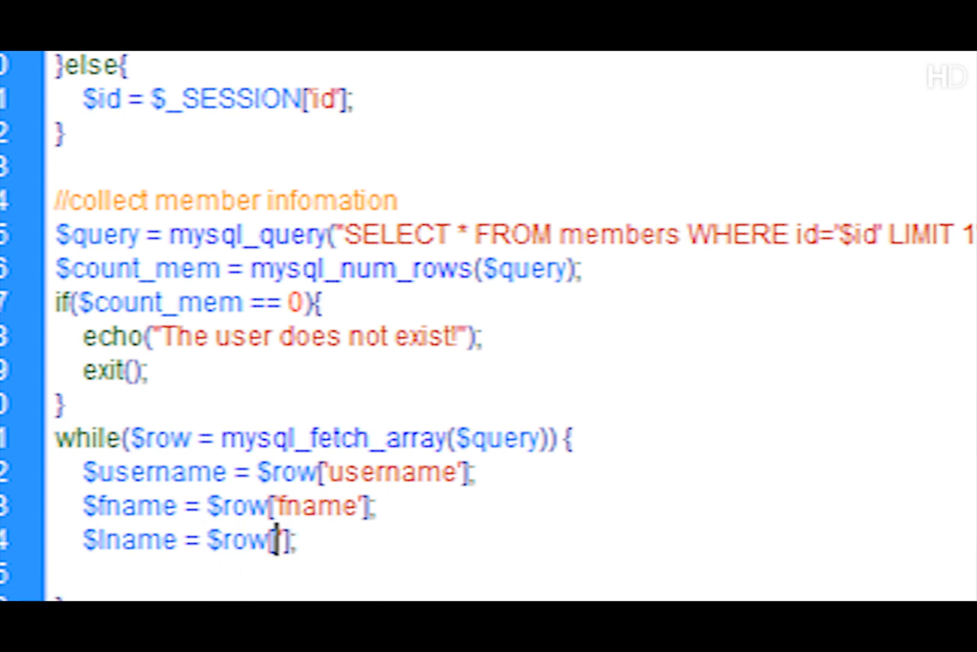
{"action": "type", "text": "lname"}
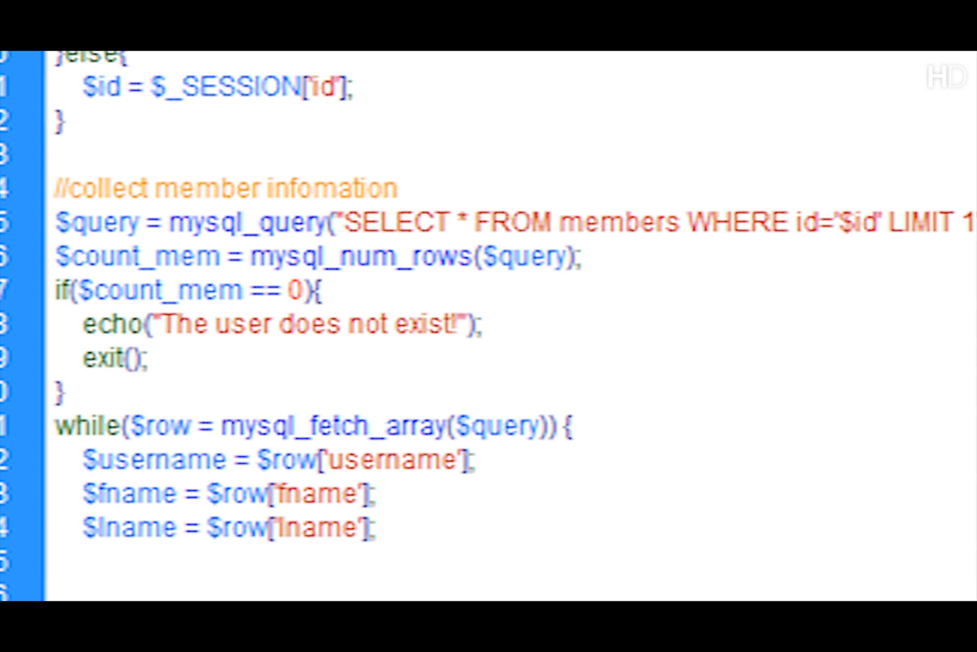
- In the while loop, store the row's id in $profile_id with $profile_id = $row['id'];
{"action": "type", "text": "$"}
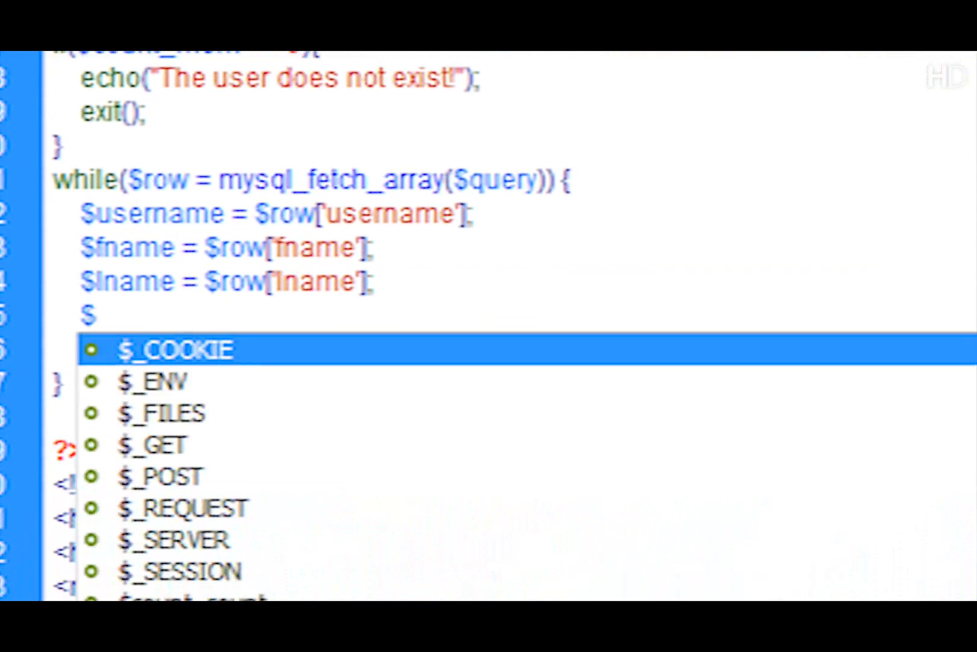
{"action": "type", "text": "profile"}
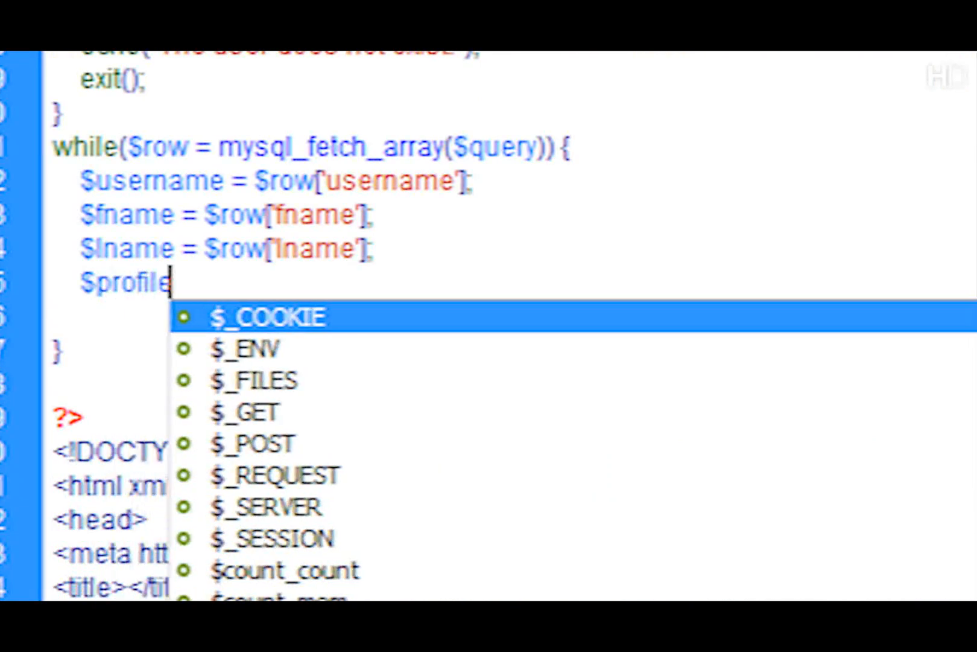
{"action": "type", "text": "_id = $"}
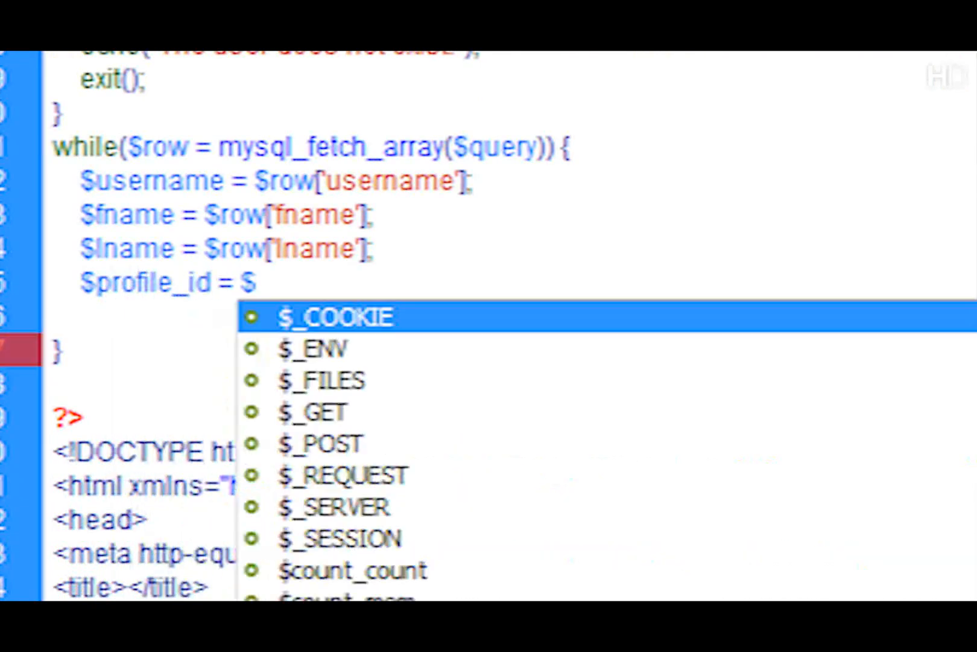
{"action": "type", "text": "row['"}
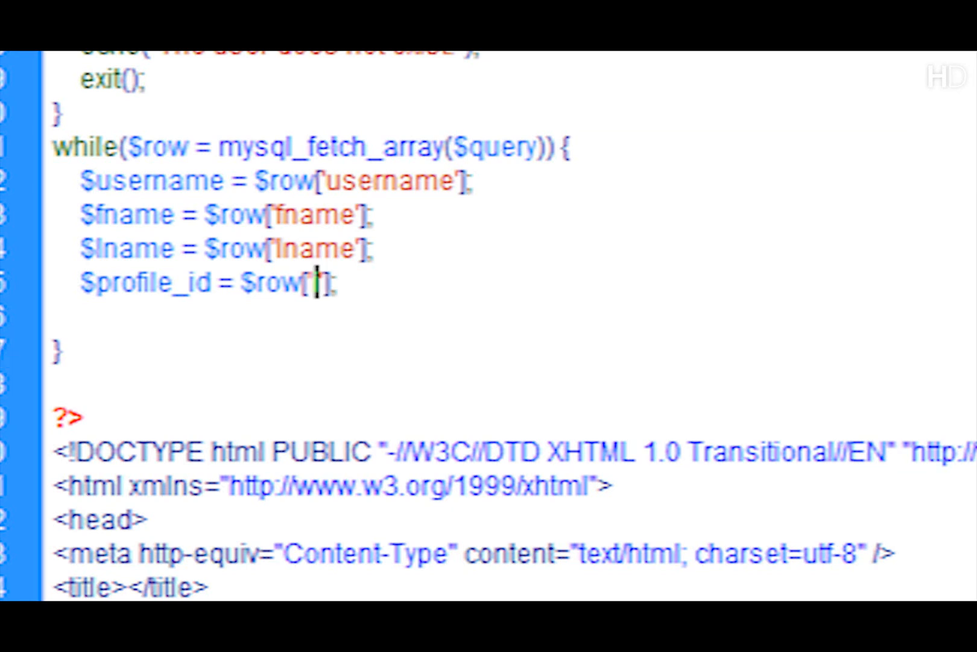
{"action": "type", "text": "id"}
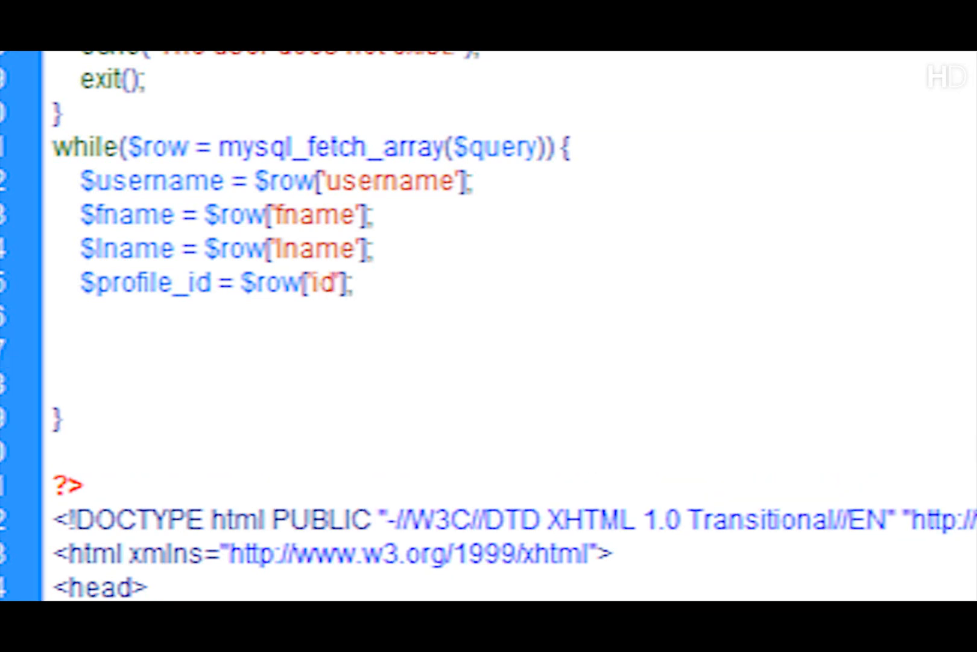
- Add if($id == $profile_id) setting $owner = true, else $owner = false
{"action": "type", "text": "if($id =="}
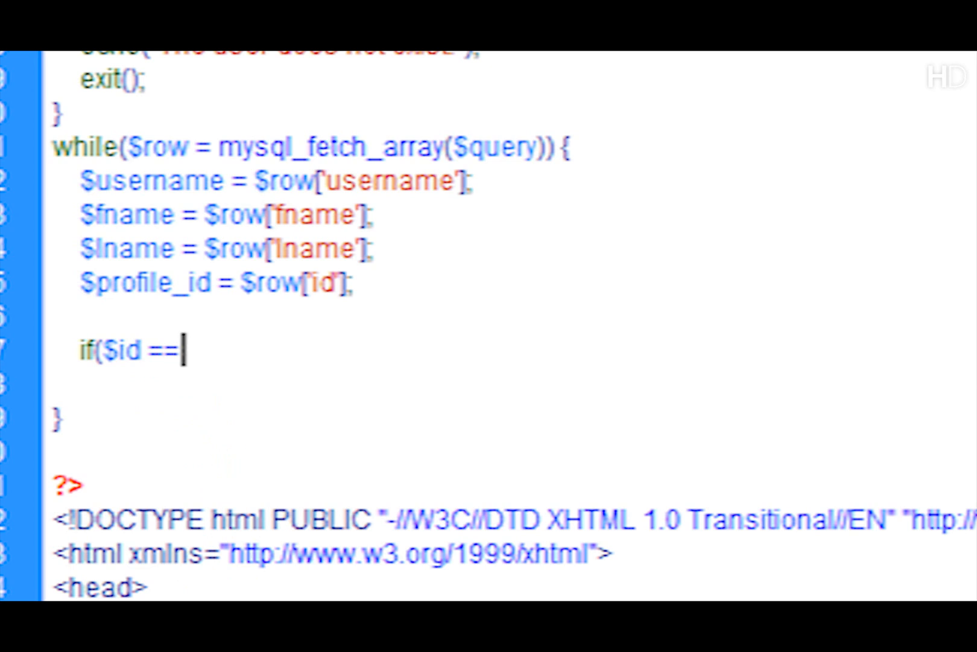
{"action": "type", "text": "$profile_id"}
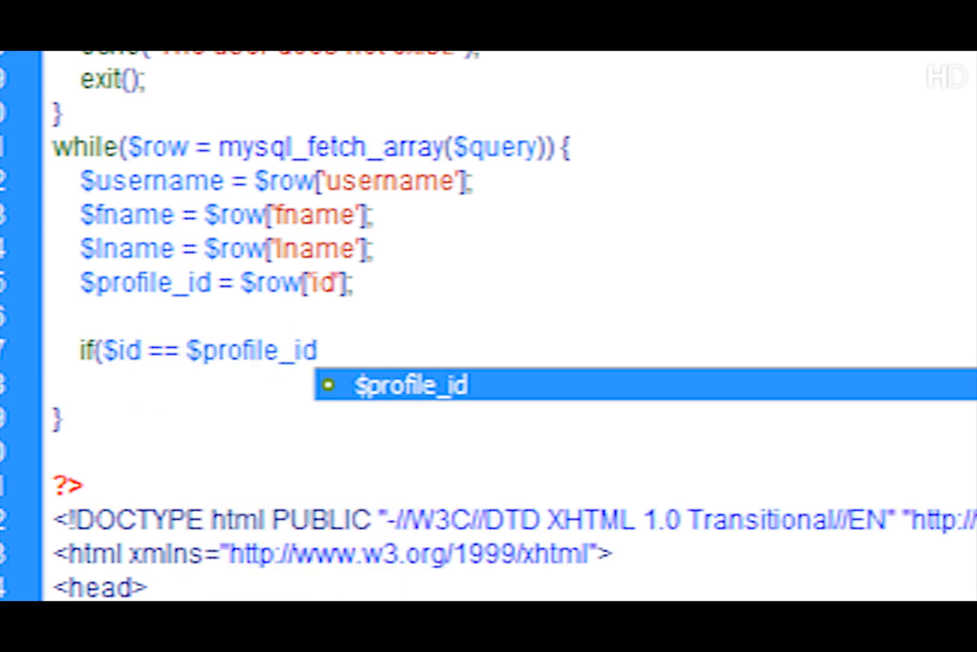
{"action": "type", "text": "{"}
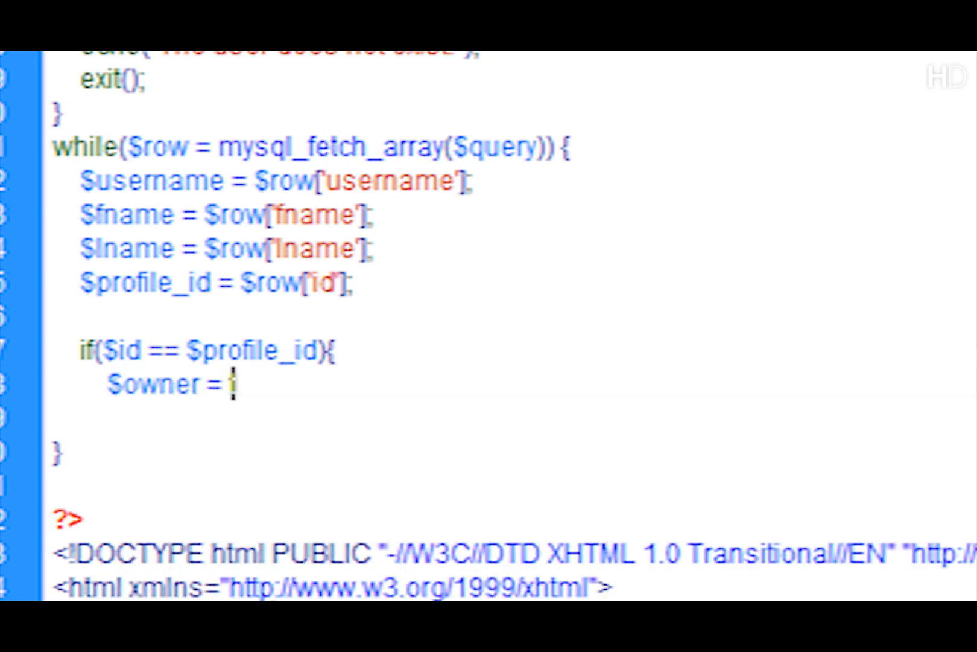
{"action": "type", "text": "true;"}
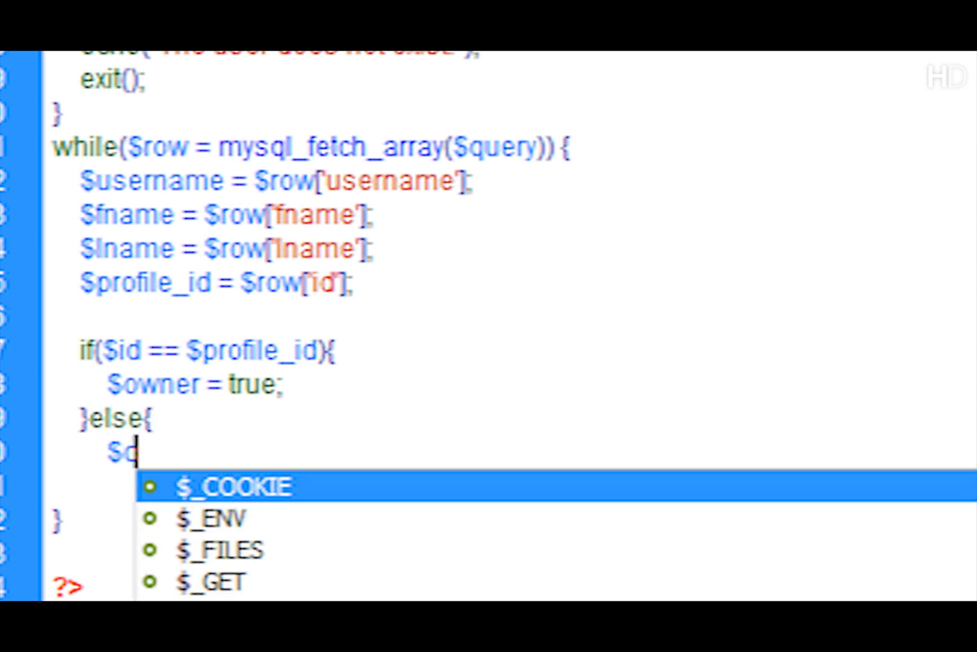
{"action": "type", "text": "owner = fals"}
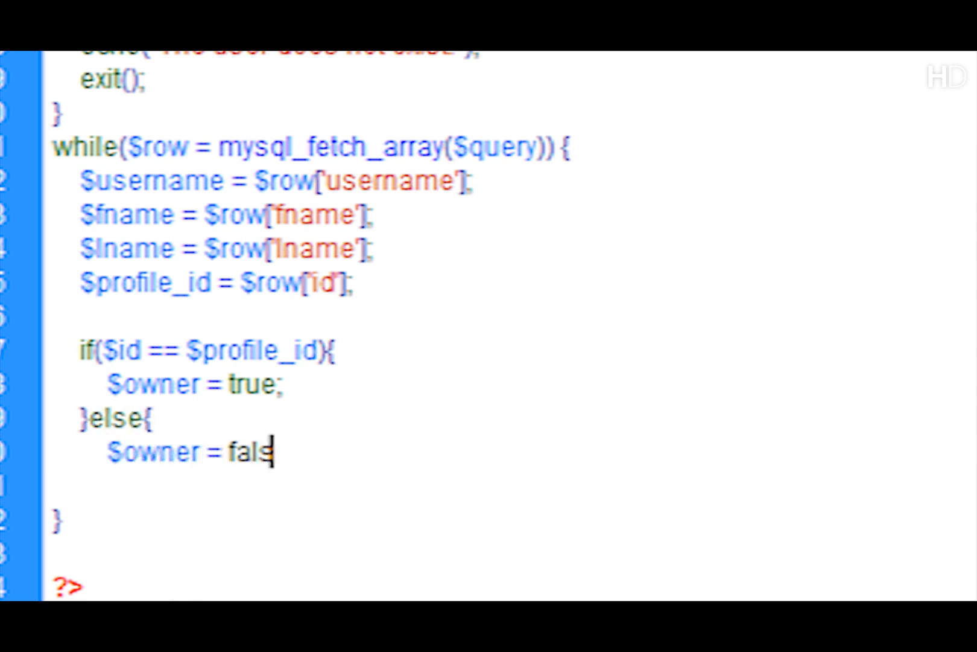
{"action": "type", "text": "e;"}
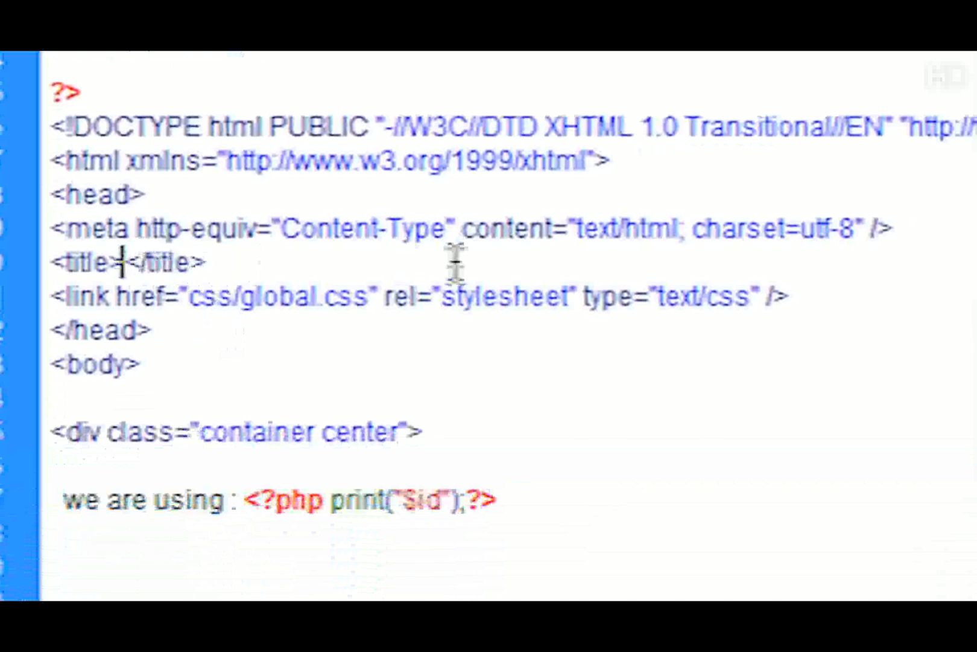
- Make the <title> print $fname and $lname followed by 's profile, then start an h1
{"action": "type", "text": "<?php print(\"$fname\");?"}
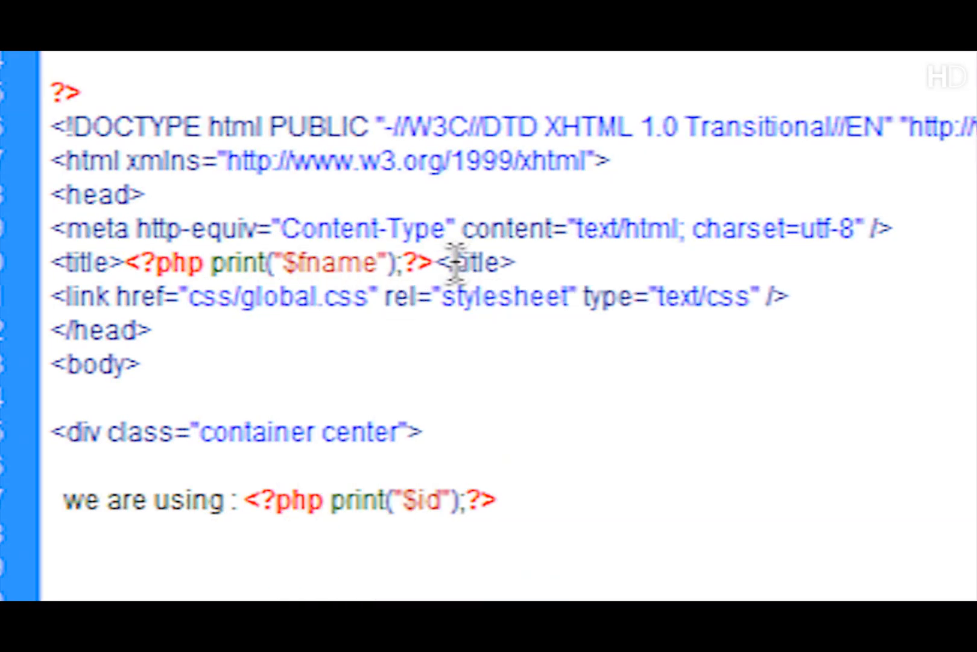
{"action": "double_click", "coordinate": [274, 262]}
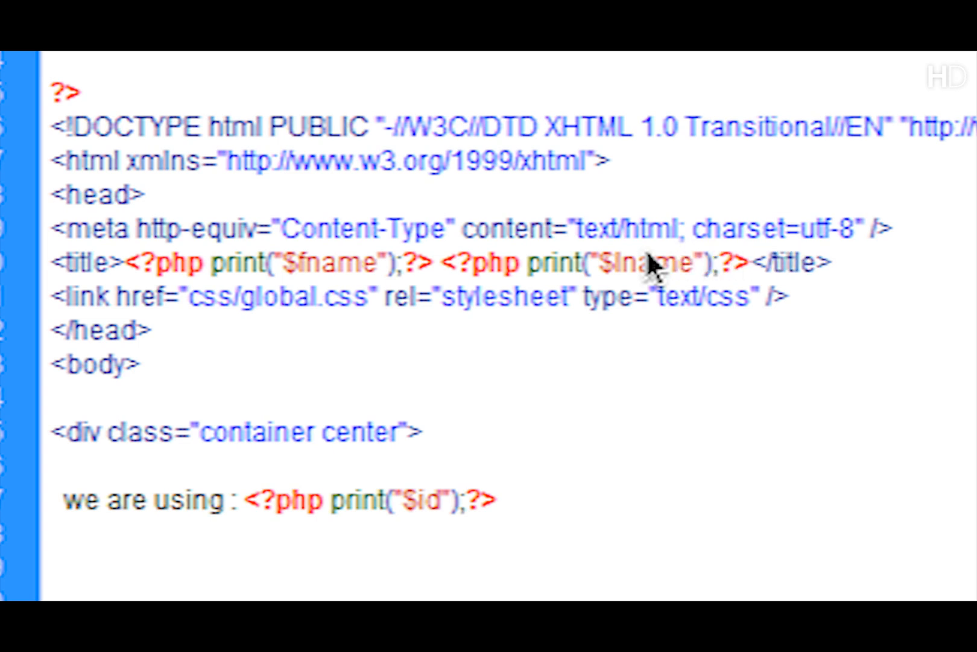
{"action": "type", "text": "'s profile"}
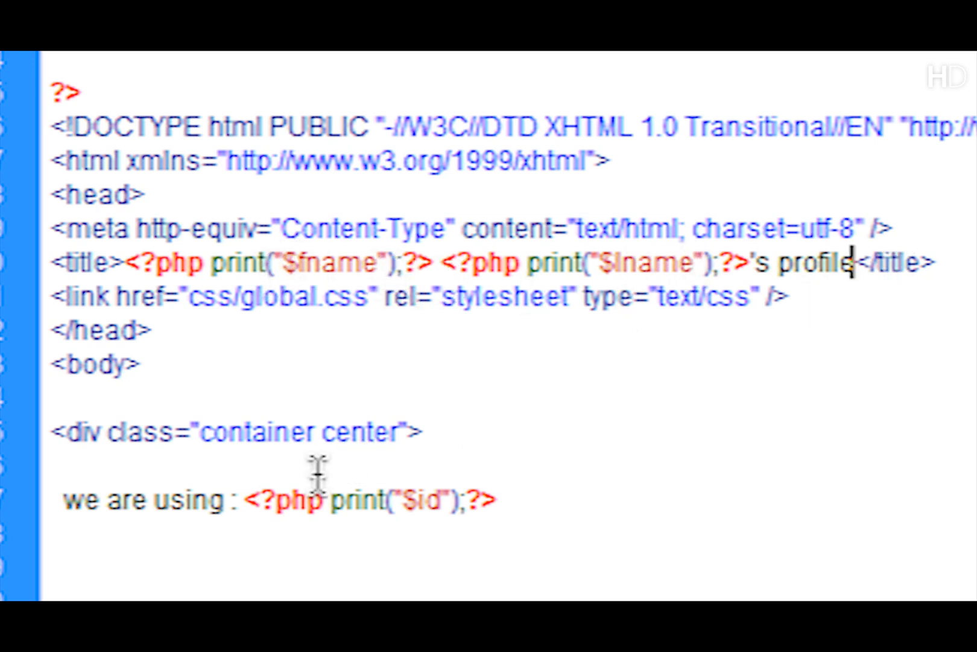
{"action": "type", "text": "<h1><"}
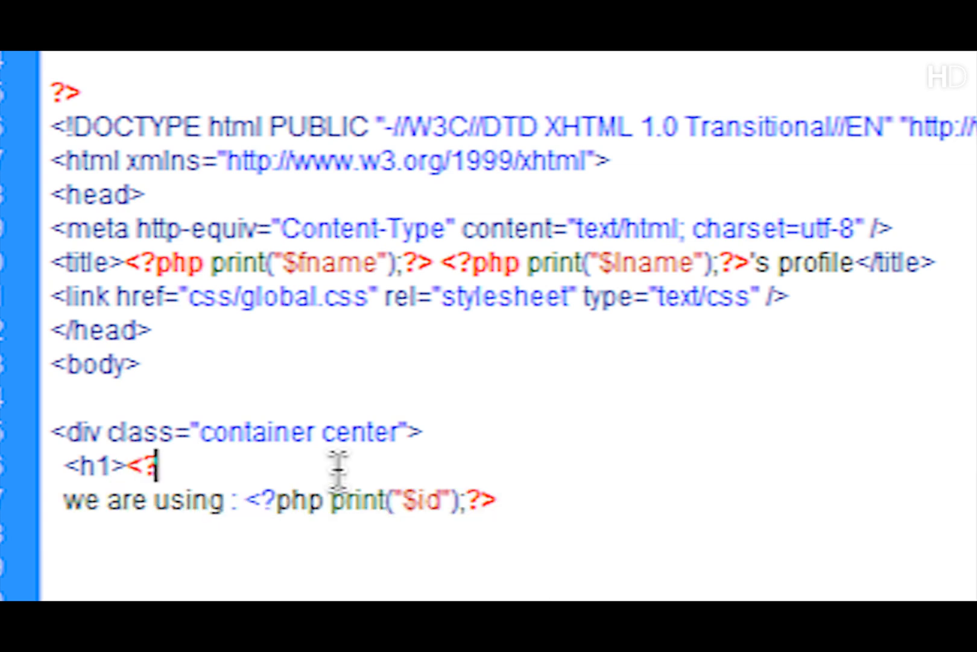
- Fill the h1 with <?php print("$username");?> in place of the 'we are using' line
{"action": "type", "text": "?php print(\"\");?>"}
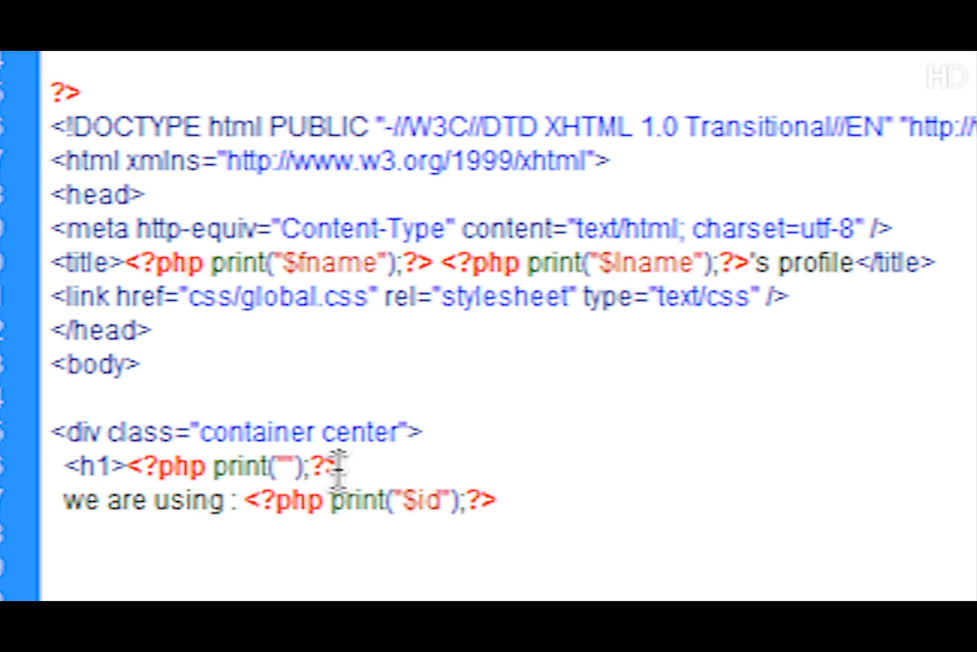
{"action": "type", "text": "</h1>"}
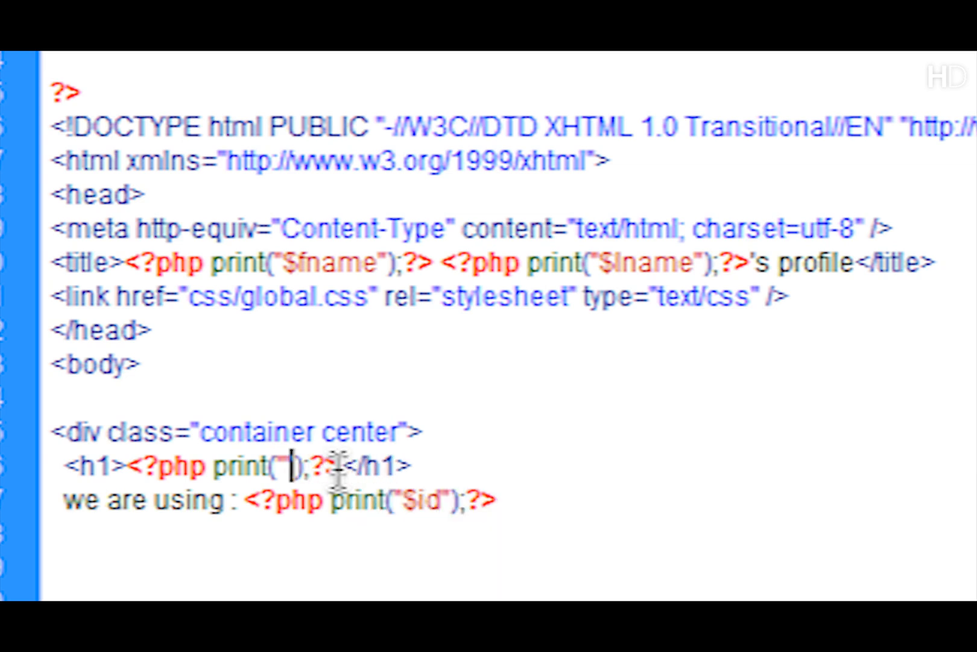
{"action": "type", "text": "$username"}
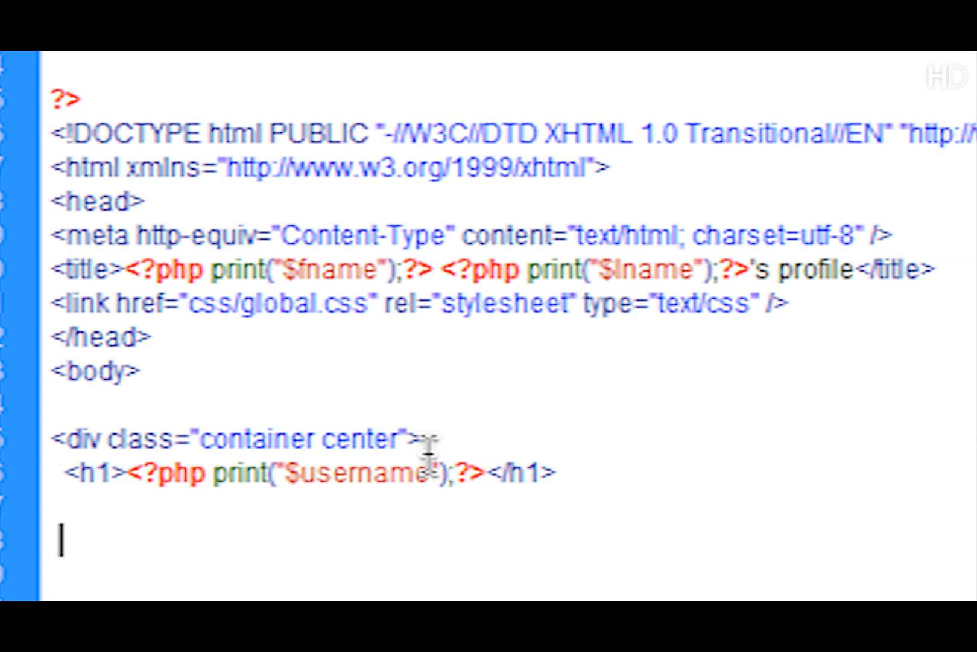
- Below the h1, add <?php if($owner == true){ ?>, <?php }else{ ?> and closing <?php } ?> blocks
{"action": "type", "text": "<?php"}
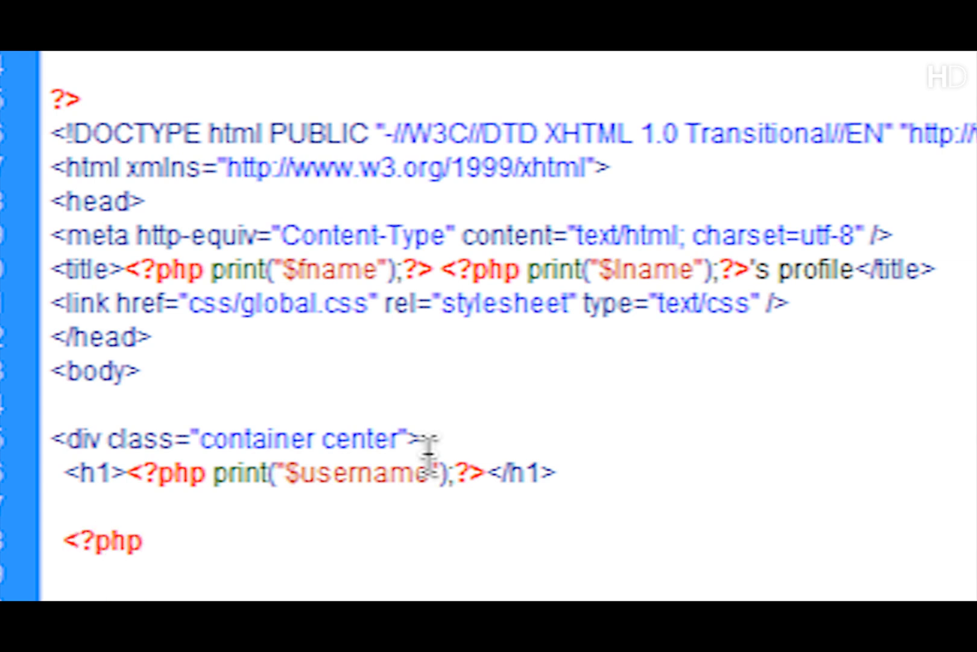
{"action": "type", "text": "if"}
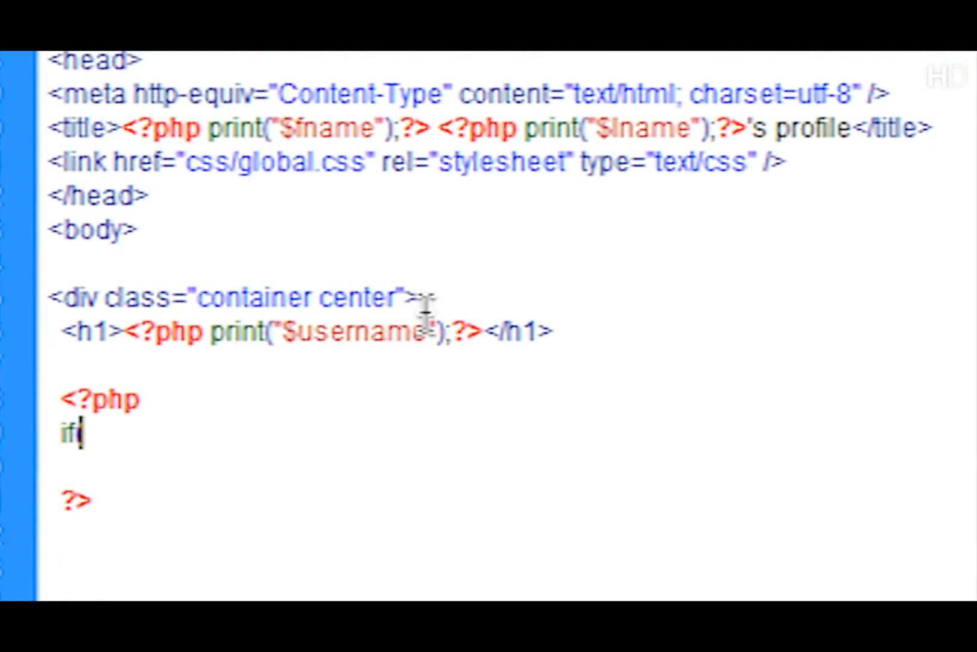
{"action": "type", "text": "($owner == true){"}
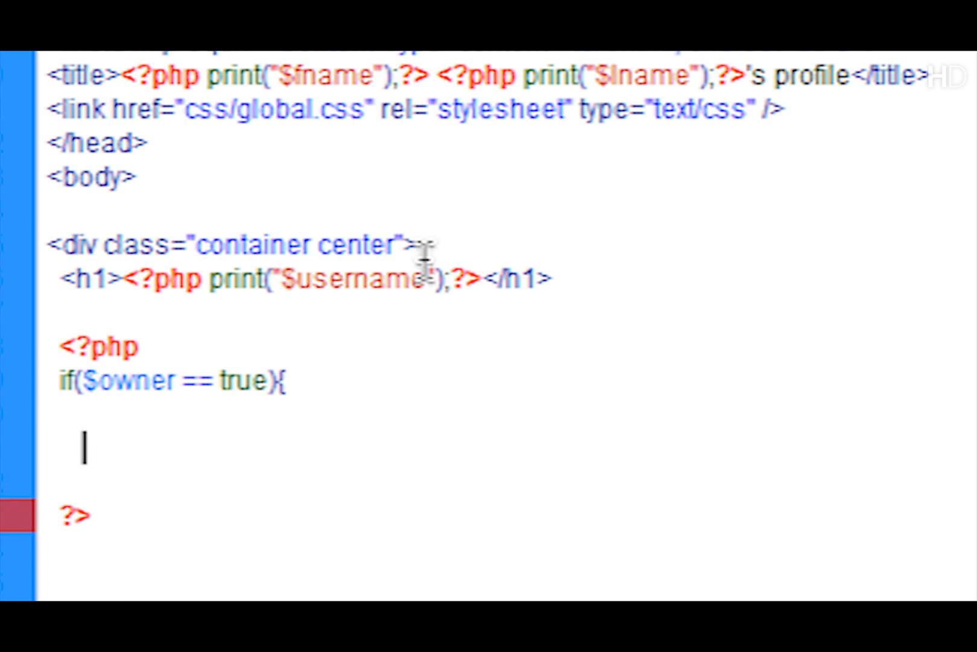
{"action": "type", "text": "}"}
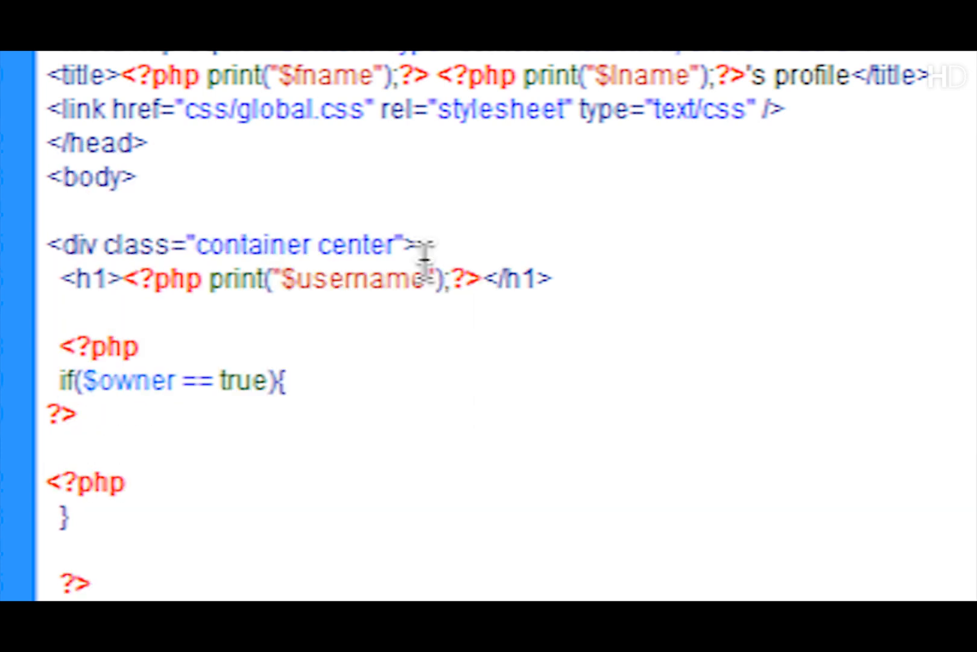
{"action": "type", "text": "else{"}
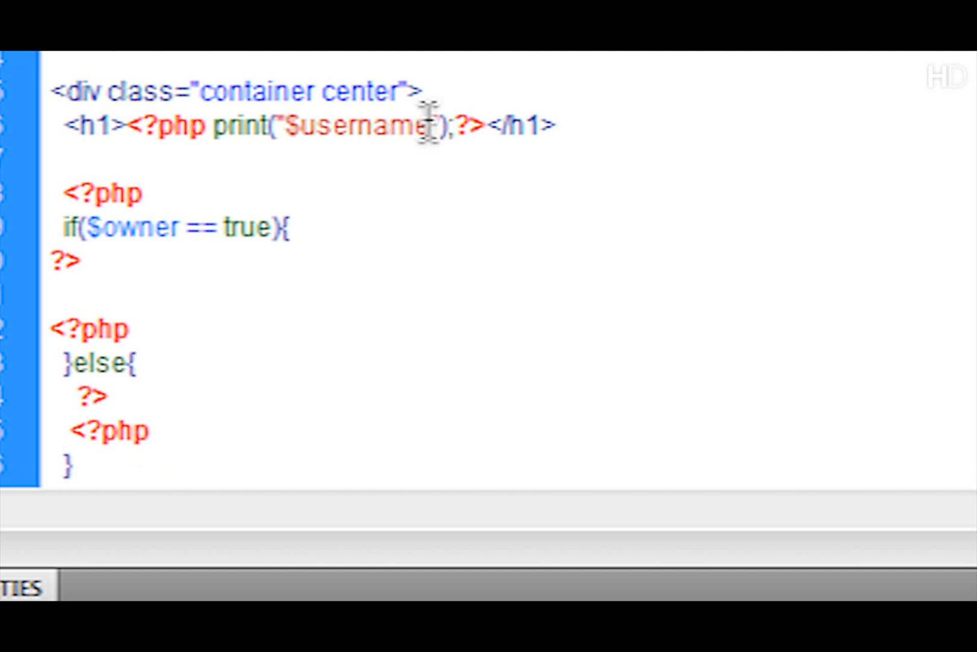
{"action": "scroll", "scroll_direction": "down", "scroll_amount": 3}
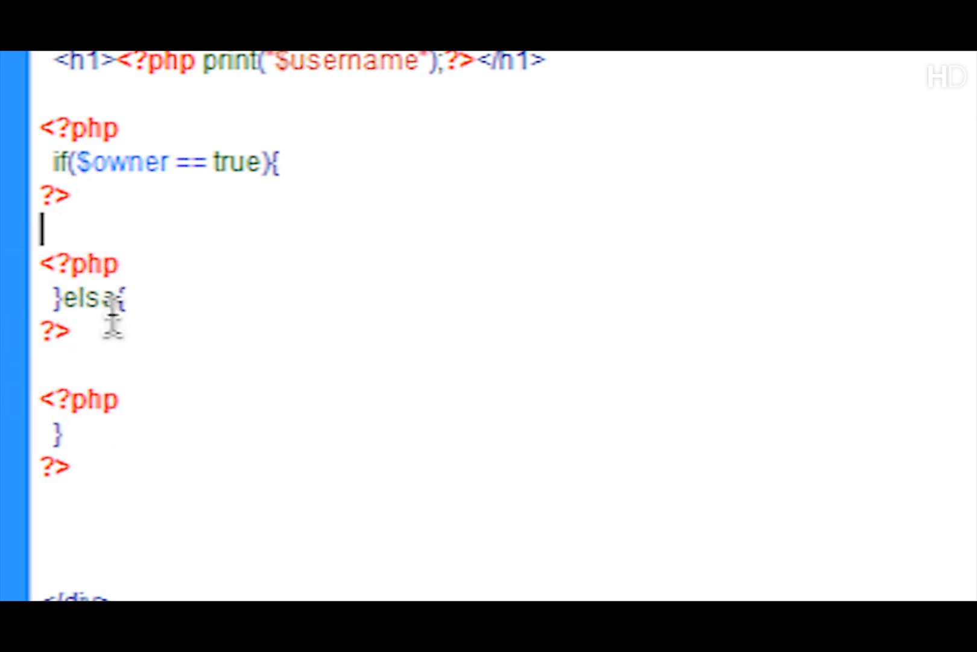
{"action": "mouse_move", "coordinate": [200, 230]}
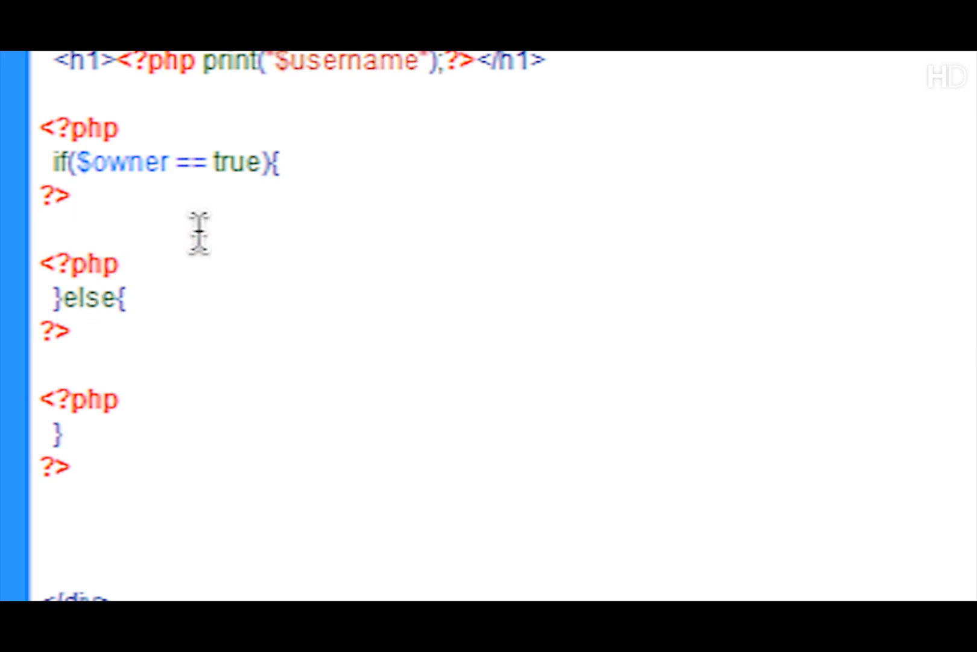
- Inside the owner branch, add 'Edit profile' and 'account settings' links separated by <br />
{"action": "type", "text": "<a href=\"#\">"}
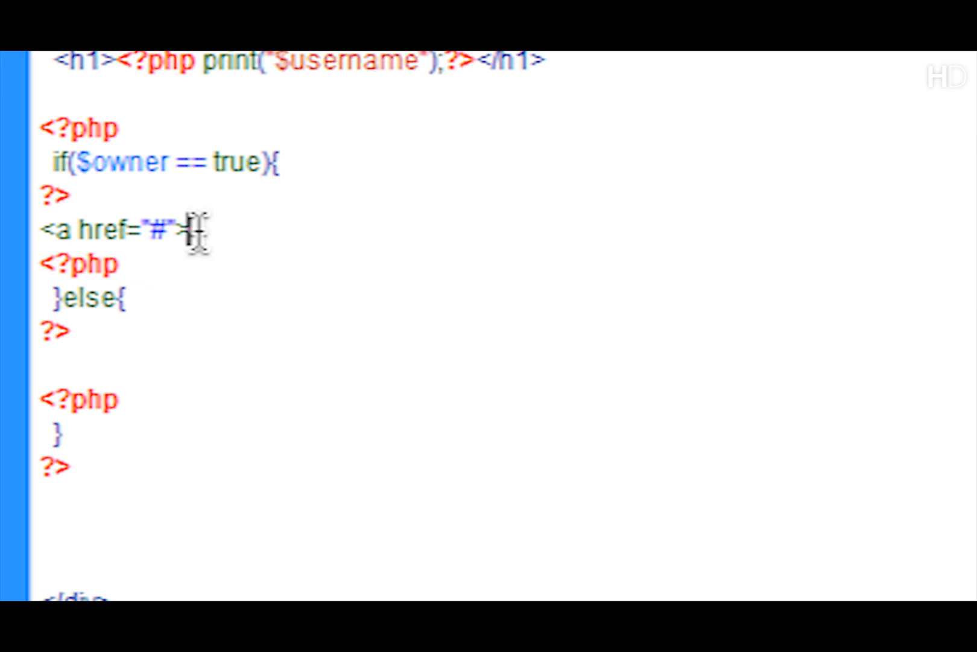
{"action": "type", "text": "Edit profile"}
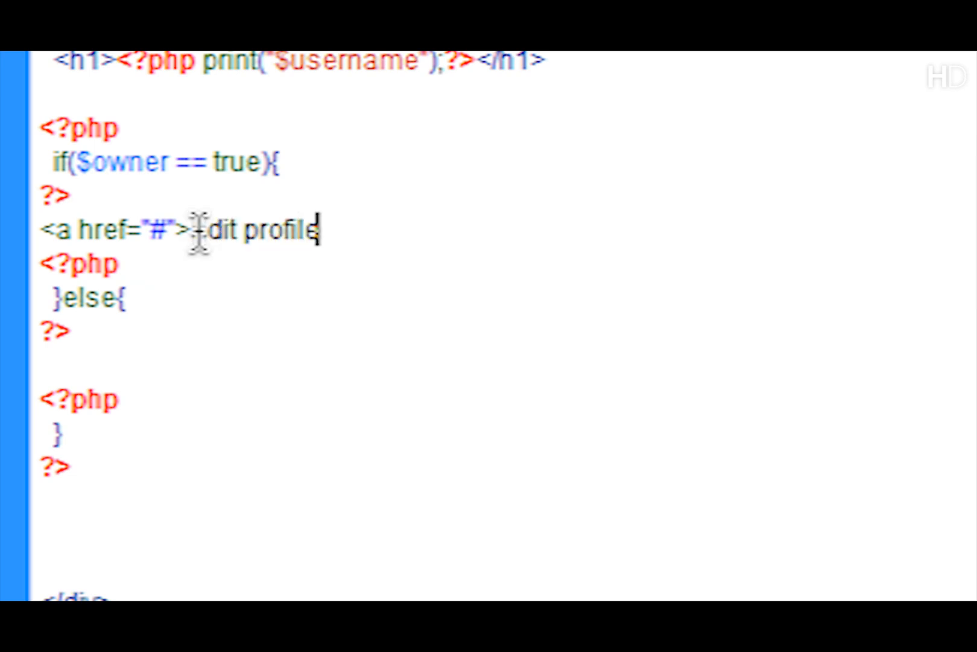
{"action": "type", "text": "</a>"}
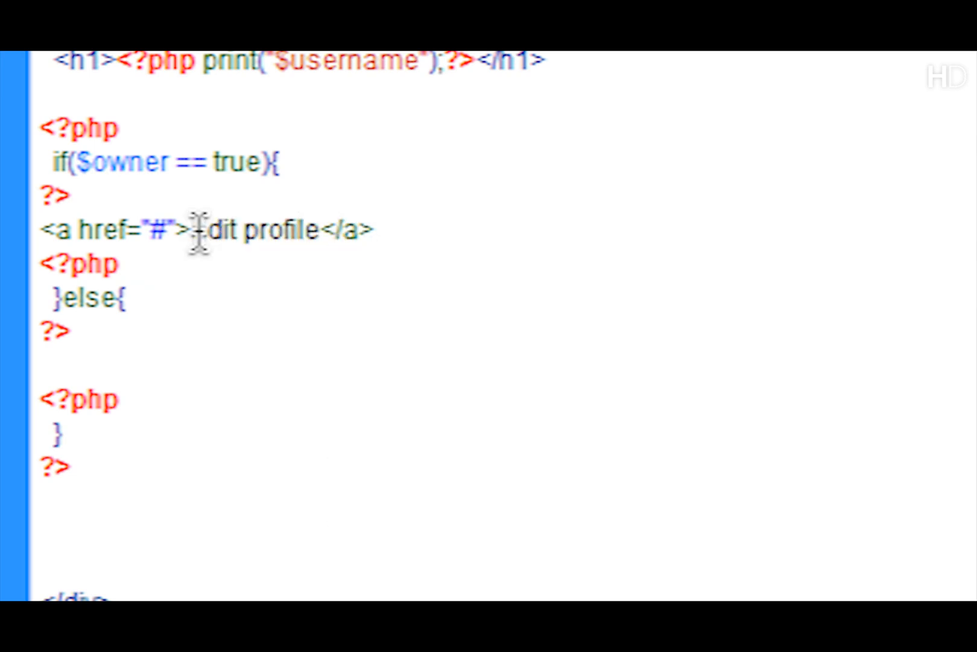
{"action": "type", "text": "<br />"}
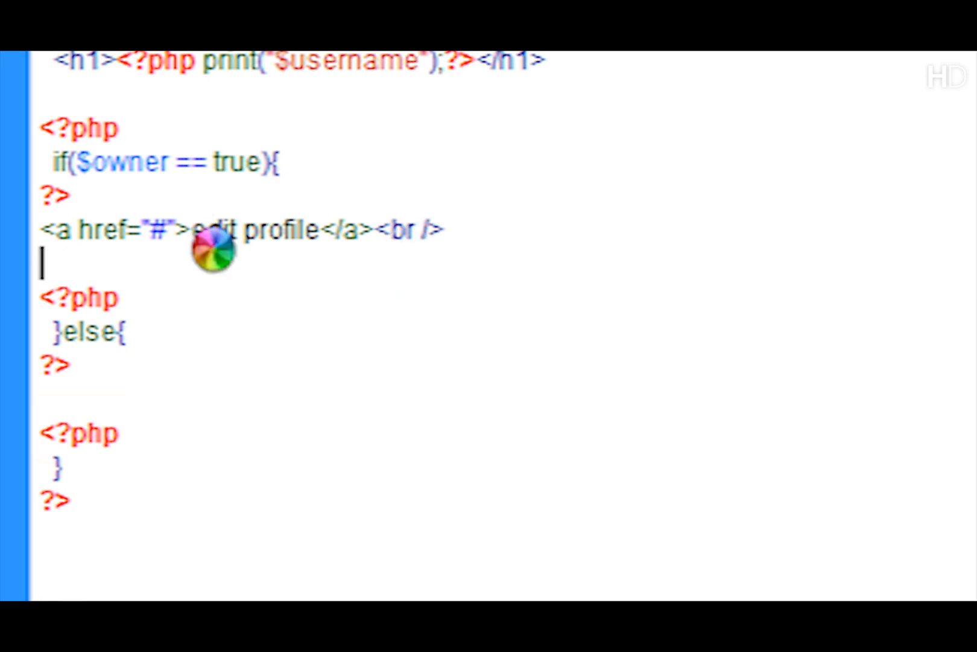
{"action": "type", "text": "<a href=\"\""}
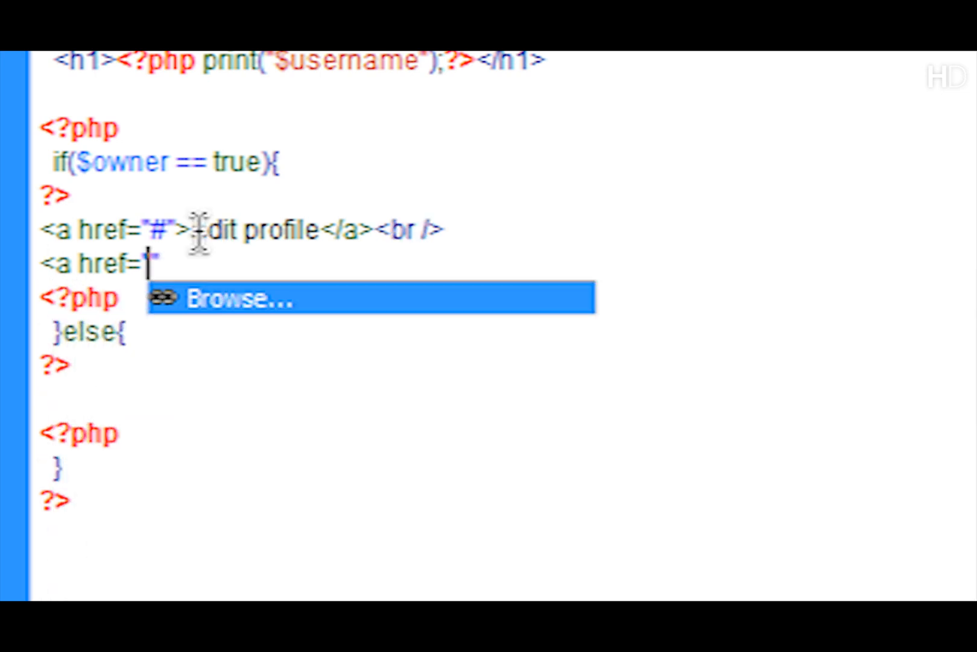
{"action": "left_click", "coordinate": [237, 298]}
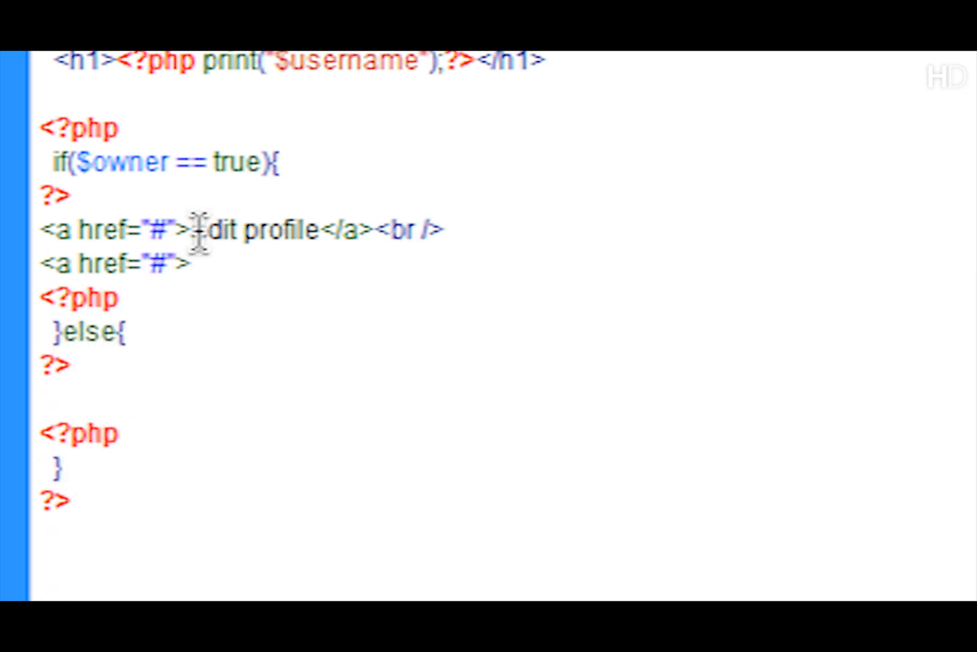
{"action": "type", "text": "account"}
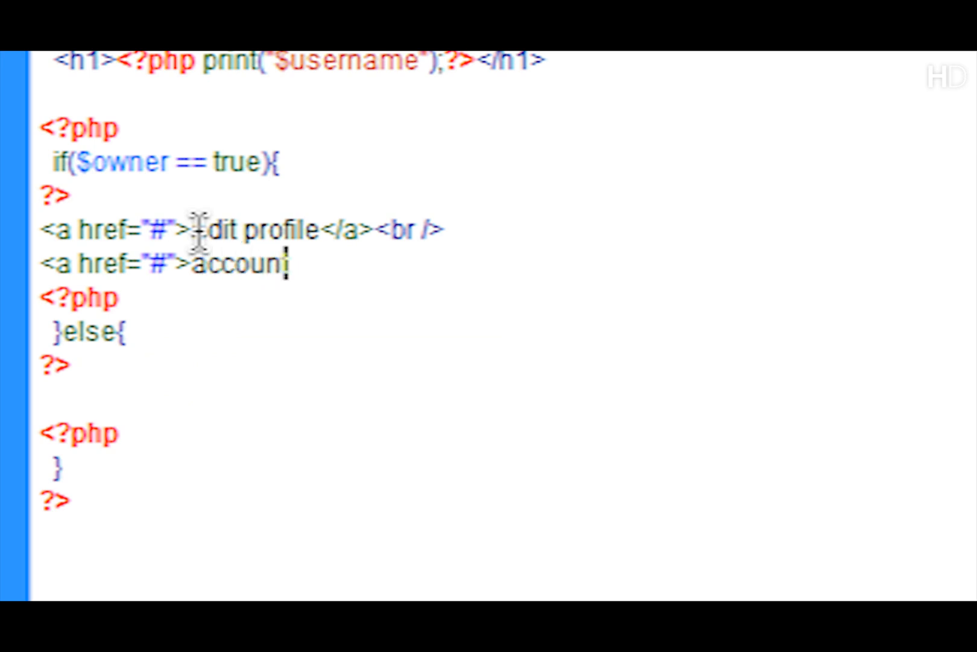
{"action": "type", "text": "settings</a>"}
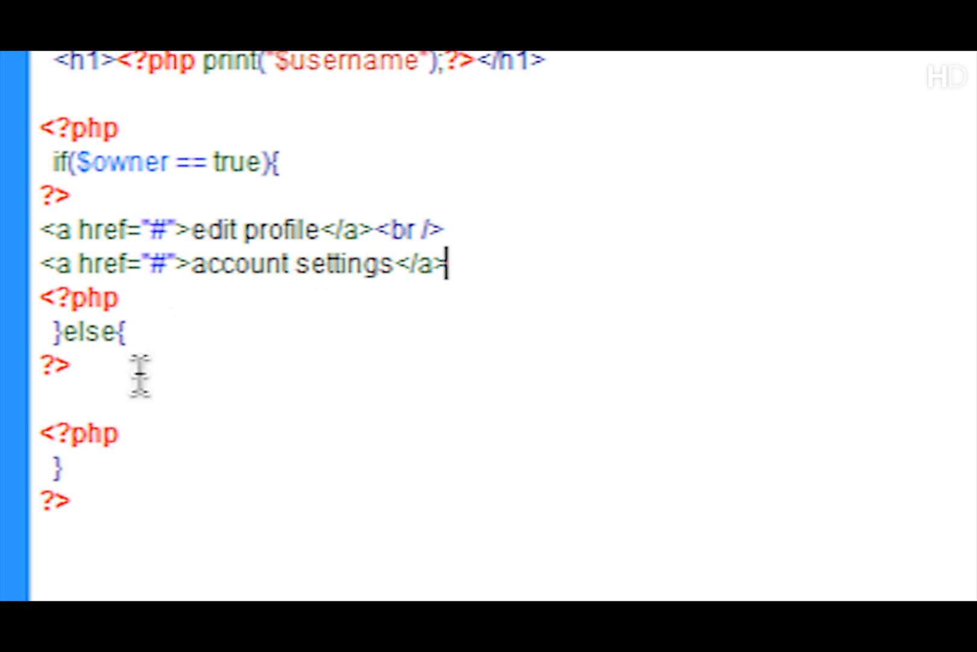
{"action": "mouse_move", "coordinate": [256, 402]}
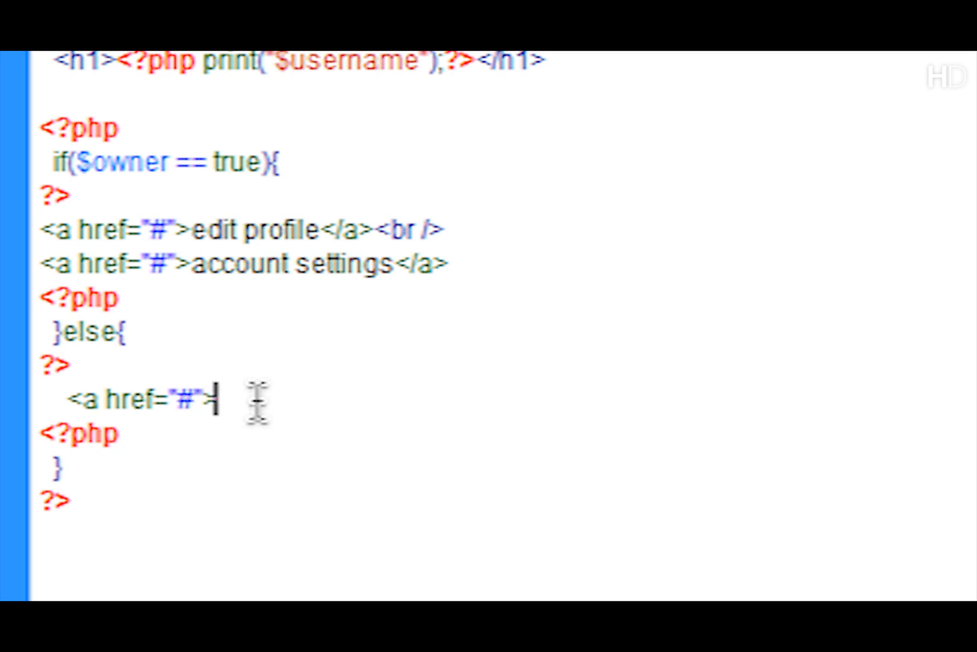
- Inside the else branch, add 'private message' and 'add as friend' links with href="#"
{"action": "type", "text": "private"}
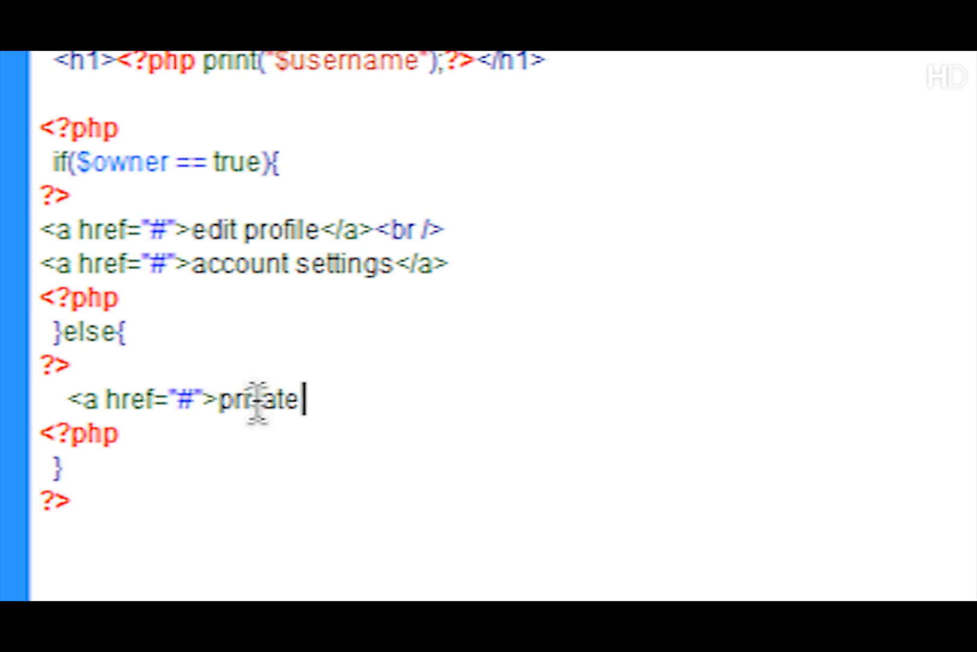
{"action": "type", "text": "message</a><br />"}
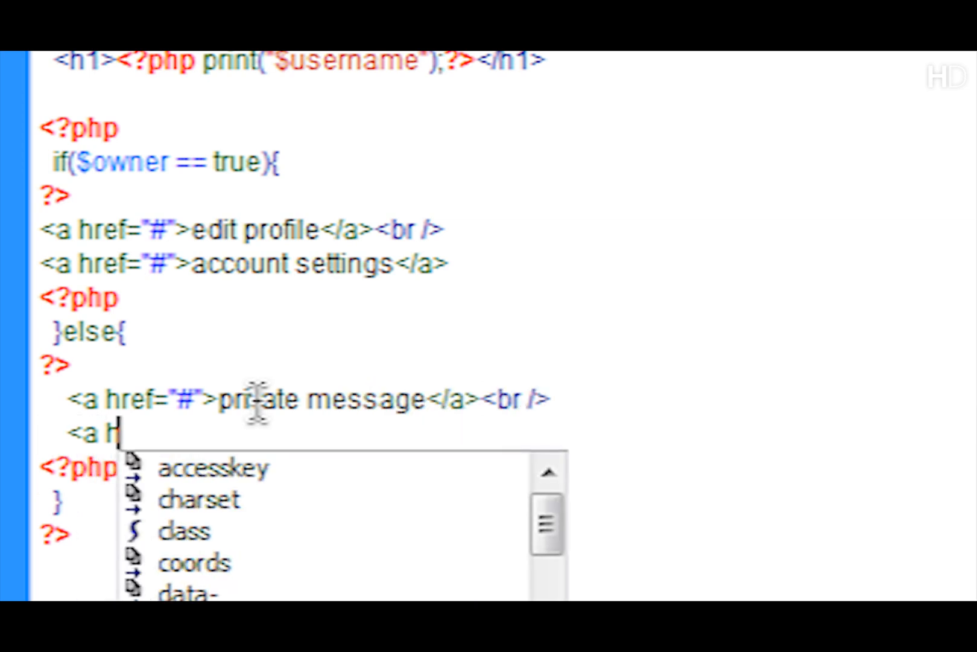
{"action": "type", "text": "ref=\"#\""}
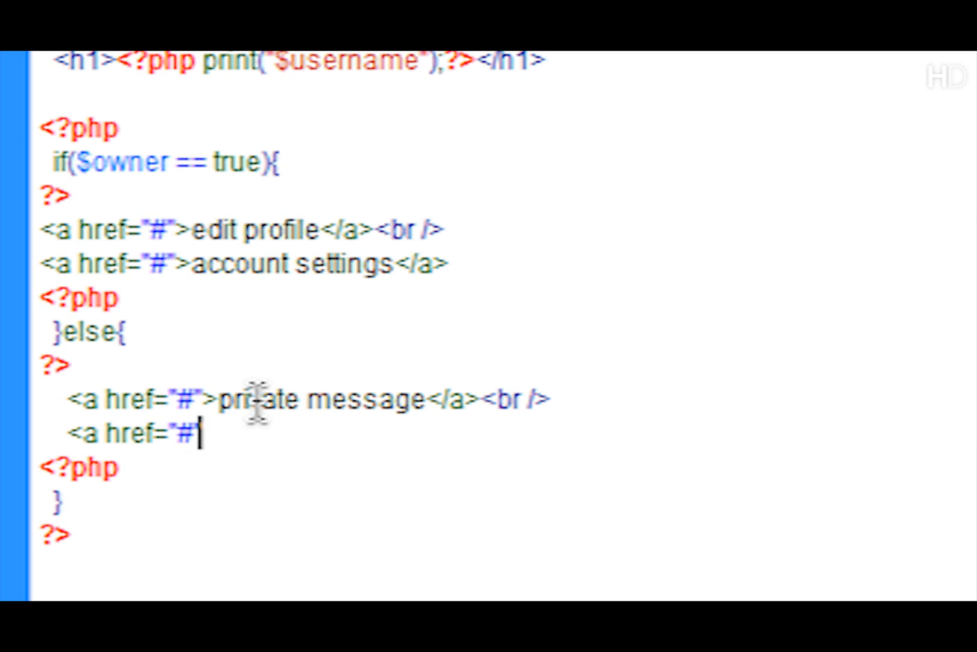
{"action": "type", "text": "add as"}
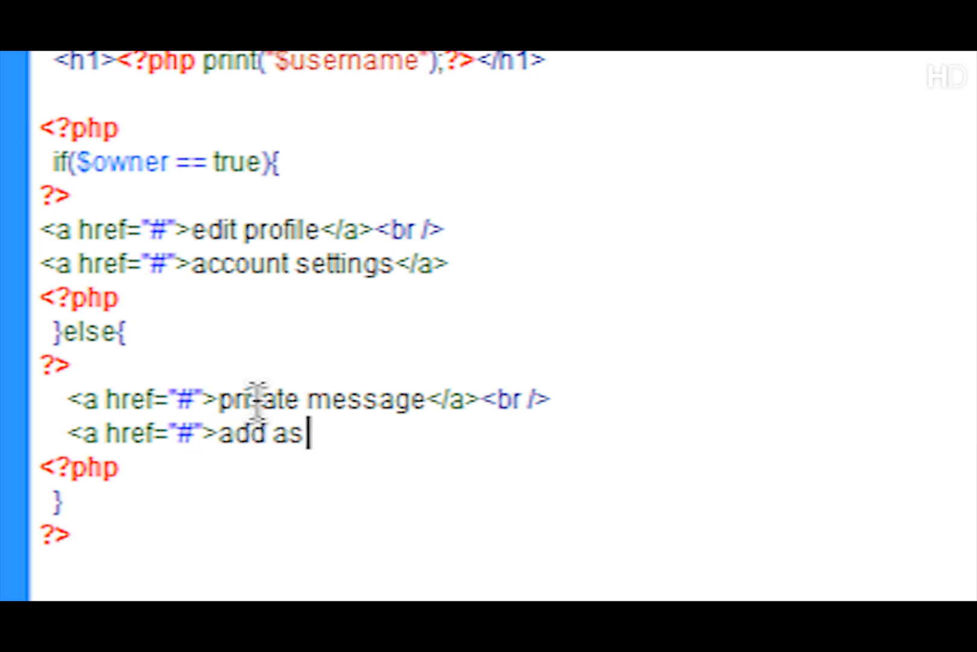
{"action": "type", "text": "friend</a>"}
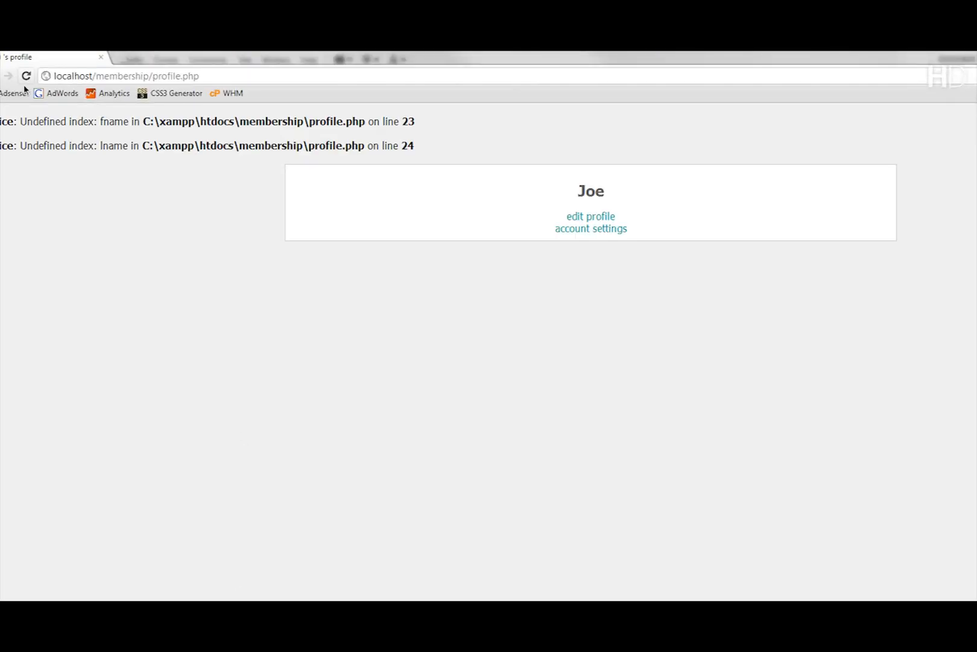
{"action": "mouse_move", "coordinate": [590, 216]}
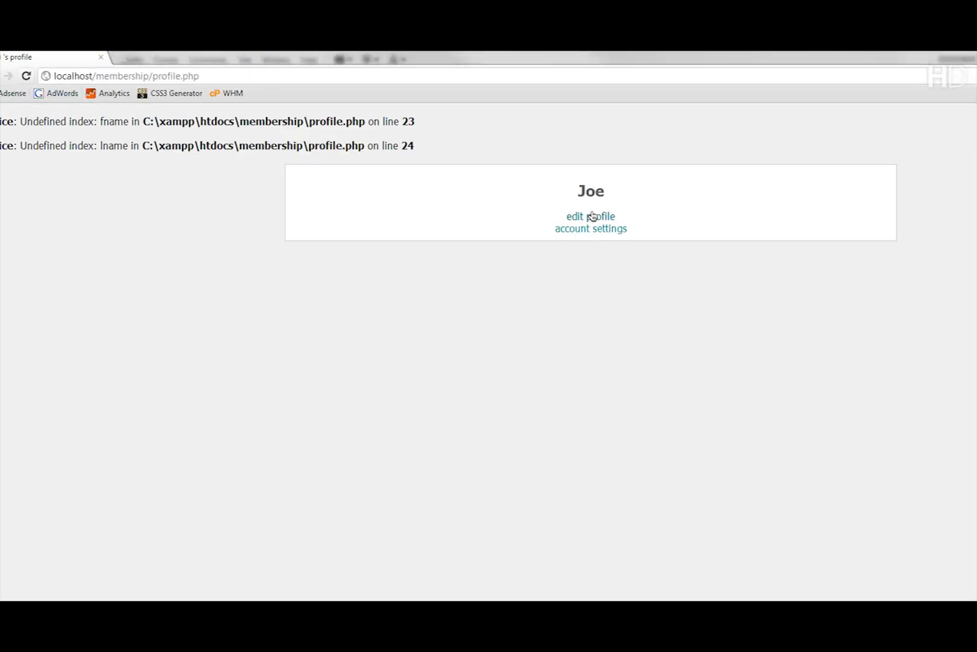
{"action": "mouse_move", "coordinate": [506, 271]}
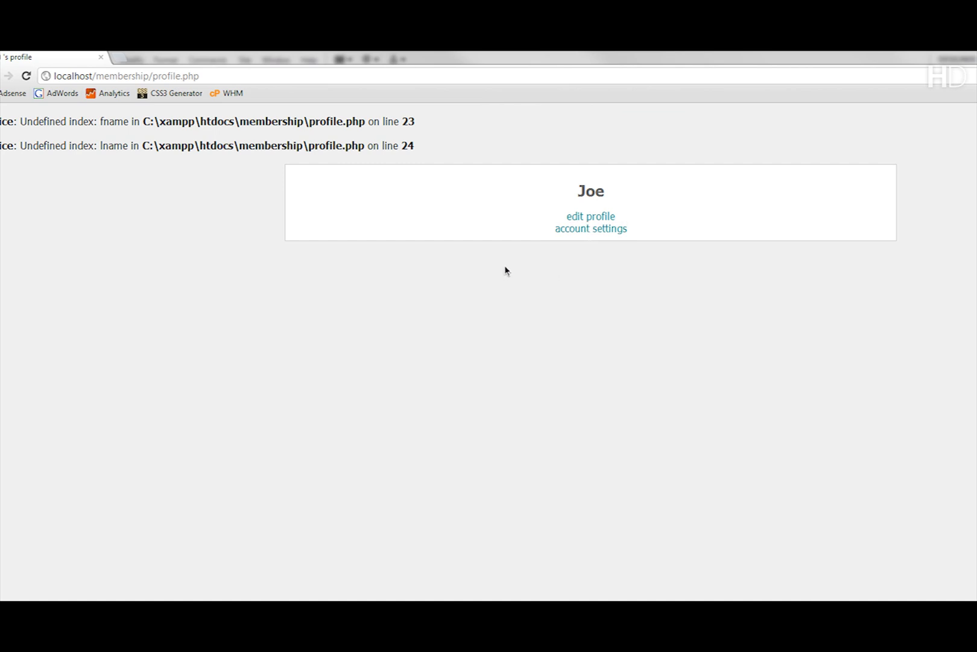
{"action": "mouse_move", "coordinate": [32, 120]}
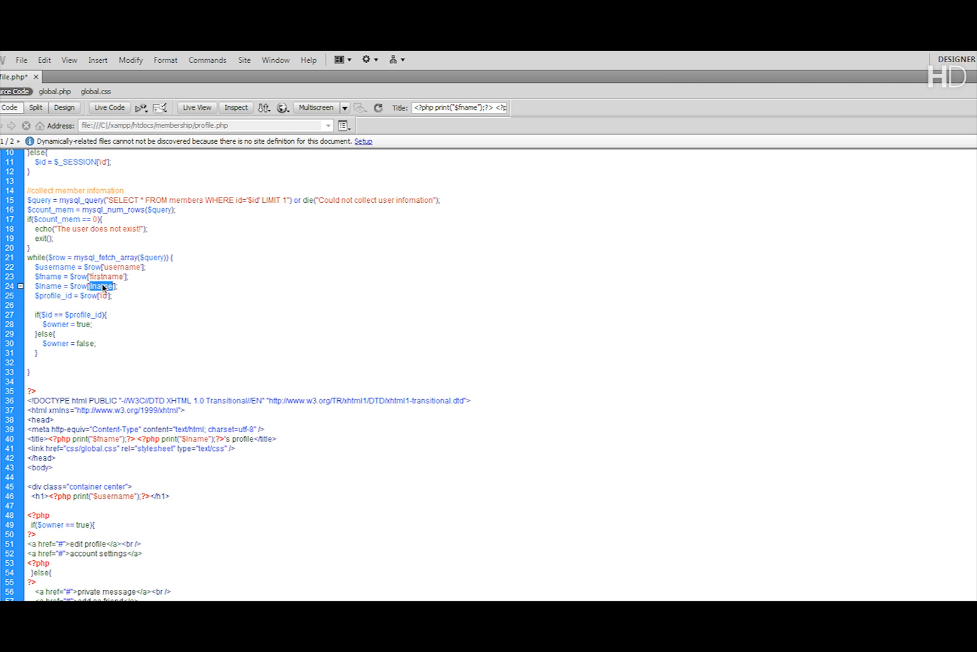
- Change $row['lname'] to $row['lastname'] on line 24
{"action": "type", "text": "lastname"}
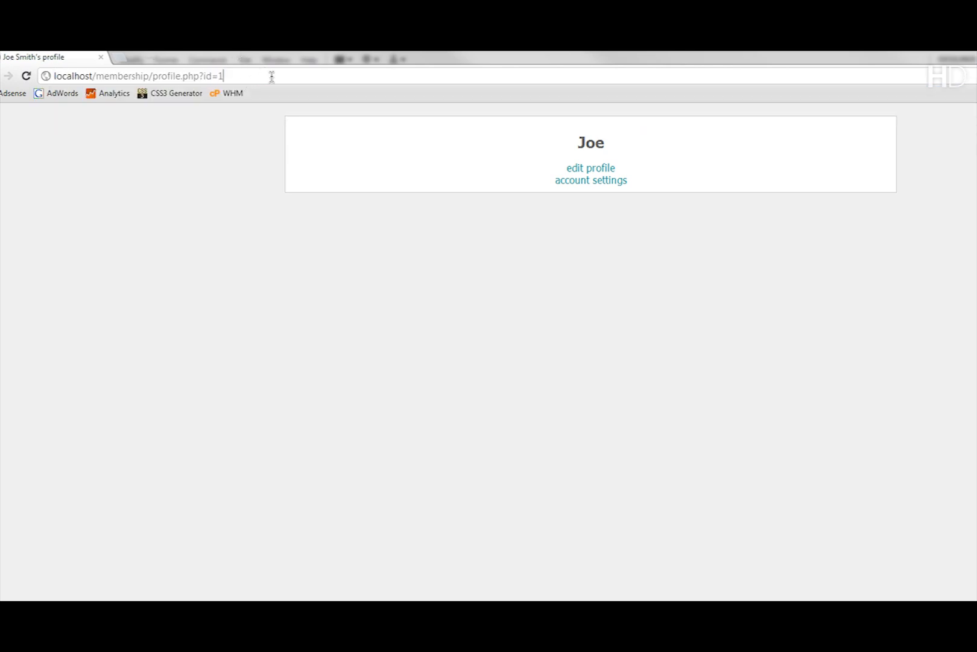
- Go to the site's index.php welcome page
{"action": "left_click", "coordinate": [8, 75]}
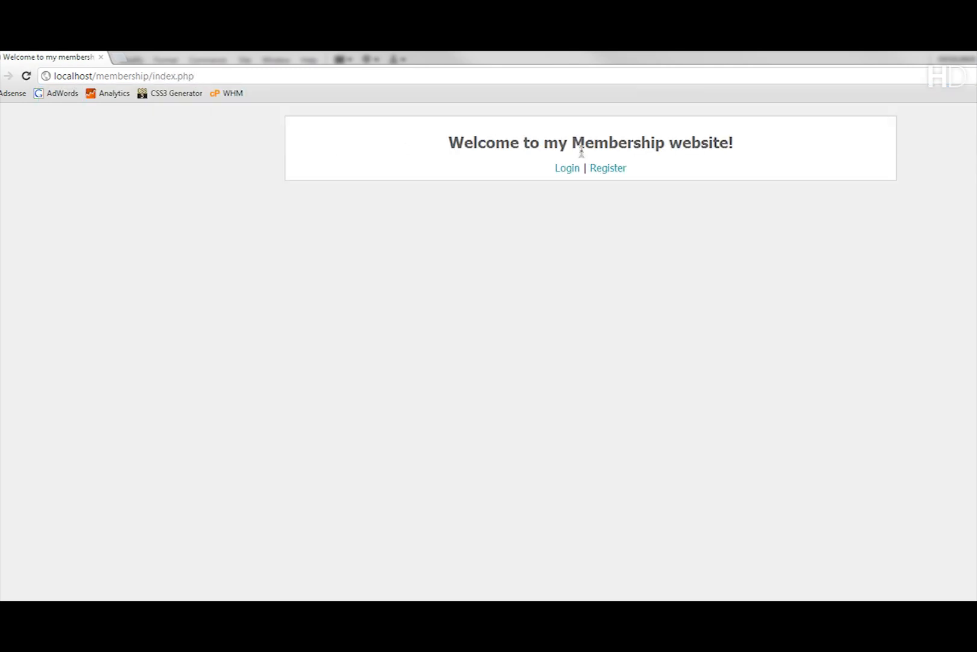
{"action": "left_click", "coordinate": [608, 168]}
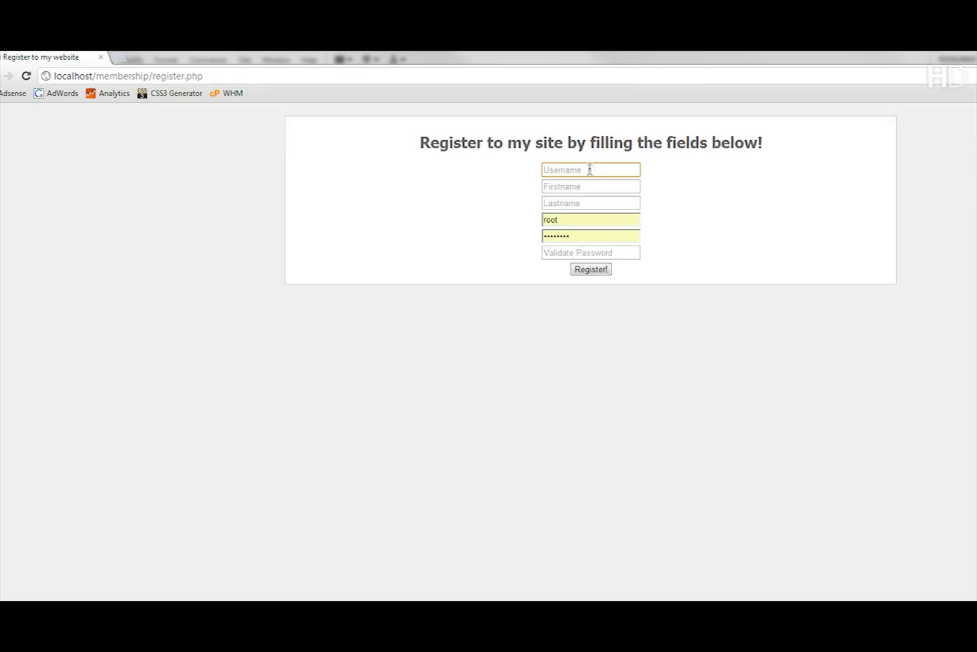
{"action": "type", "text": "test"}
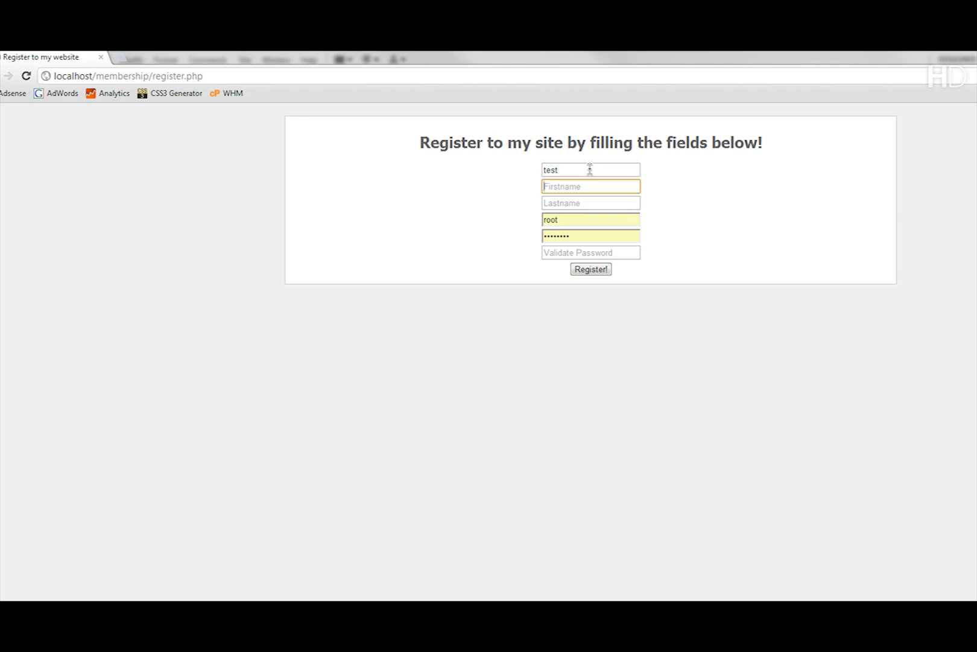
{"action": "type", "text": "TEST"}
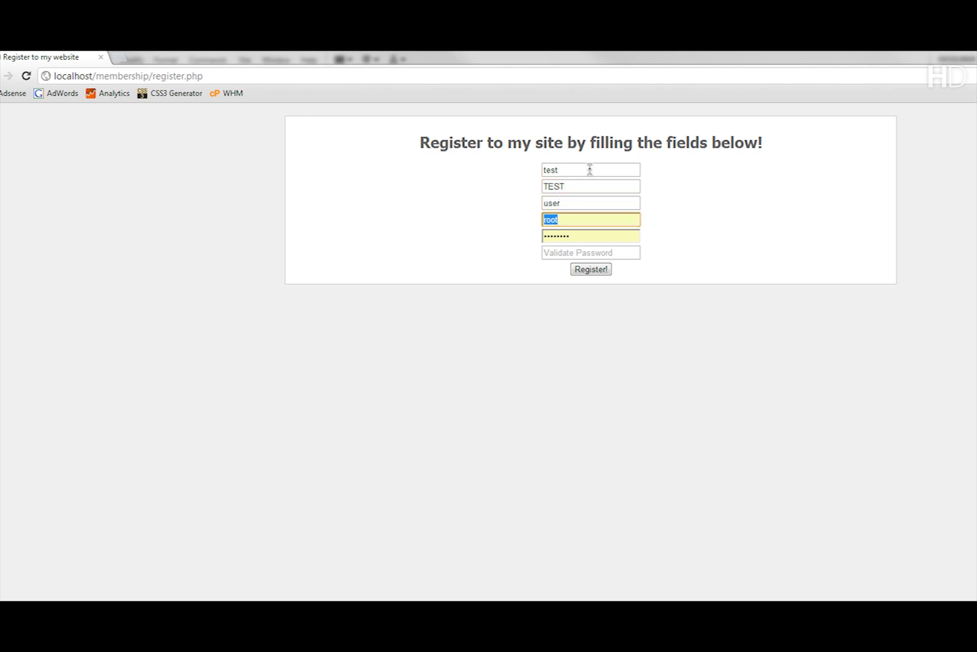
{"action": "type", "text": "test@test.com"}
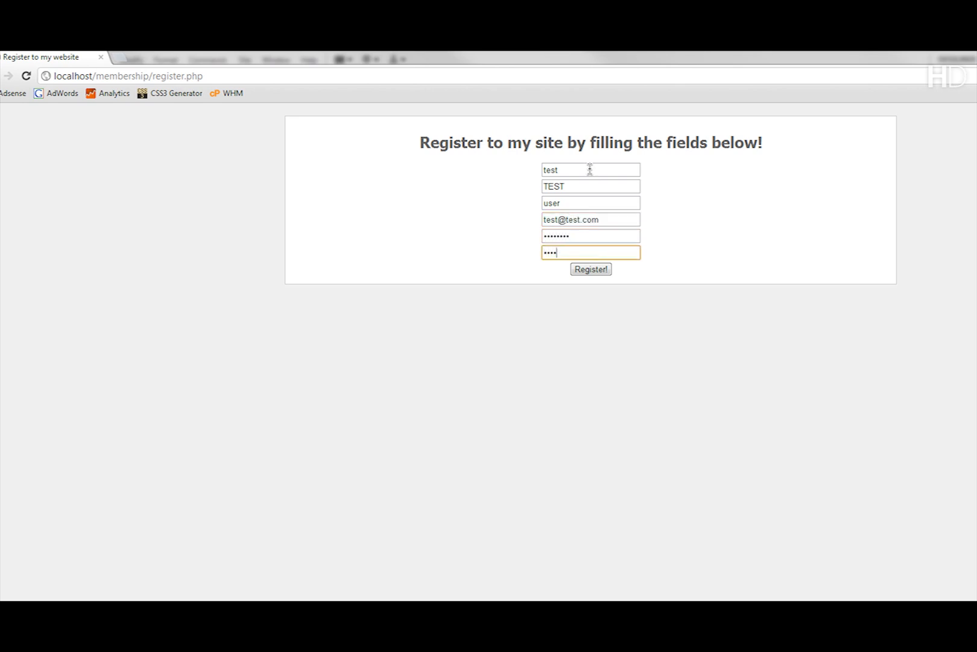
{"action": "left_click", "coordinate": [589, 268]}
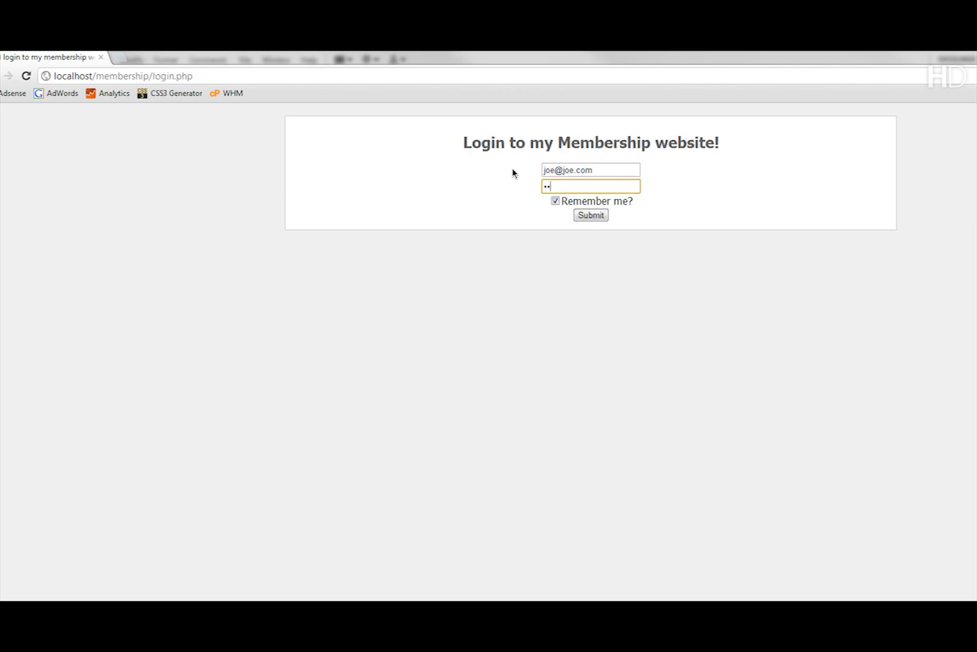
- Log in as Joe and load profile.php?id=2 from the address bar suggestions
{"action": "left_click", "coordinate": [589, 215]}
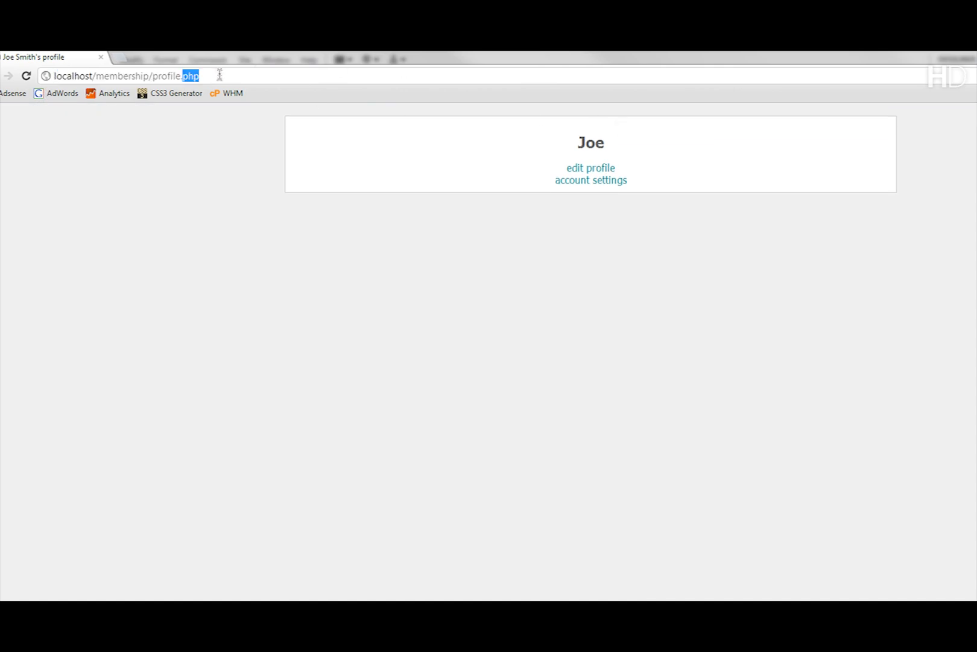
{"action": "type", "text": "?id=1"}
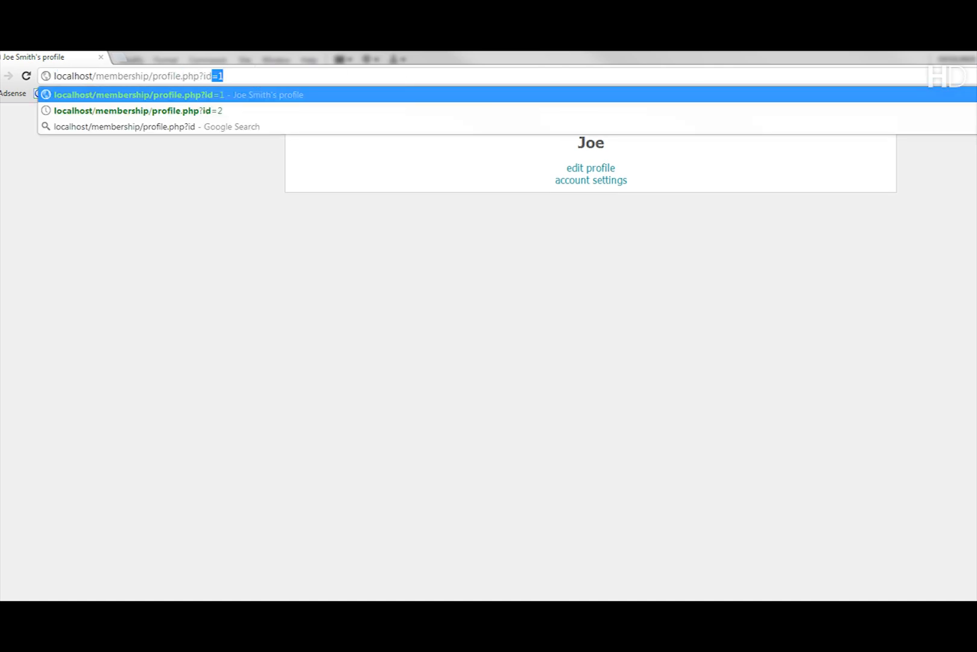
{"action": "left_click", "coordinate": [134, 111]}
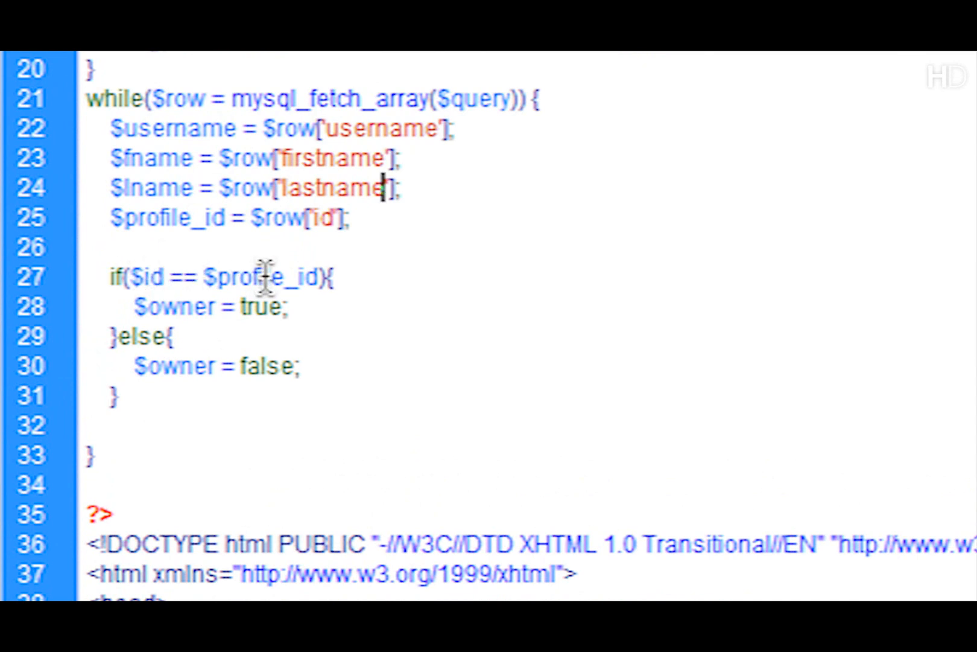
- Replace $id with $session_id in the line 27 owner check
{"action": "double_click", "coordinate": [268, 276]}
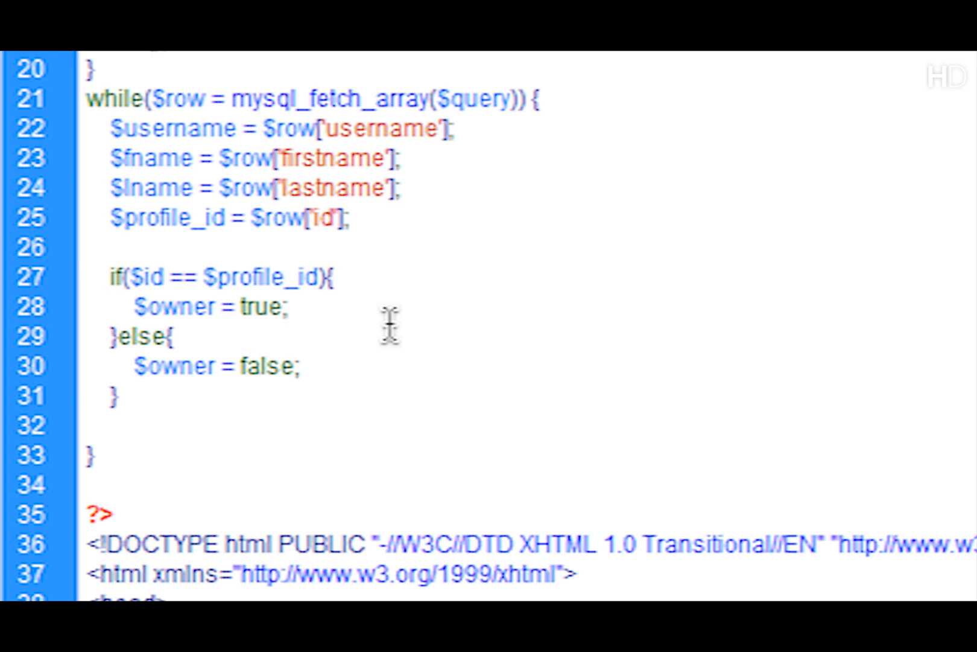
{"action": "type", "text": "session_"}
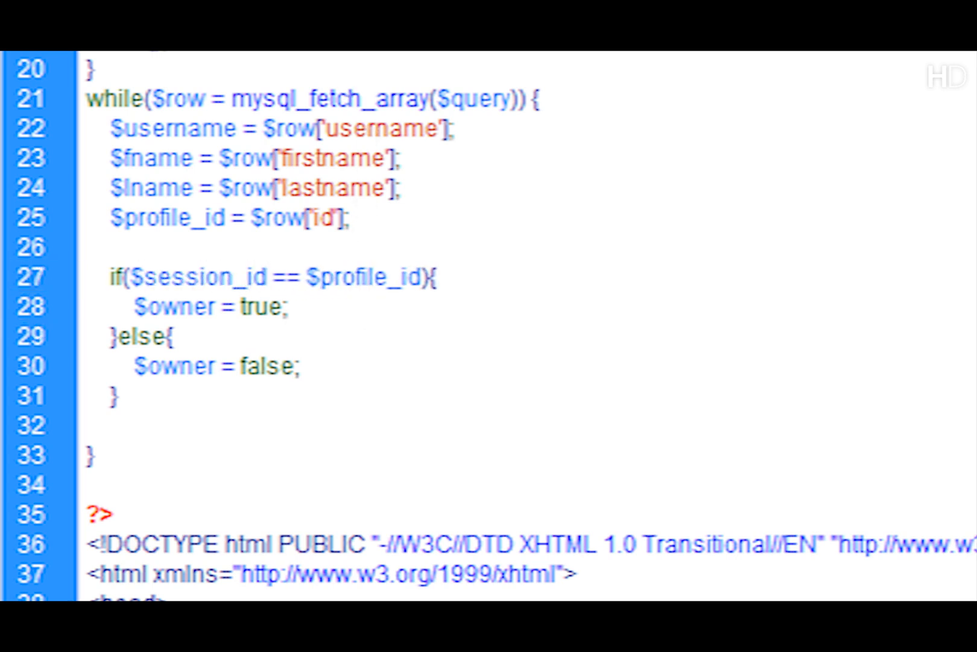
{"action": "left_click", "coordinate": [265, 278]}
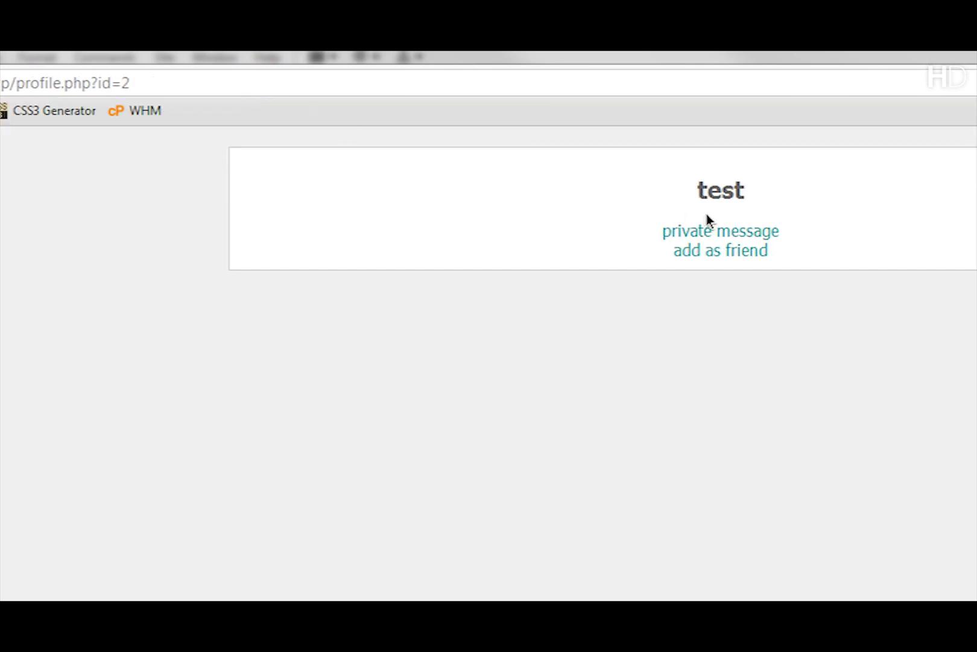
{"action": "mouse_move", "coordinate": [176, 202]}
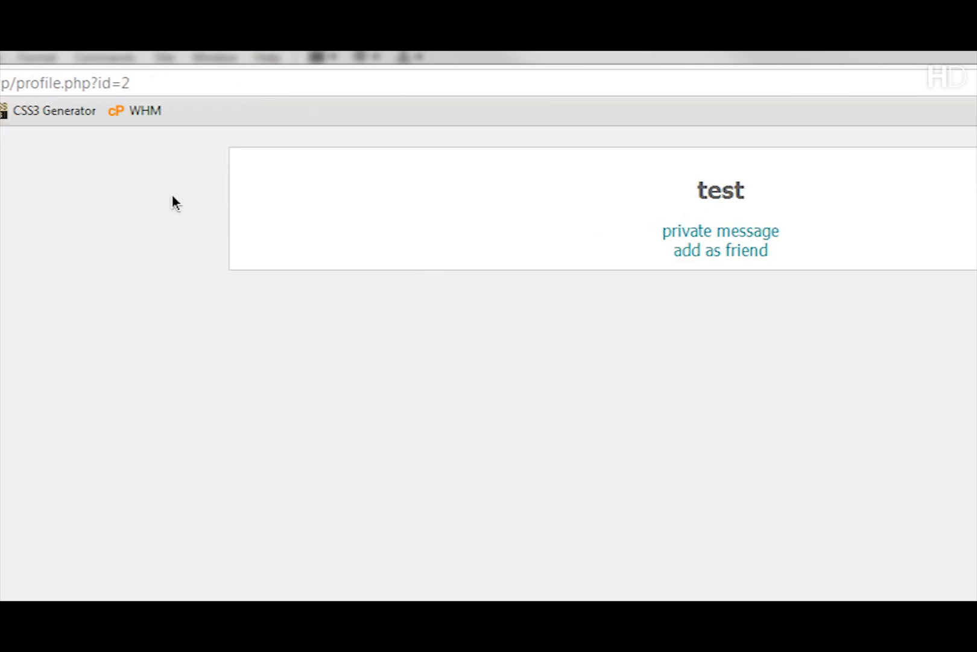
{"action": "mouse_move", "coordinate": [324, 383]}
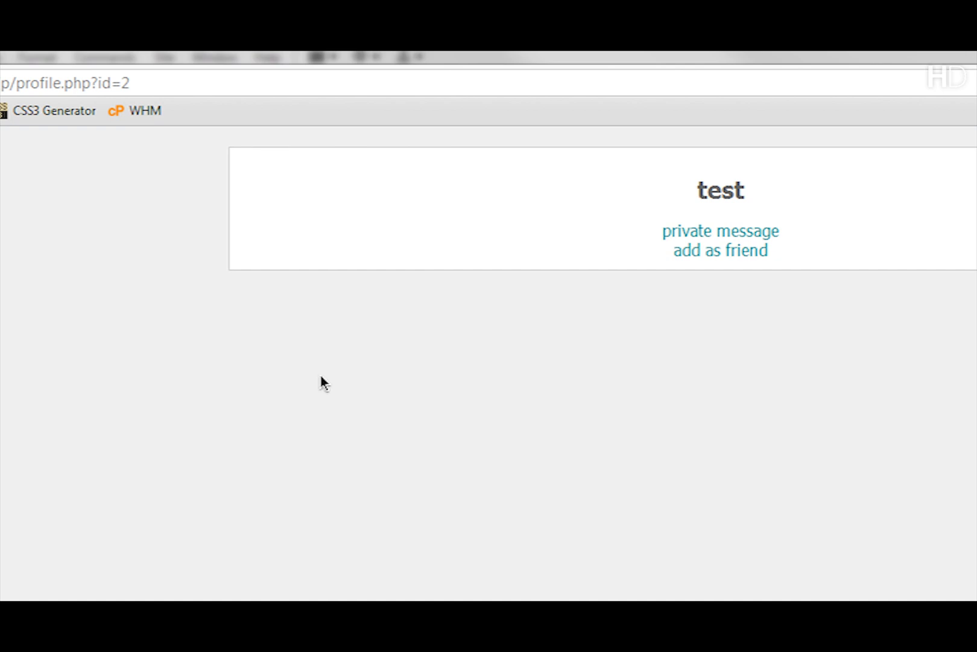